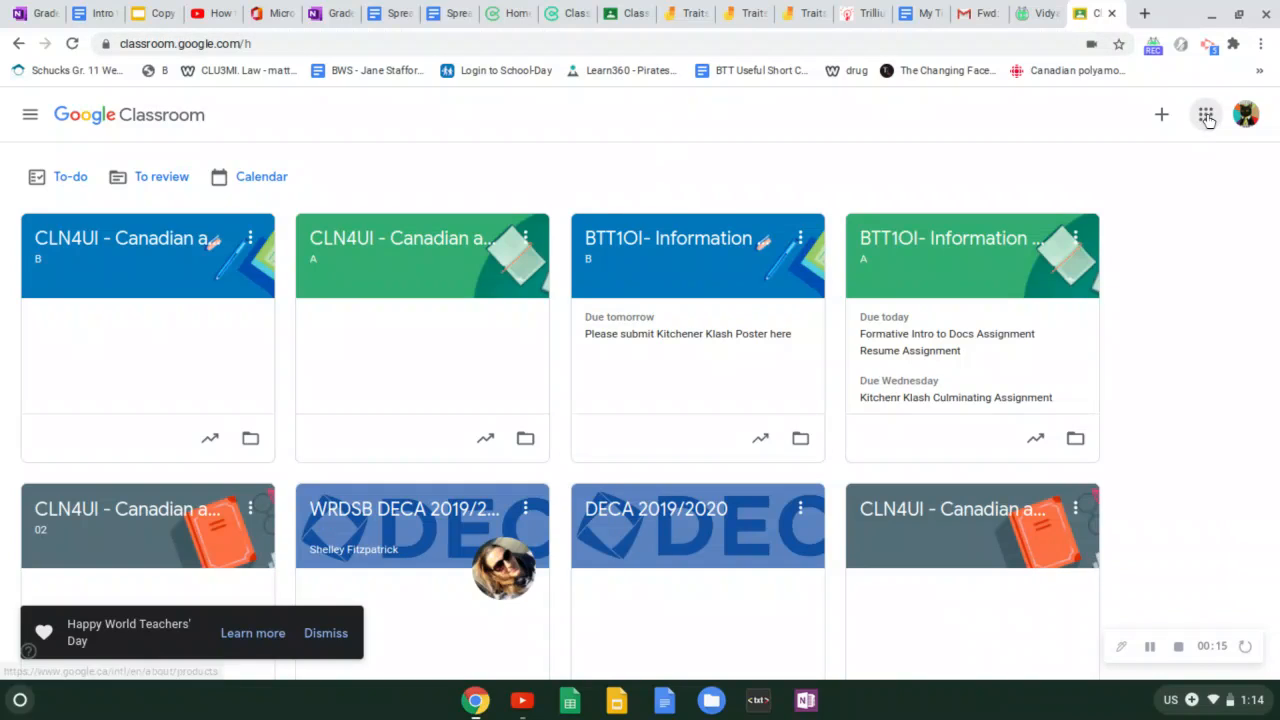
Navigate from Google Classroom to sheets.google.com in the address bar
click(1204, 114)
text(sheets.goo)
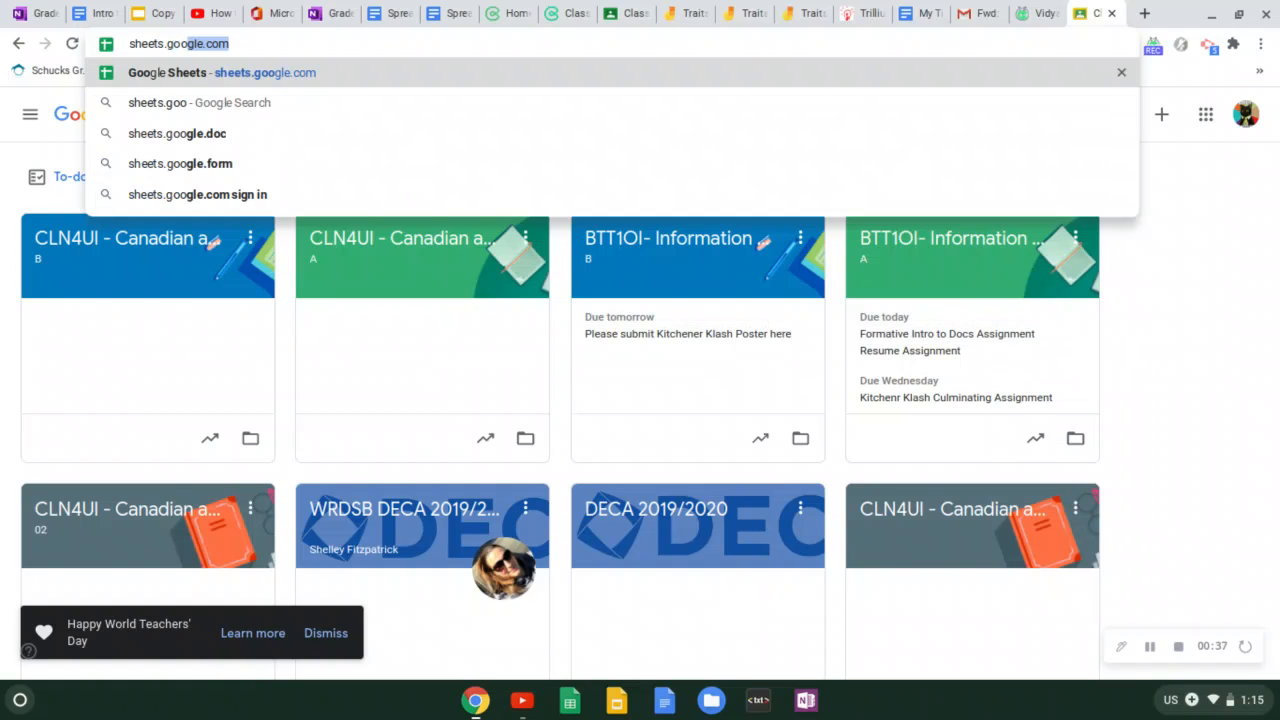
key(Enter)
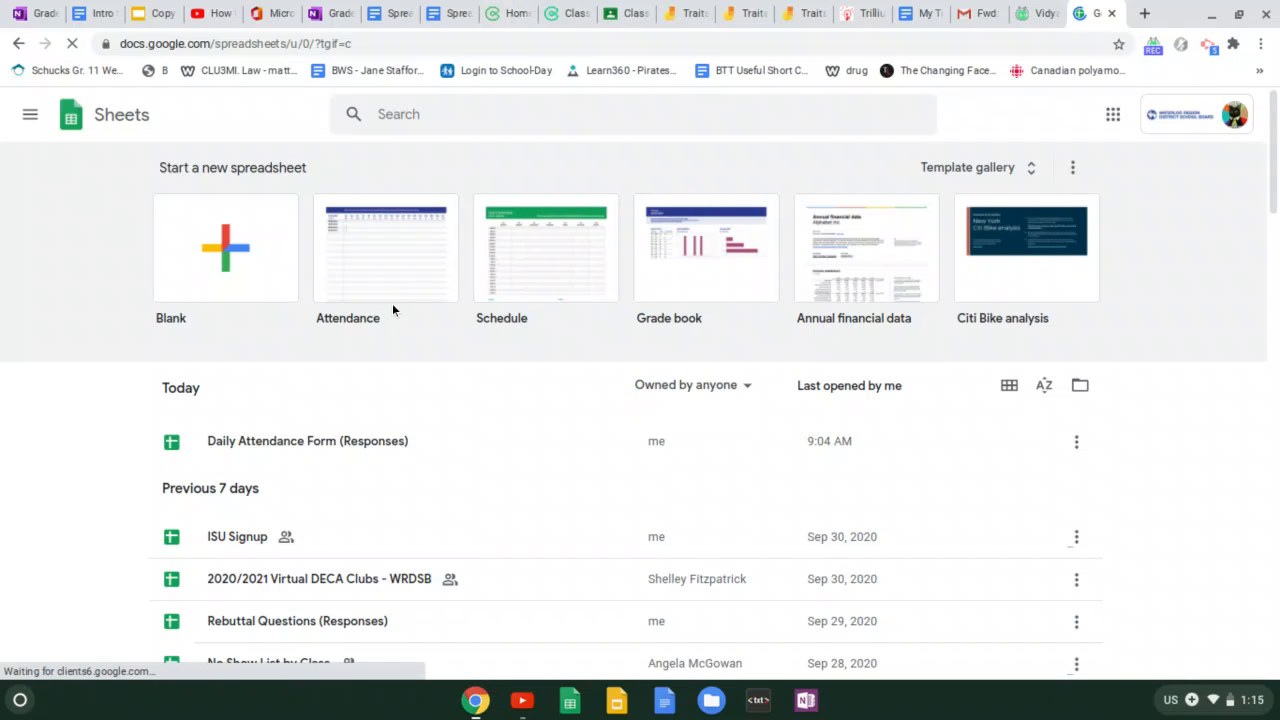
mouse_move(544, 248)
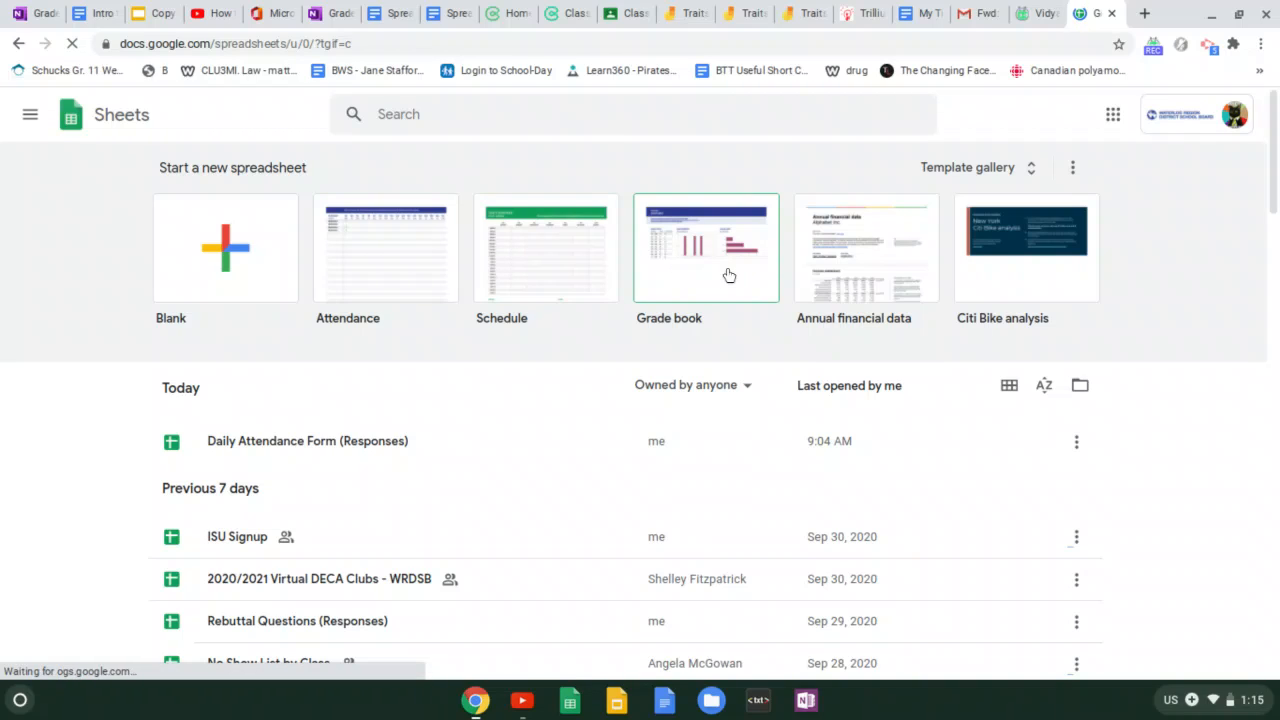
mouse_move(284, 530)
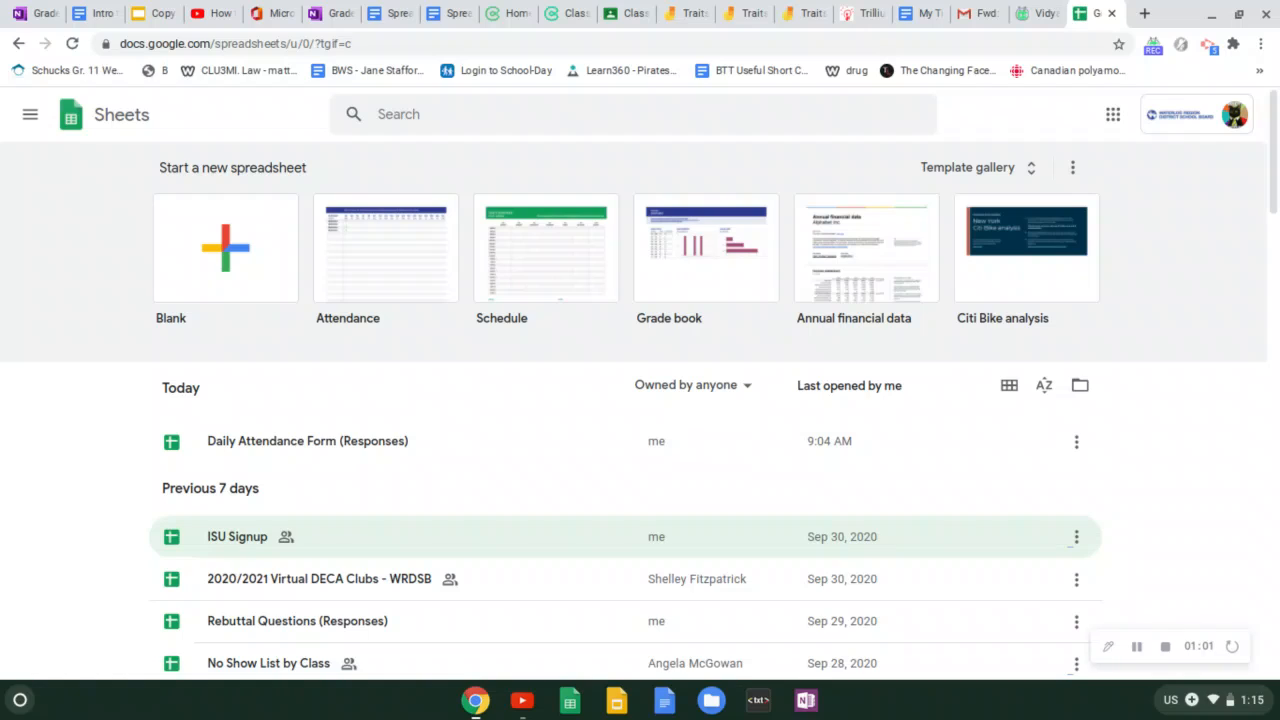
mouse_move(256, 312)
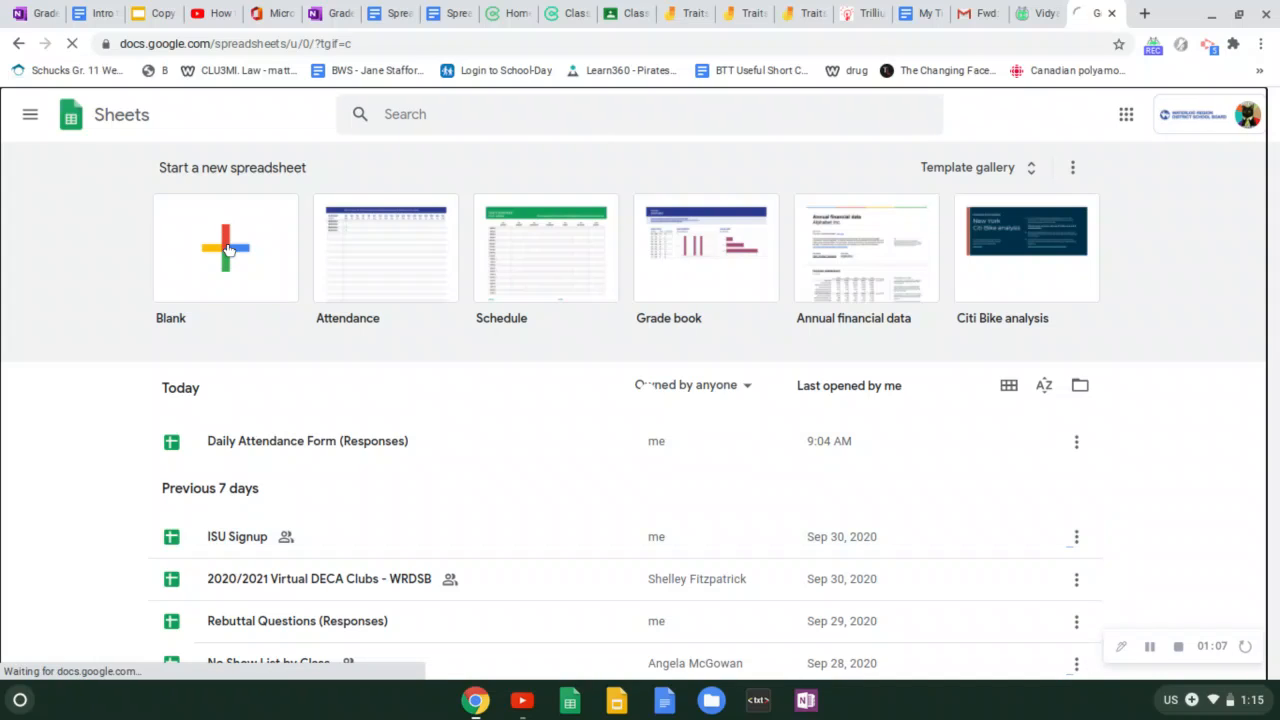
Start a new Blank spreadsheet from the Sheets home page
click(224, 248)
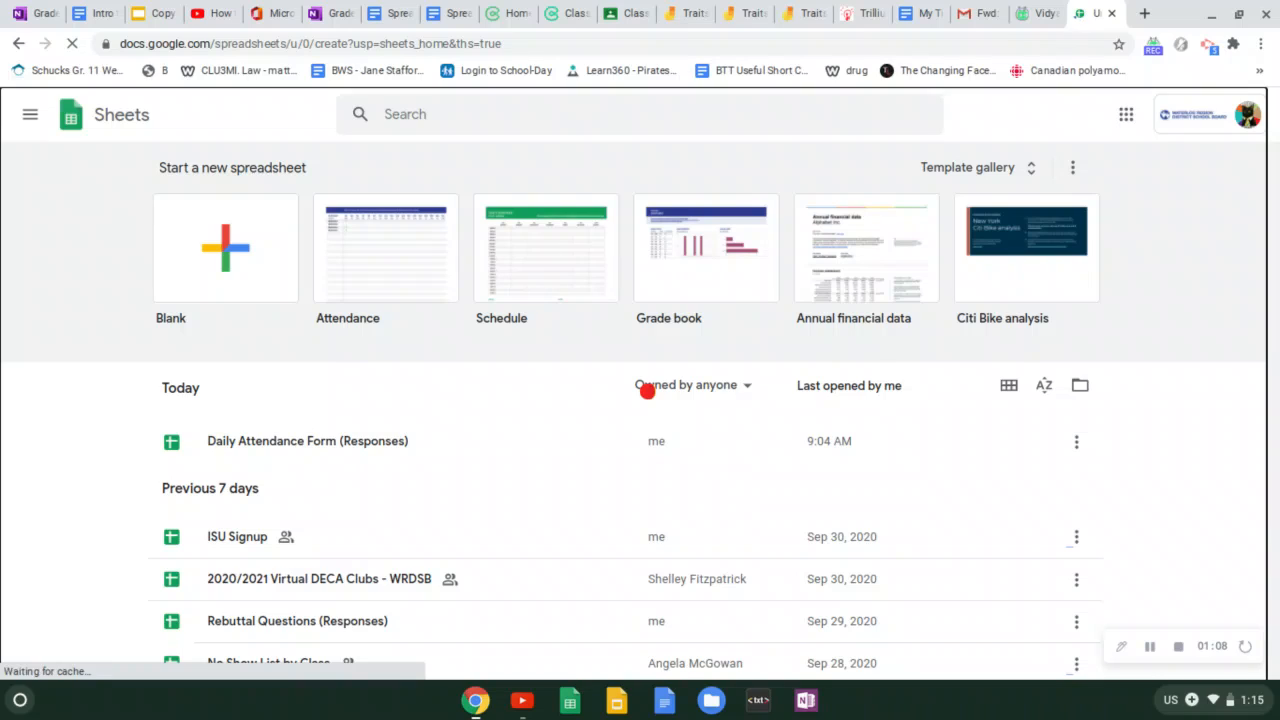
Wait for the untitled spreadsheet to load and select a couple of empty grid cells
click(224, 248)
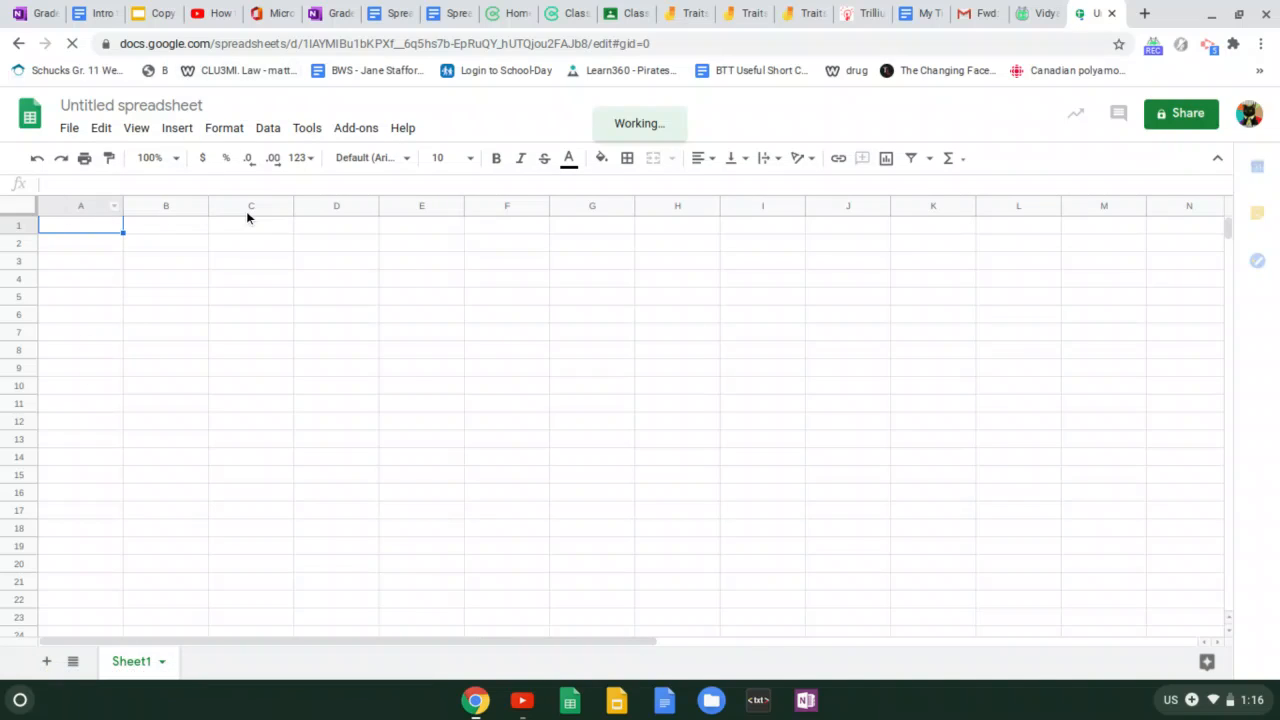
mouse_move(604, 284)
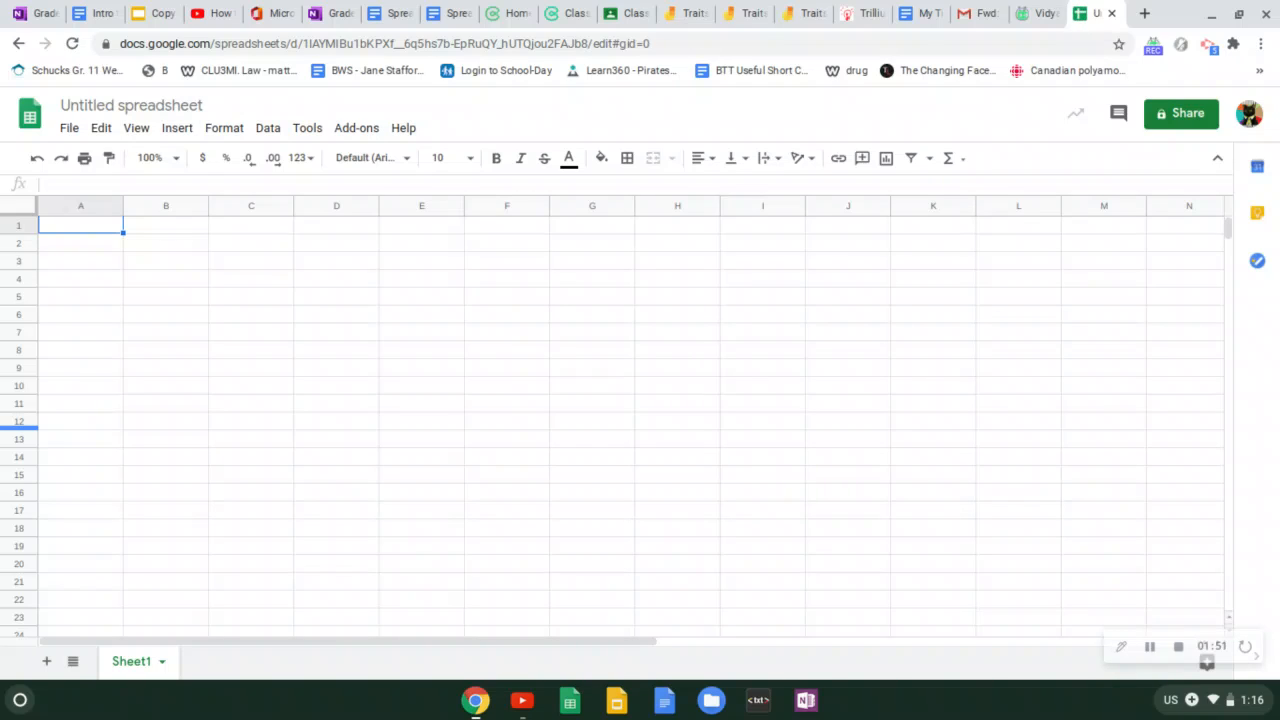
click(166, 242)
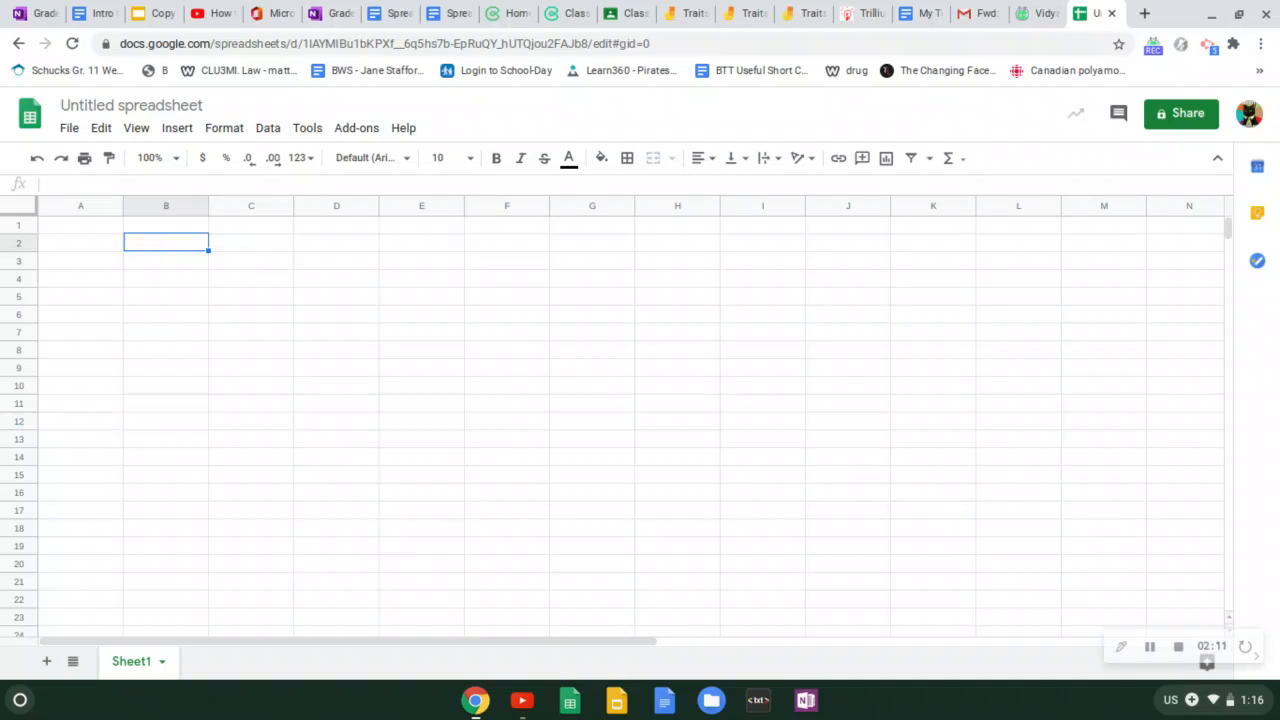
mouse_move(432, 348)
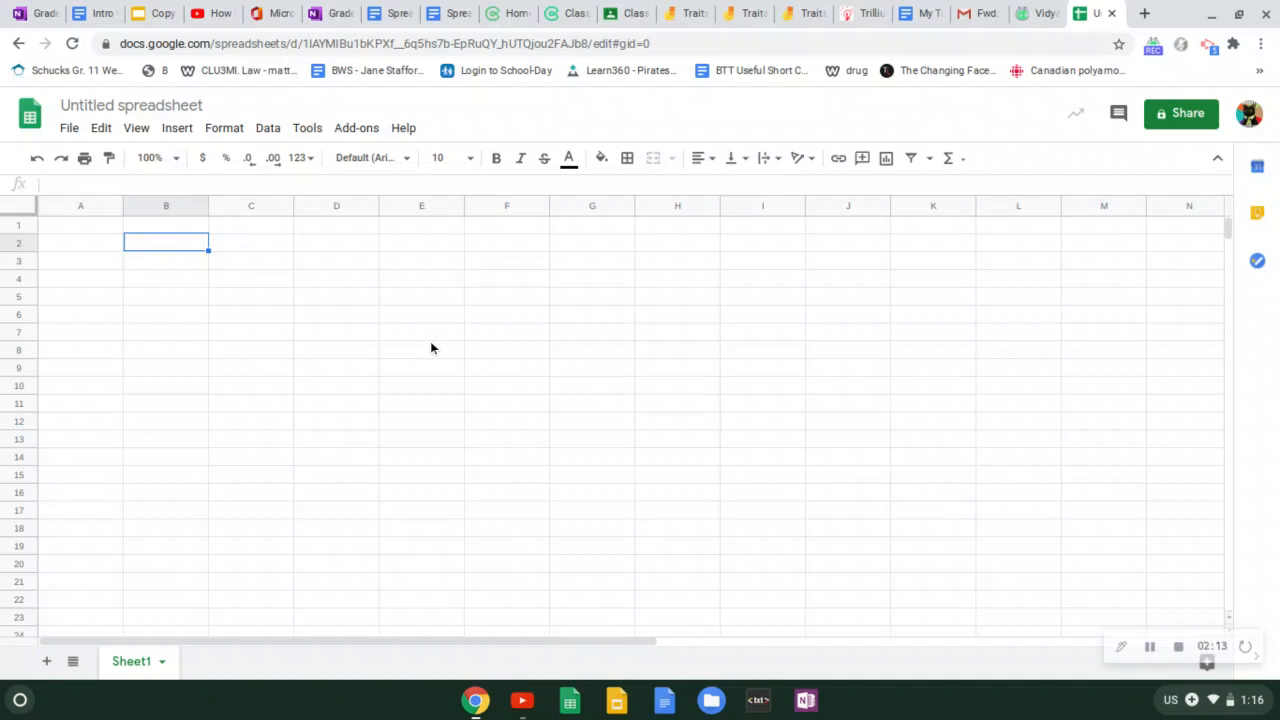
click(420, 348)
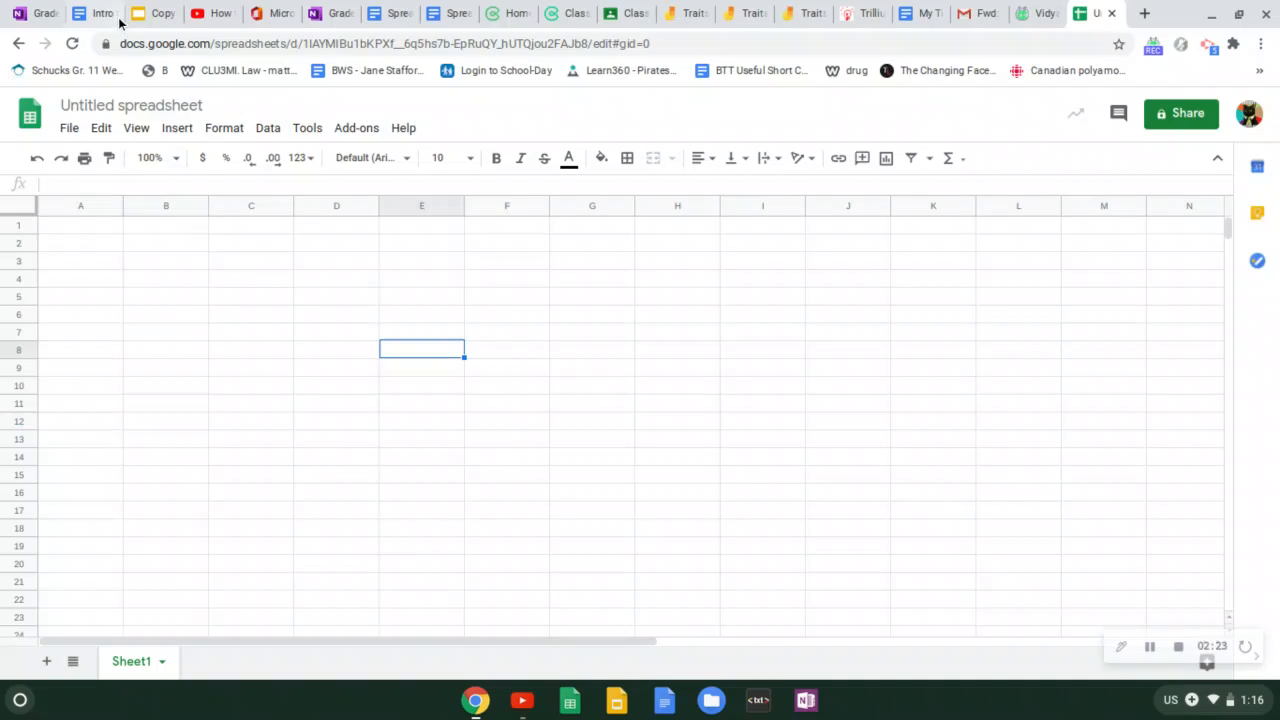
Rename the untitled spreadsheet to 'Intro to Spreadsheets'
click(132, 104)
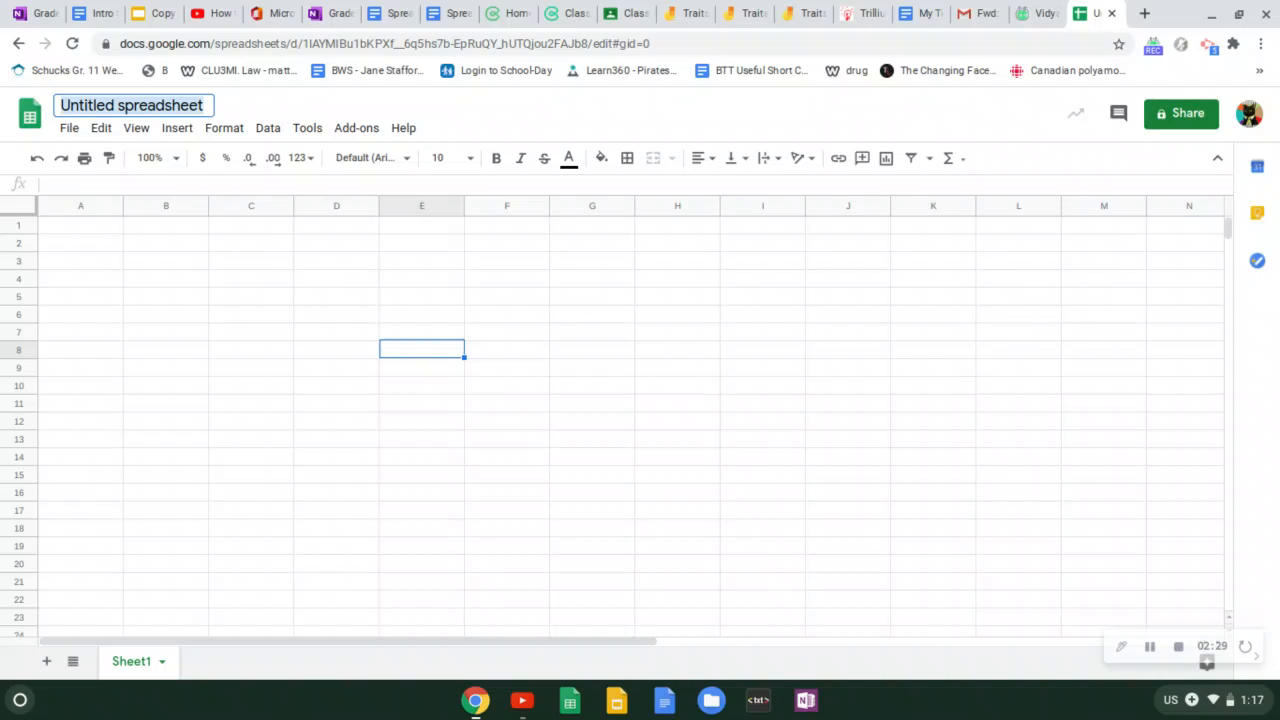
text(INtro)
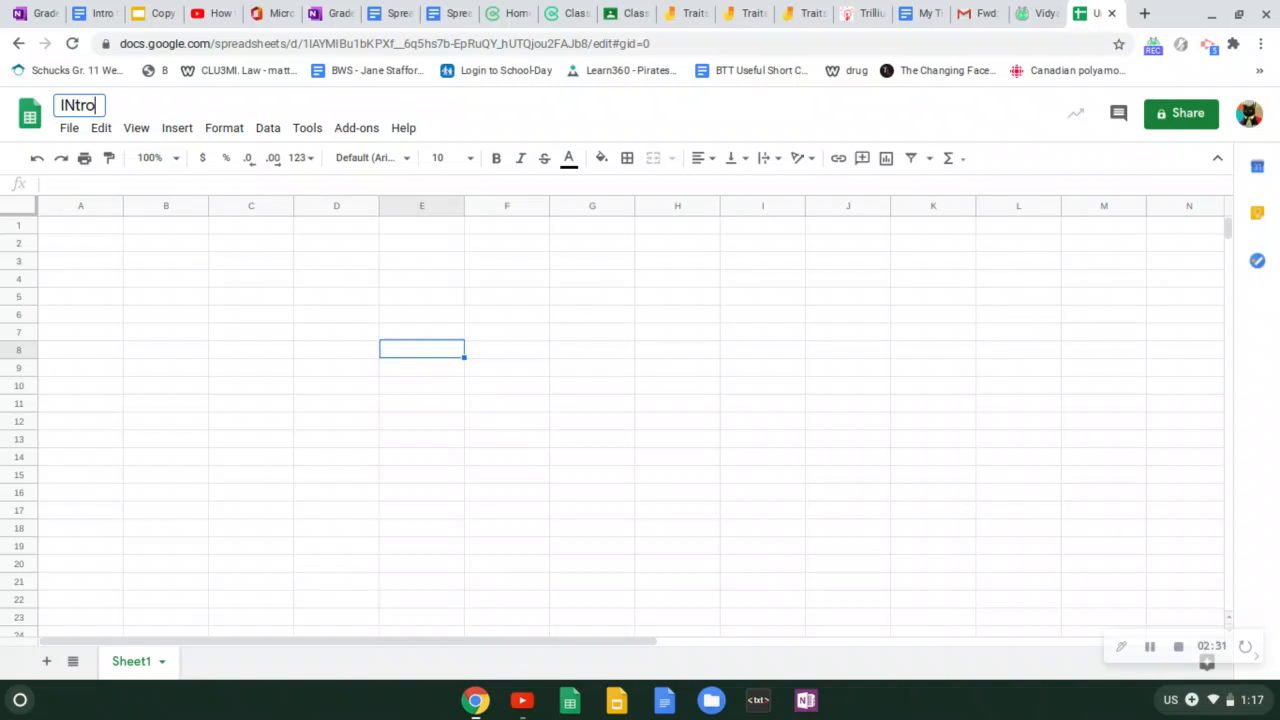
key(BackSpace)
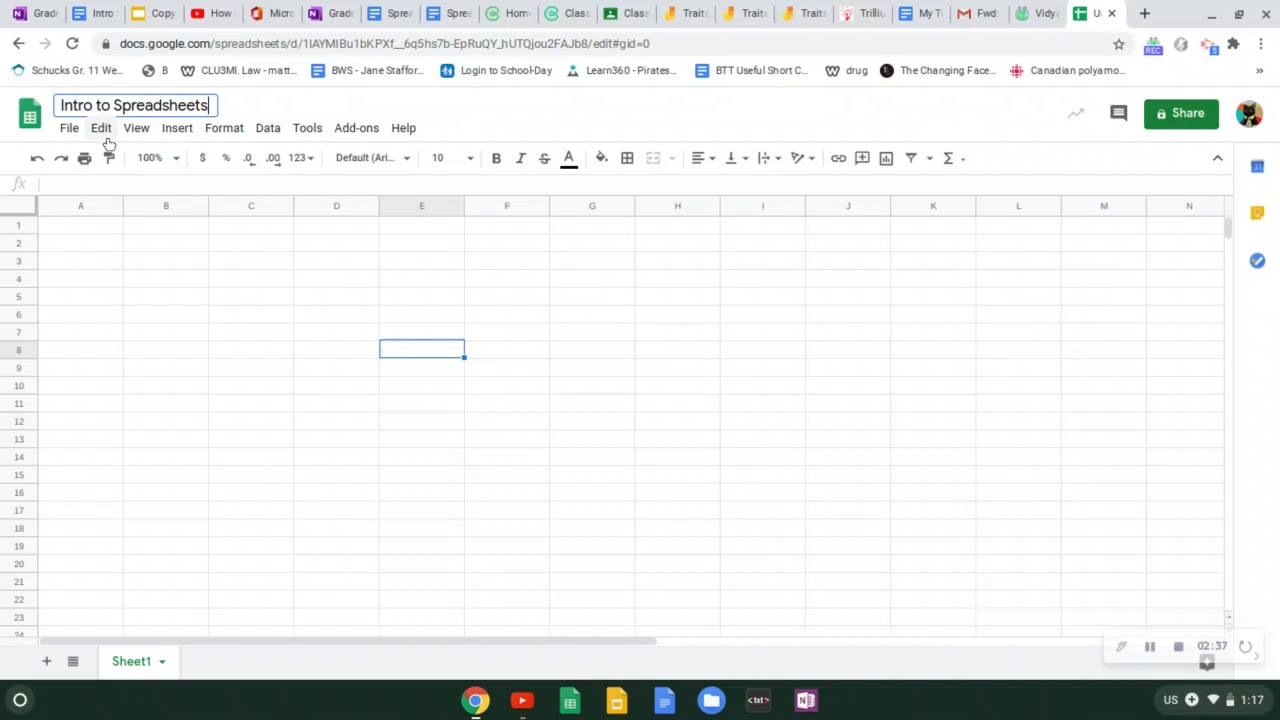
click(164, 260)
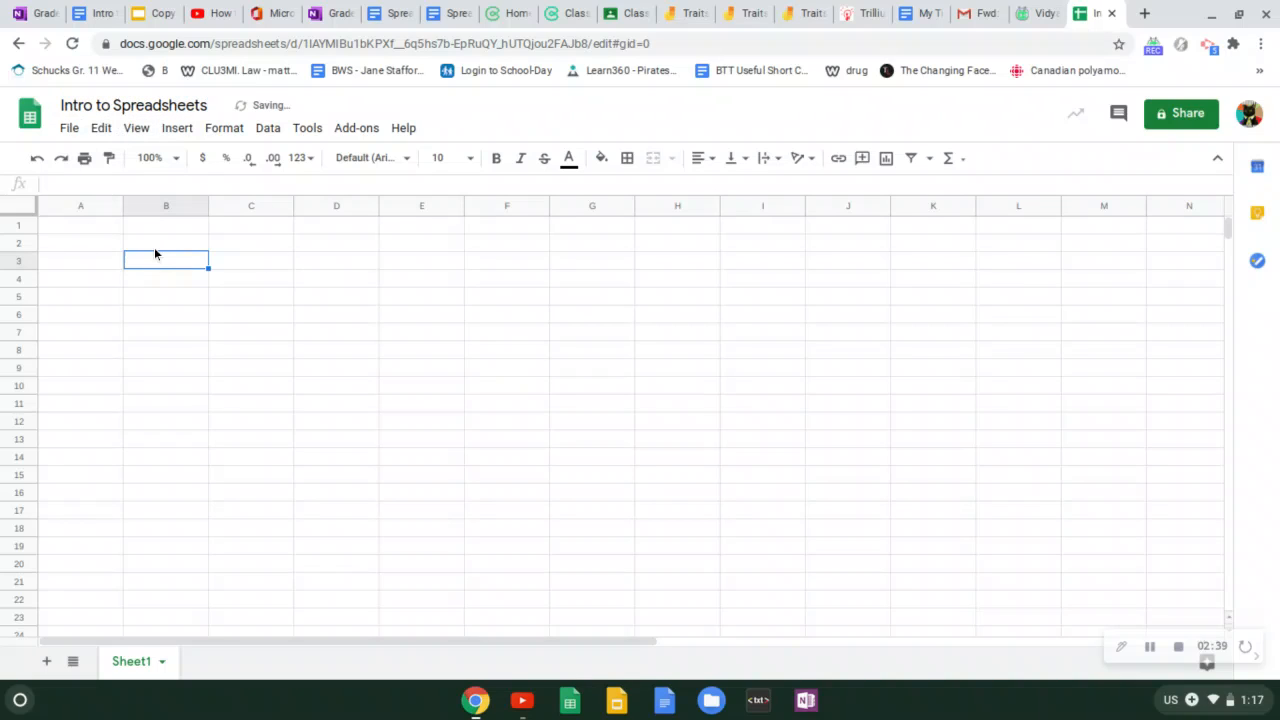
Enter headers 'Name' in B2 and '# of apples picked' in C2
click(166, 244)
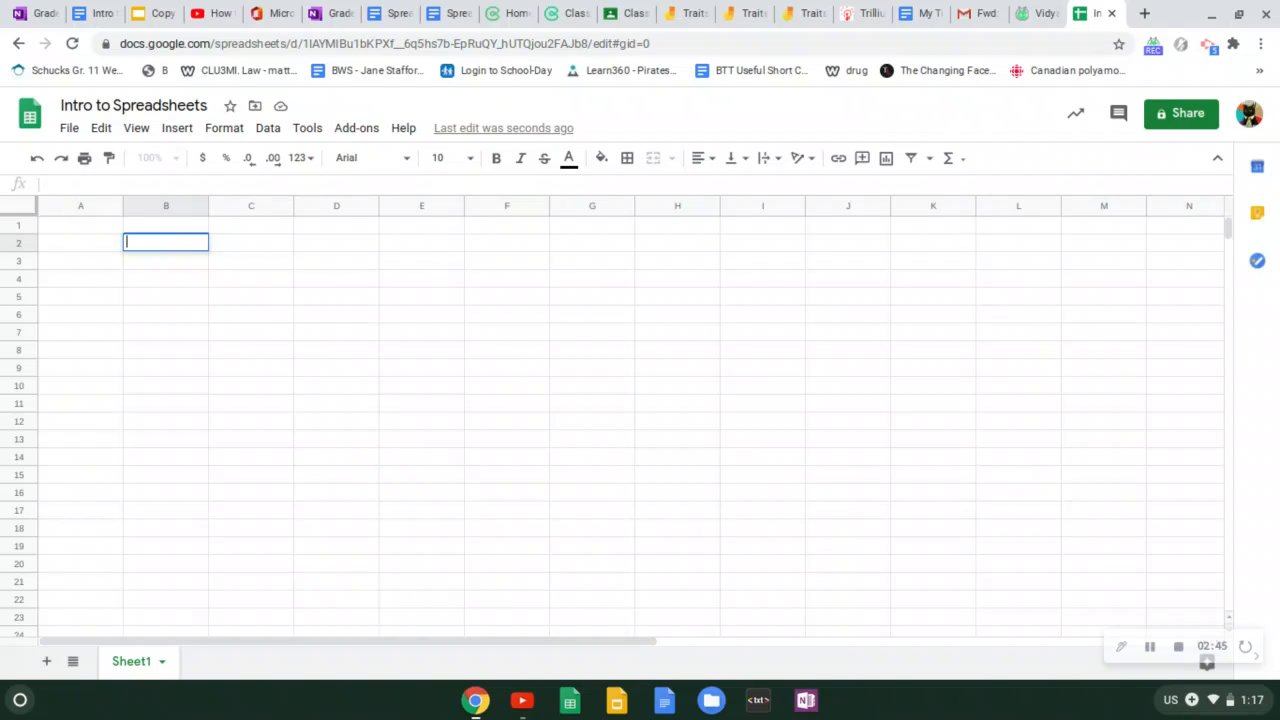
text(Name)
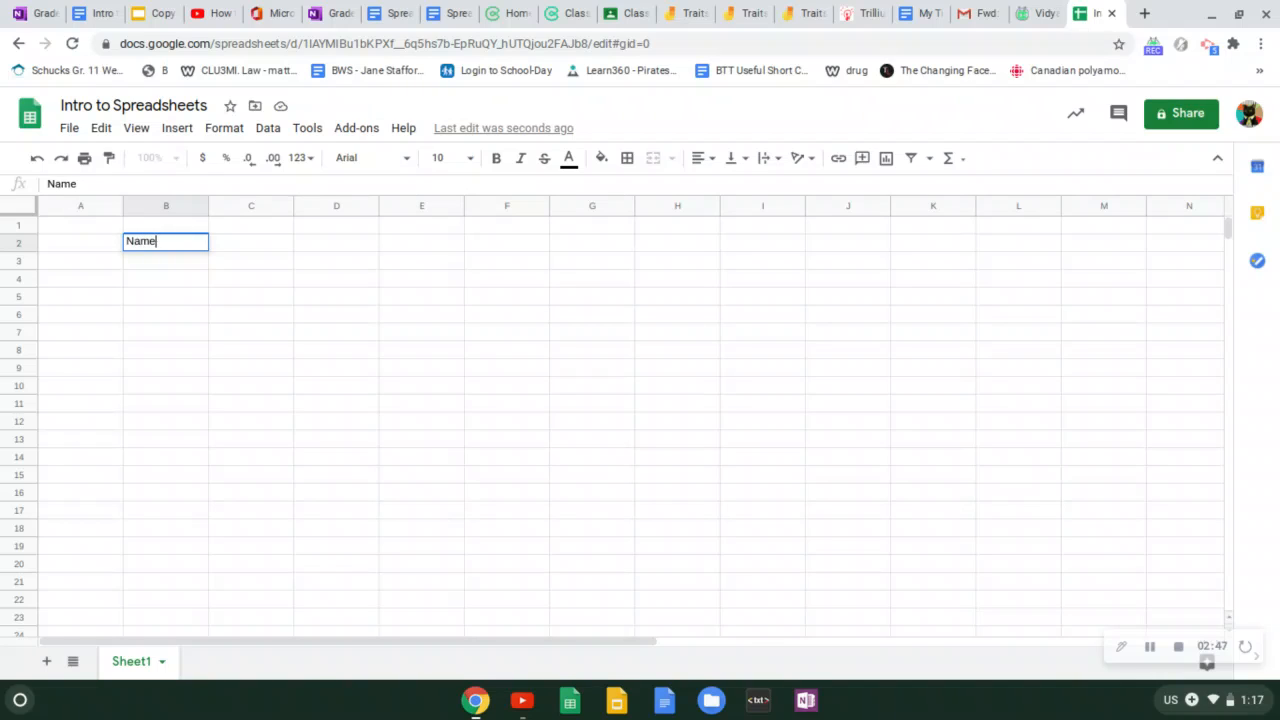
mouse_move(220, 258)
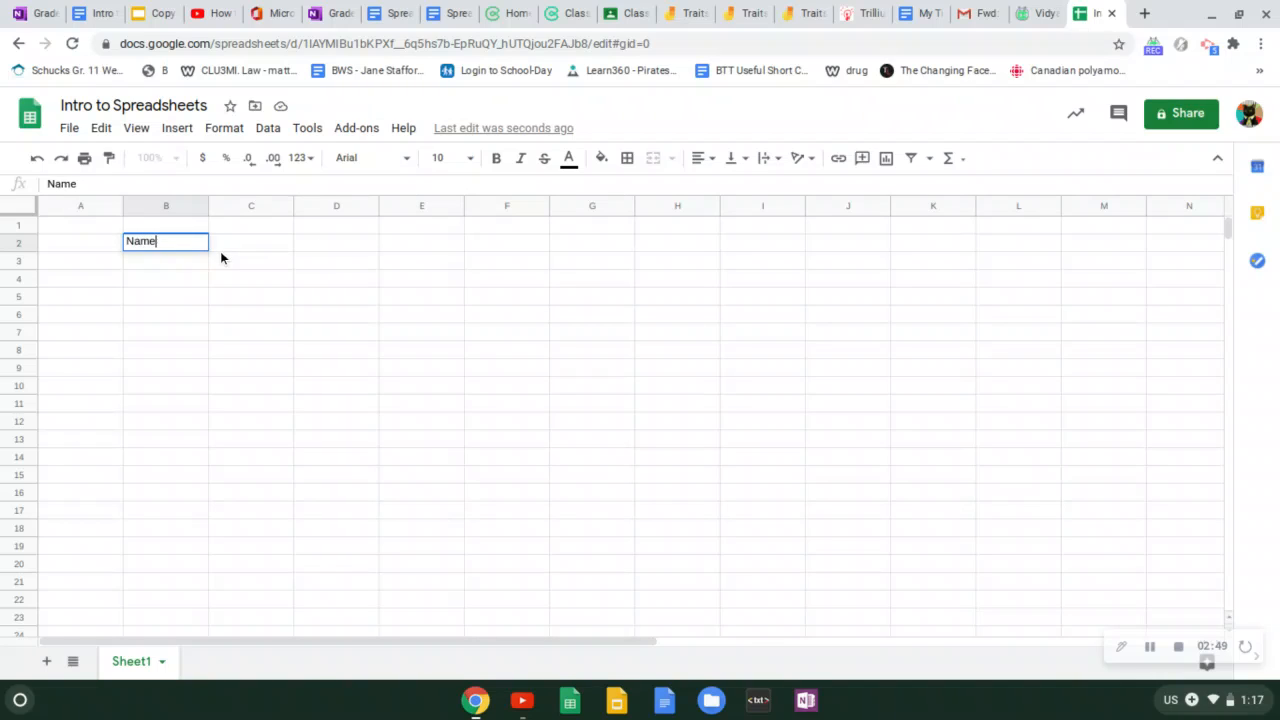
key(tab)
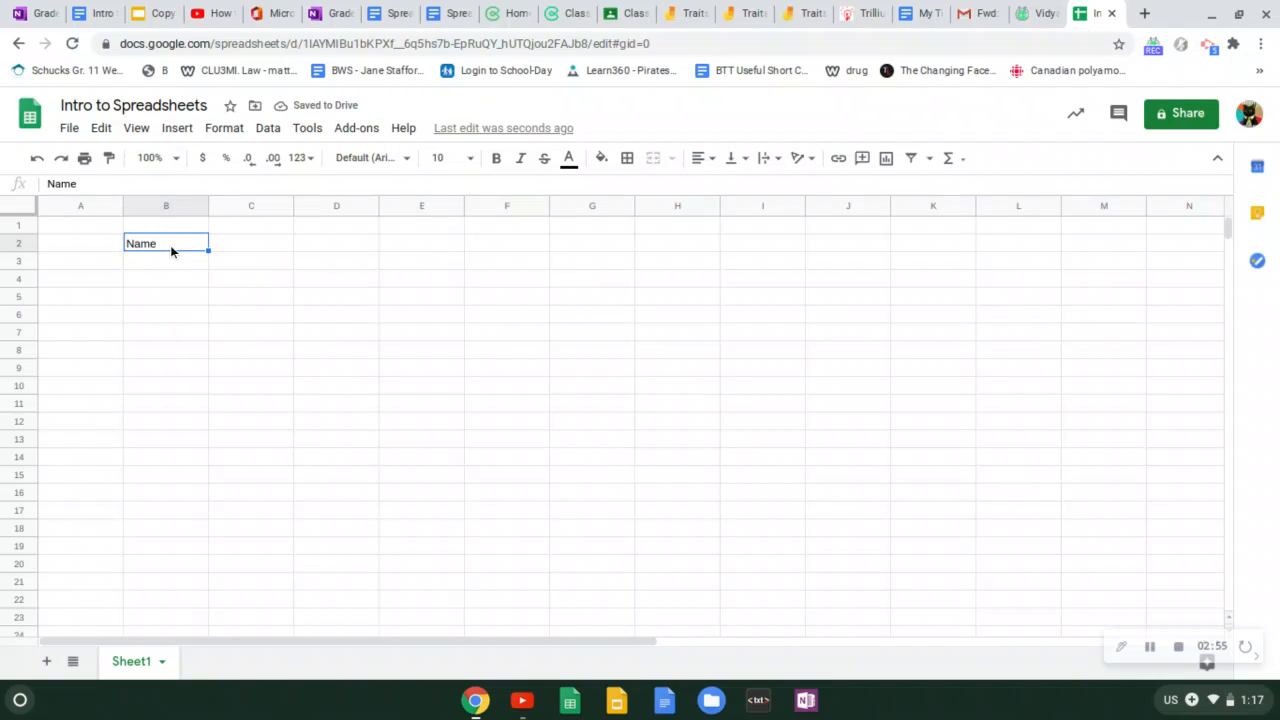
click(252, 244)
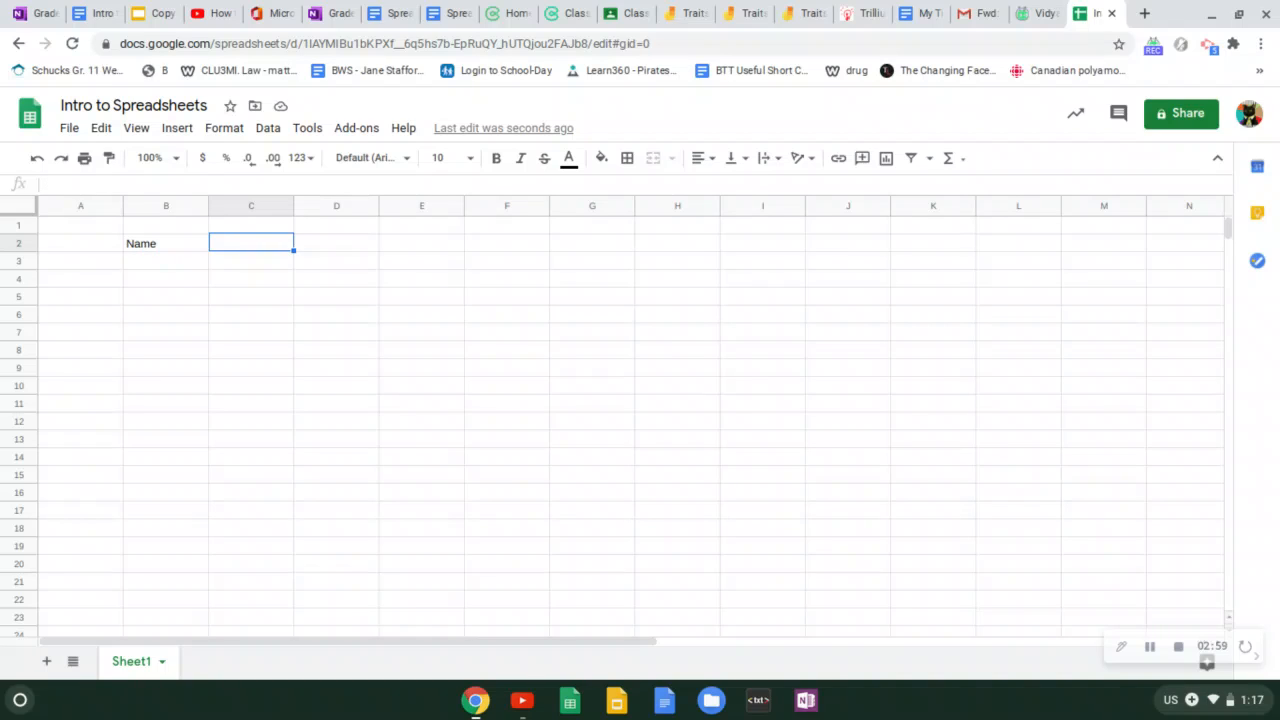
text(# of apples)
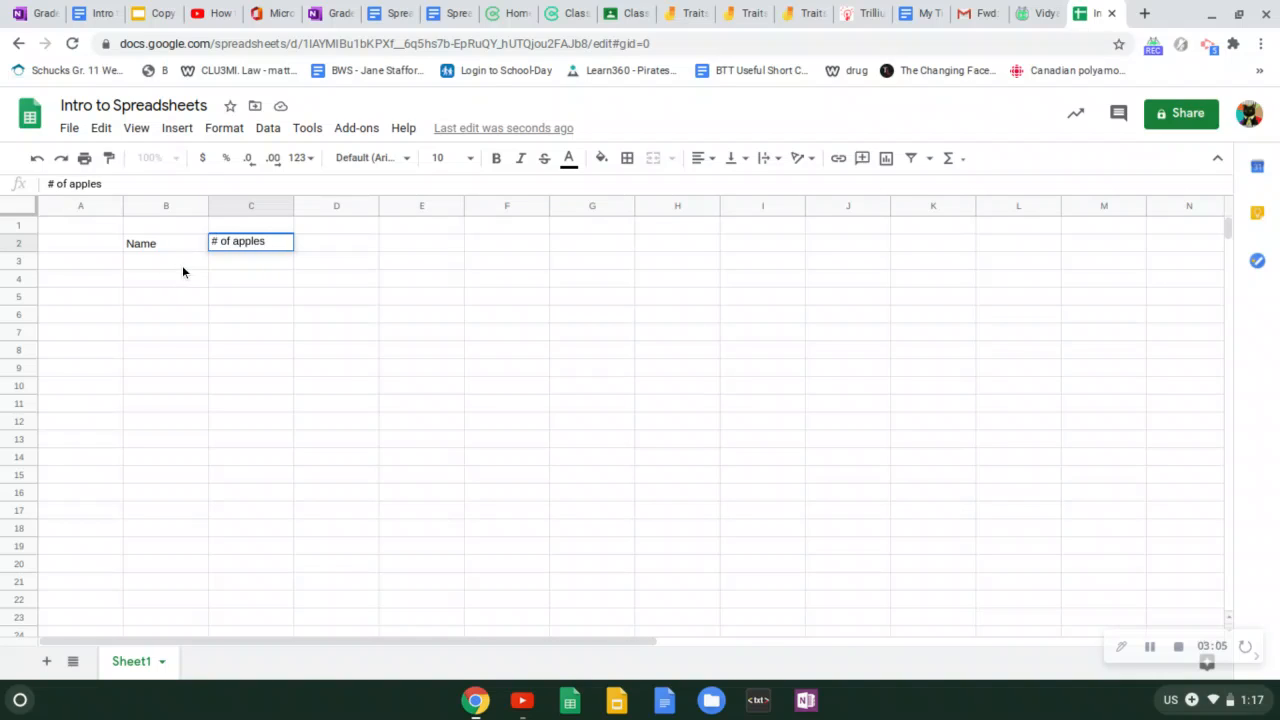
text(picked)
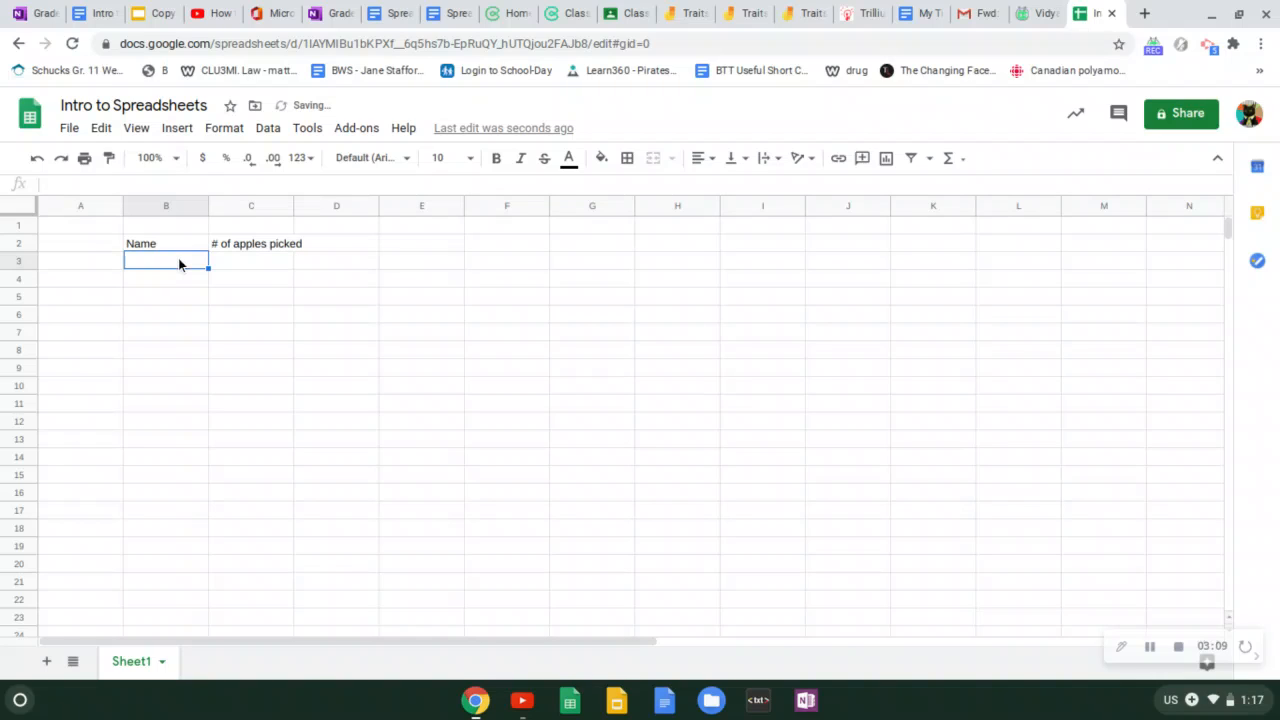
List the names Moe, Sunil and Sarah below the Name header
text(Moe)
click(166, 296)
text(S)
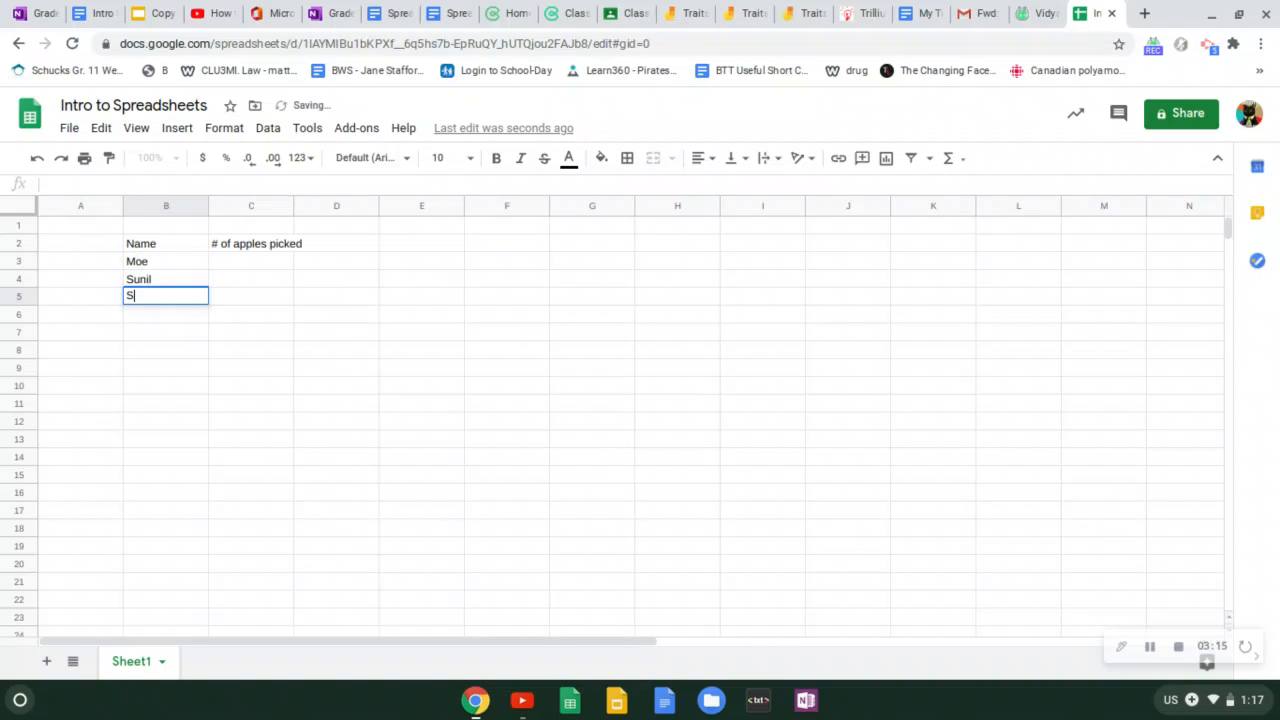
text(arah)
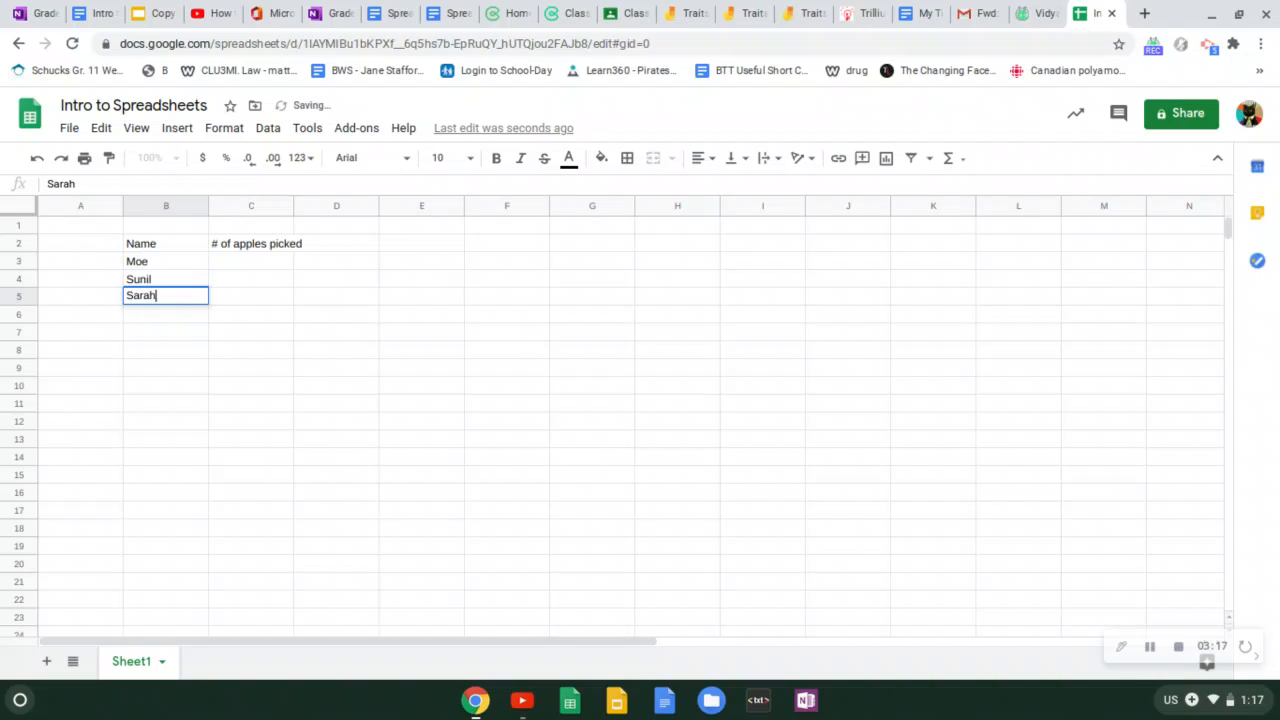
mouse_move(250, 266)
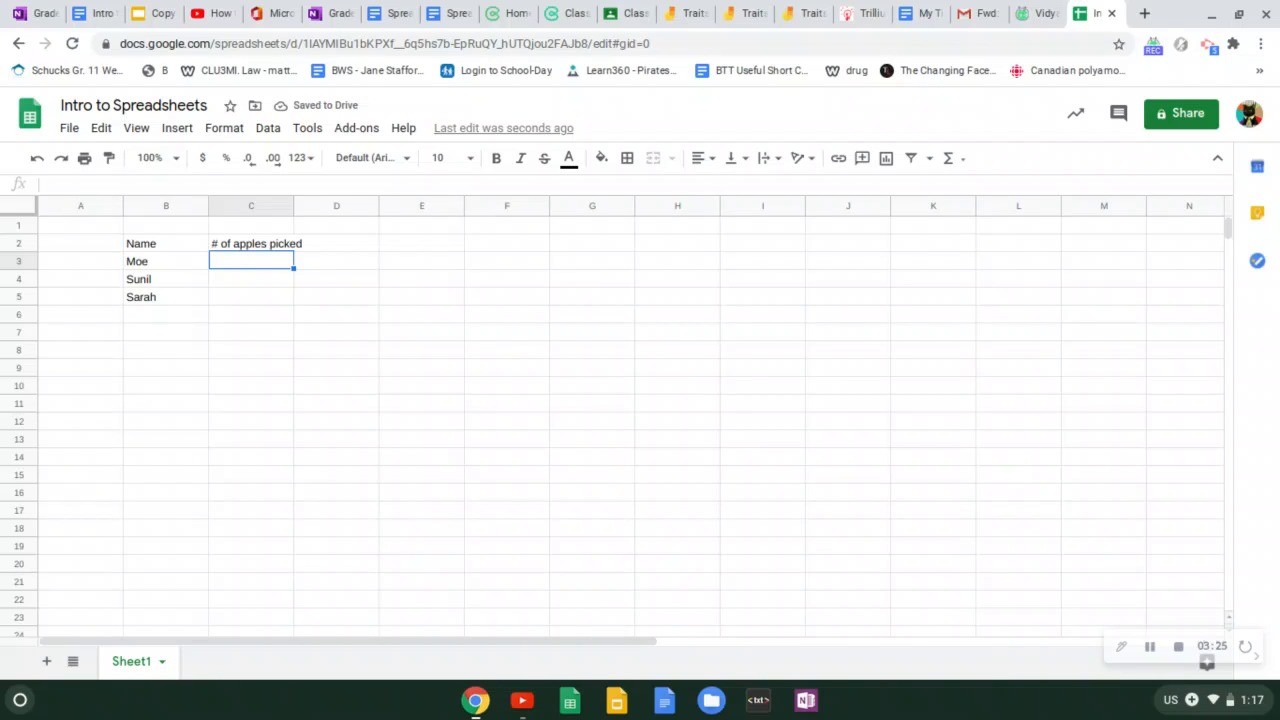
Enter apple counts 16, 25 and 10 beside Moe, Sunil and Sarah
text(16)
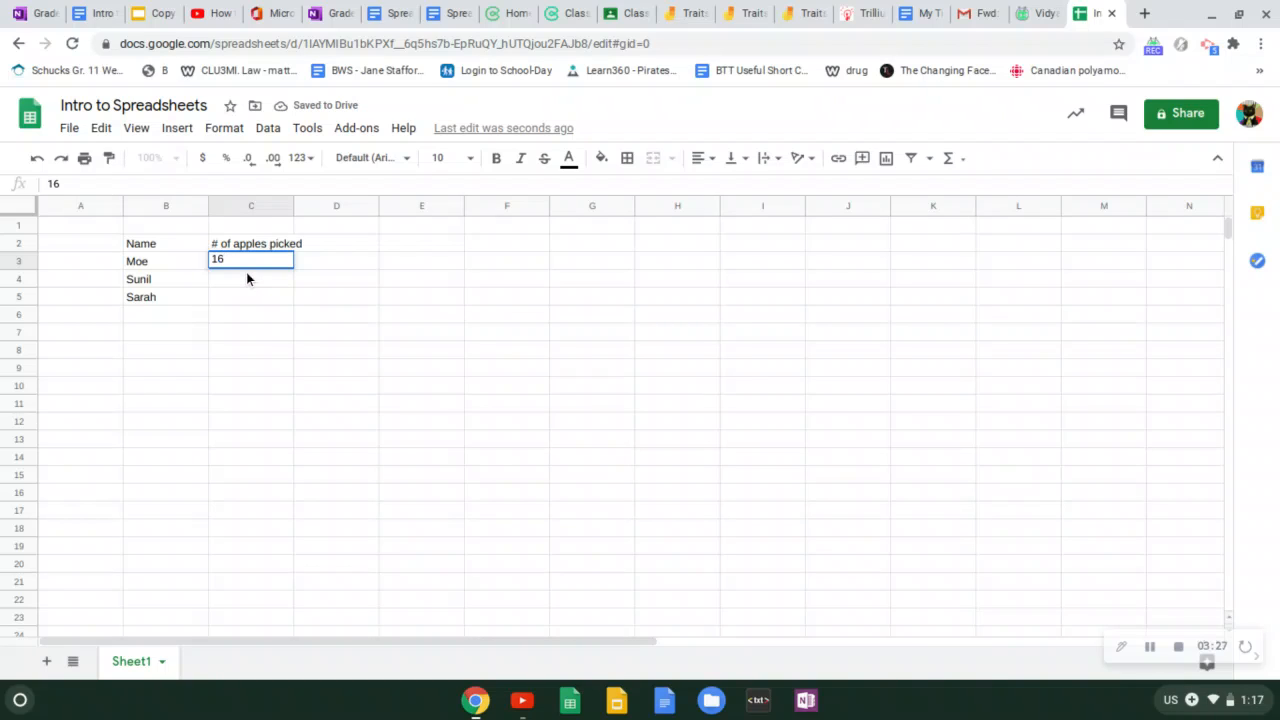
text(25)
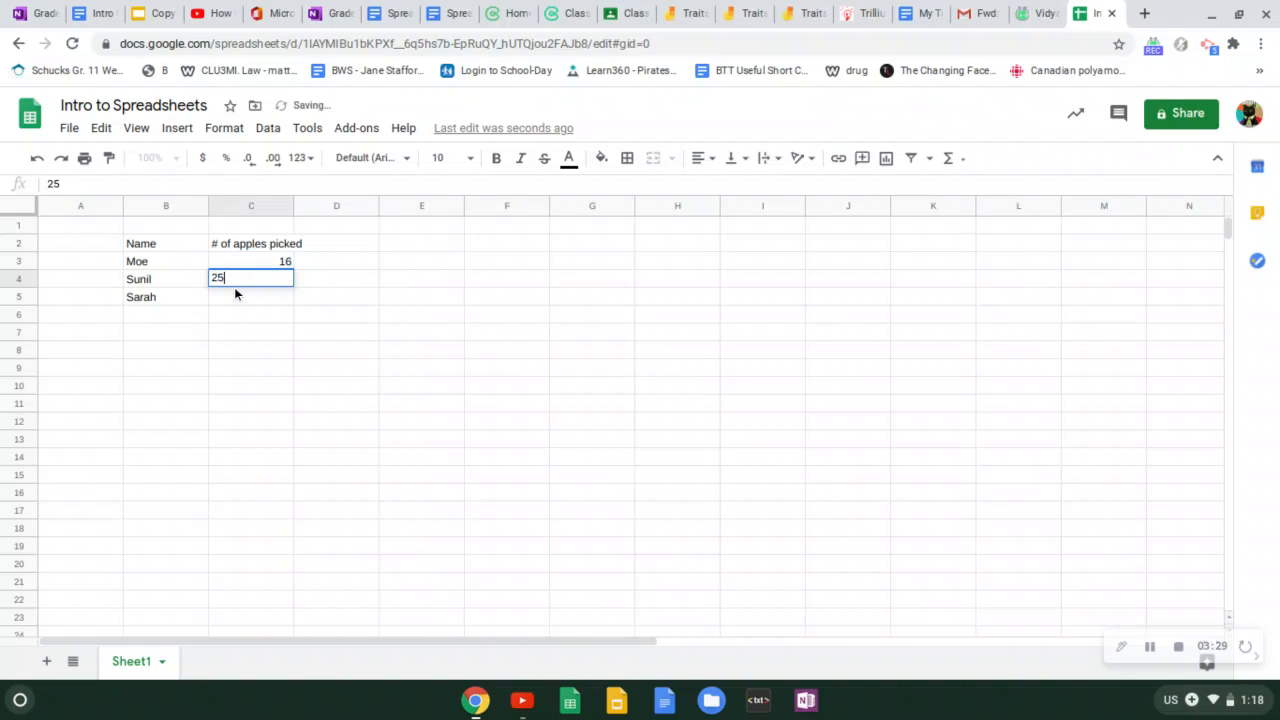
key(enter)
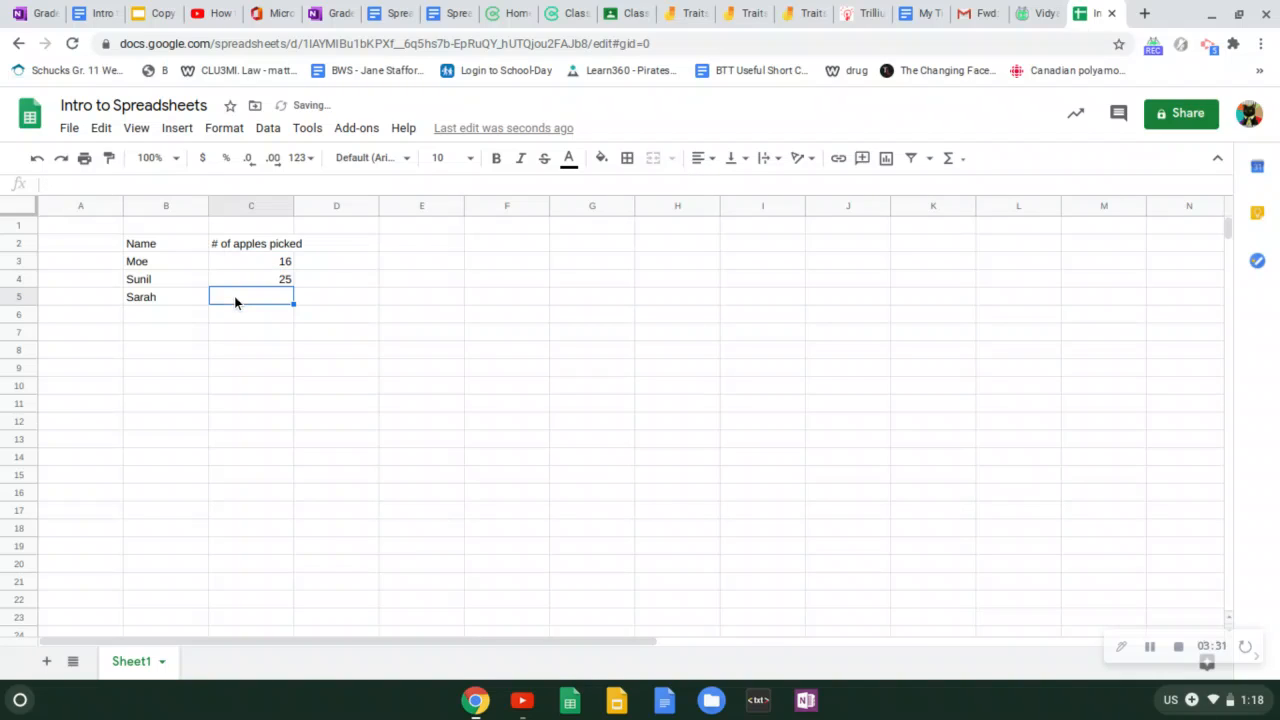
text(10)
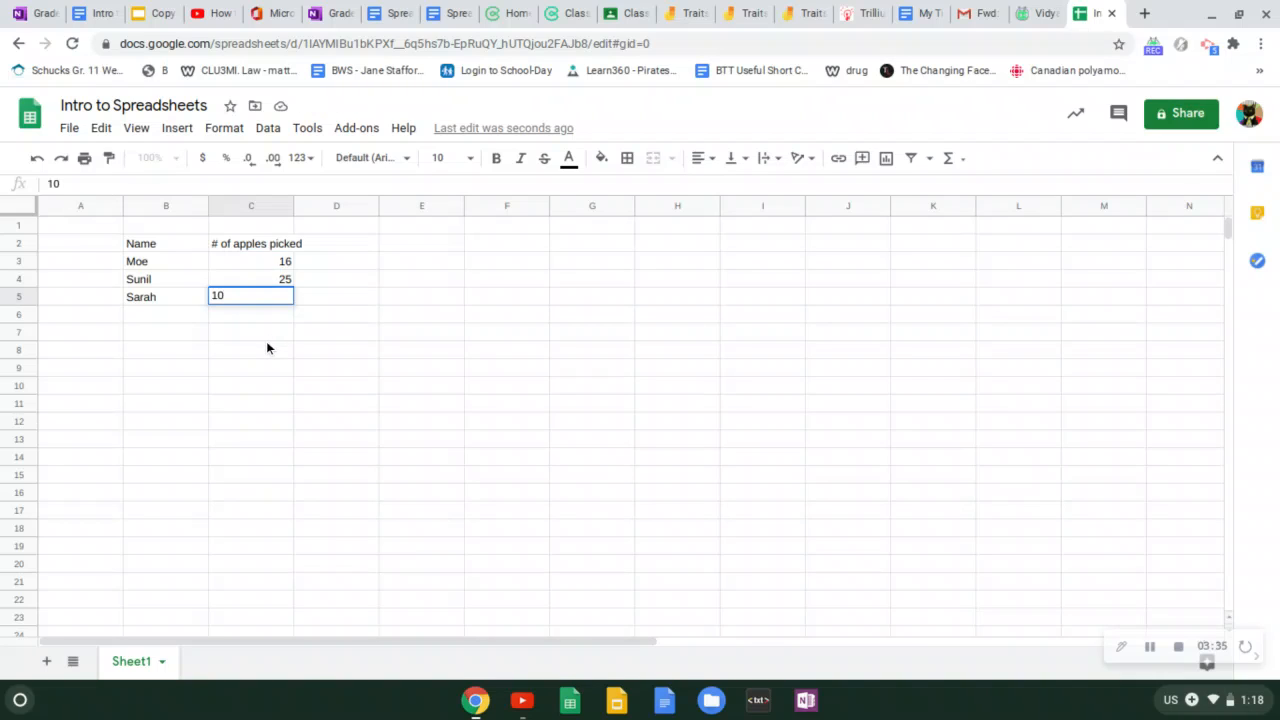
key(enter)
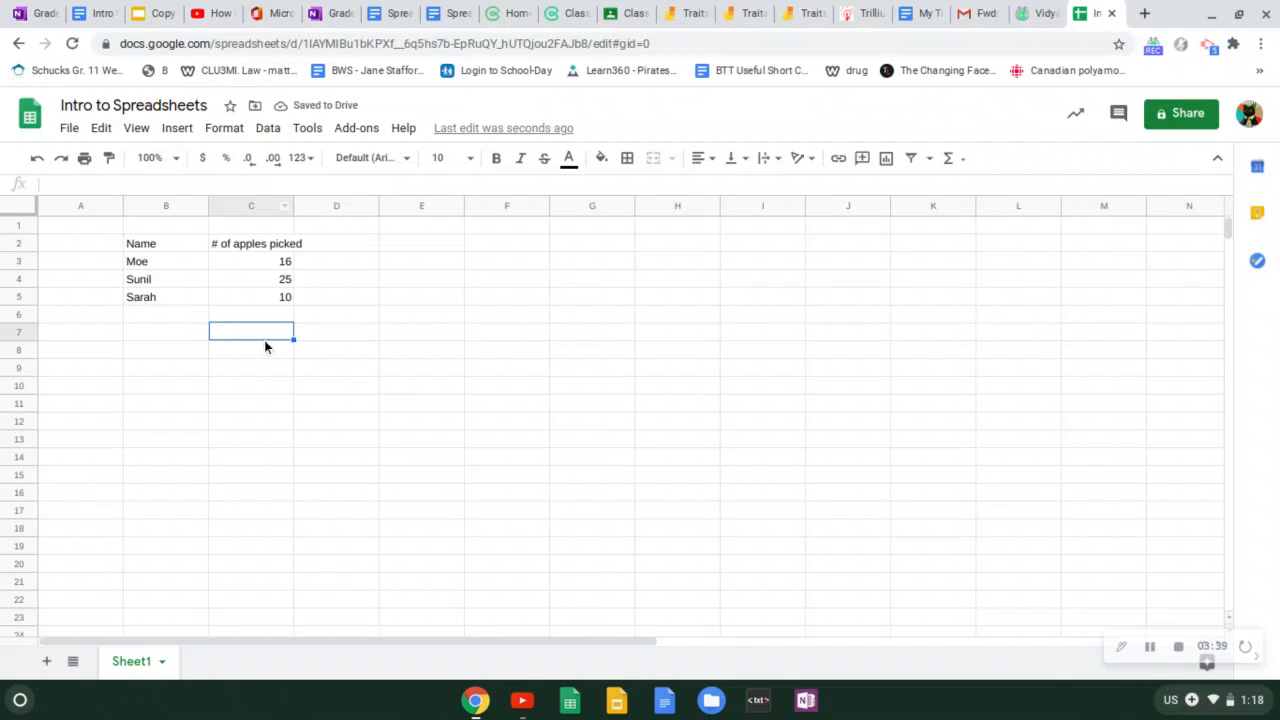
mouse_move(154, 318)
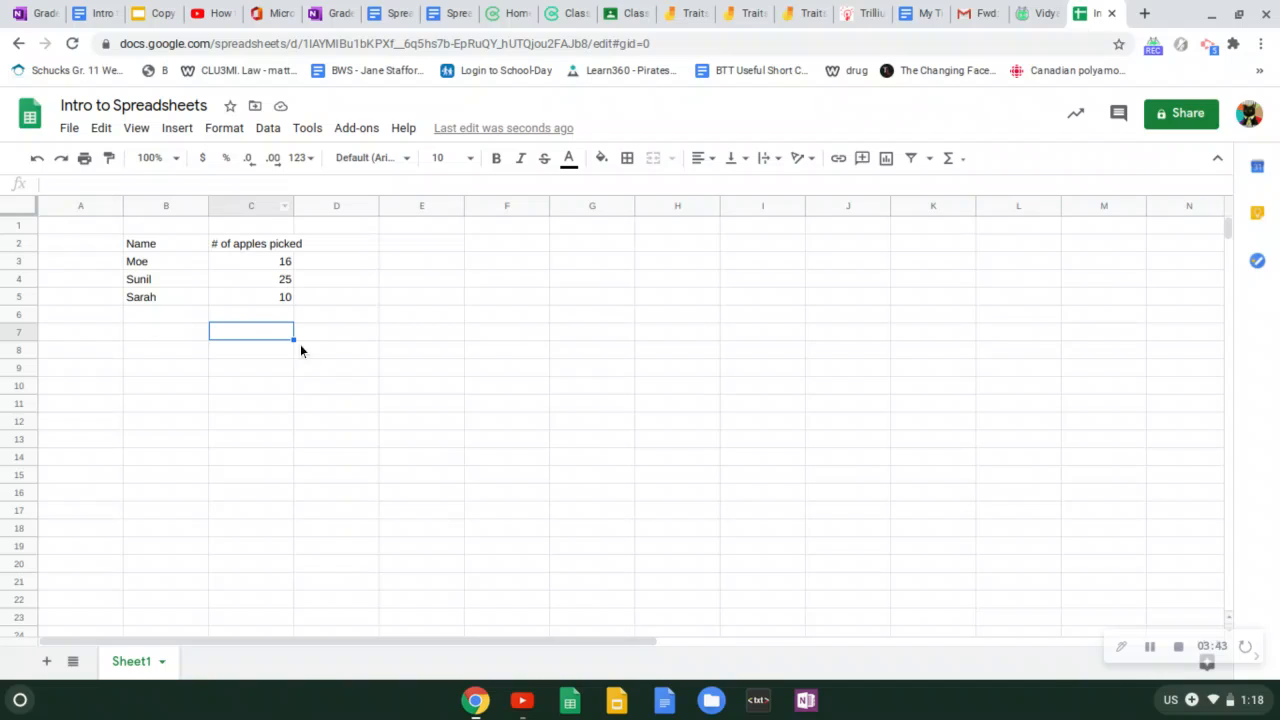
mouse_move(144, 256)
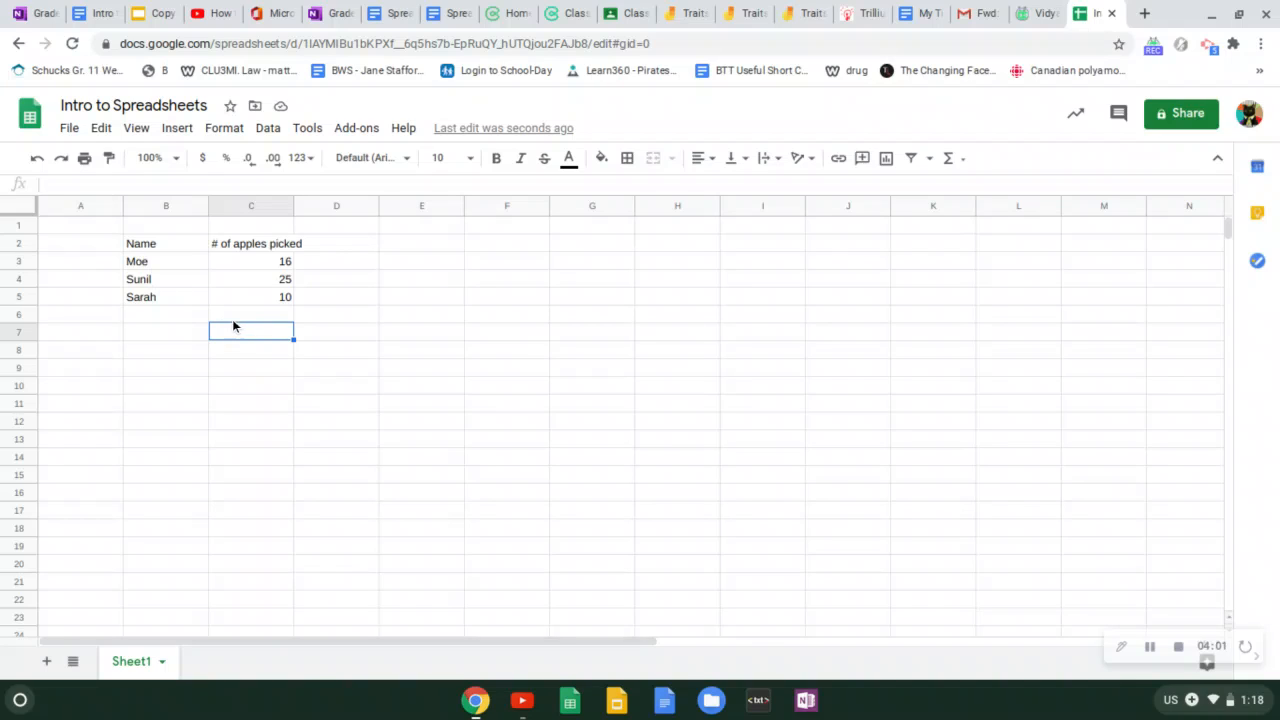
click(250, 314)
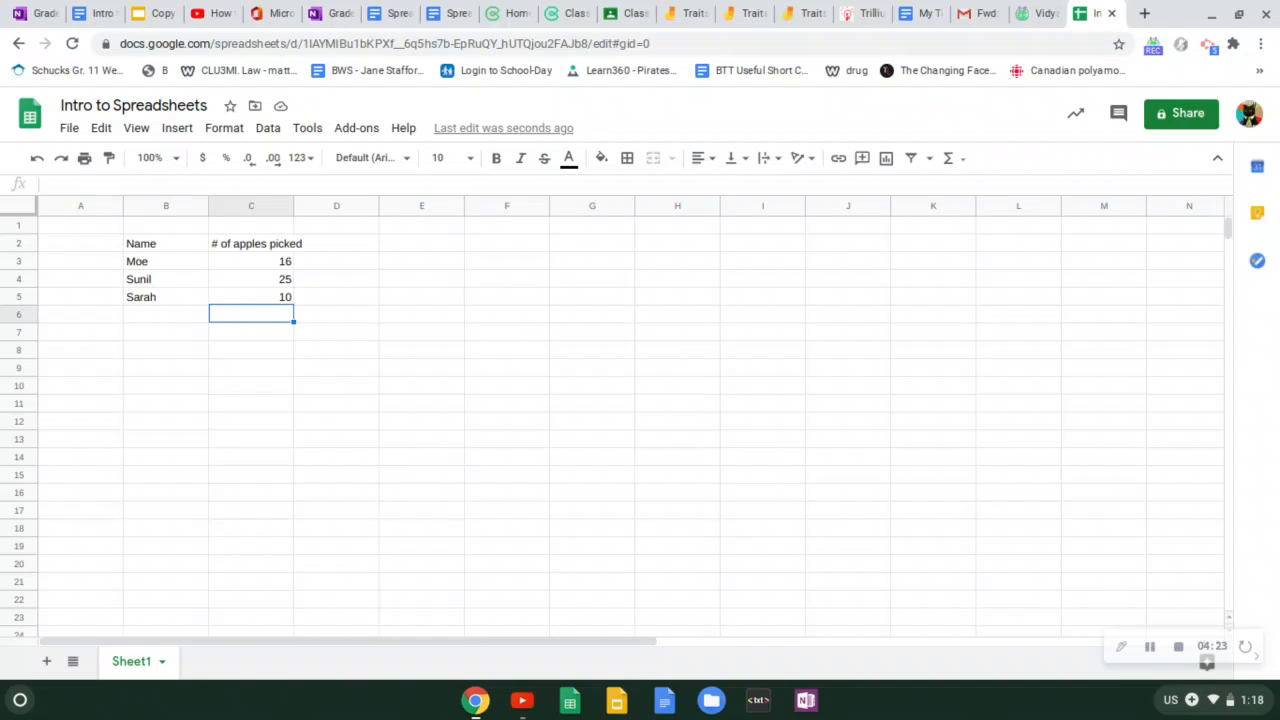
Add a 'Total' label in B6 beneath Sarah
click(166, 312)
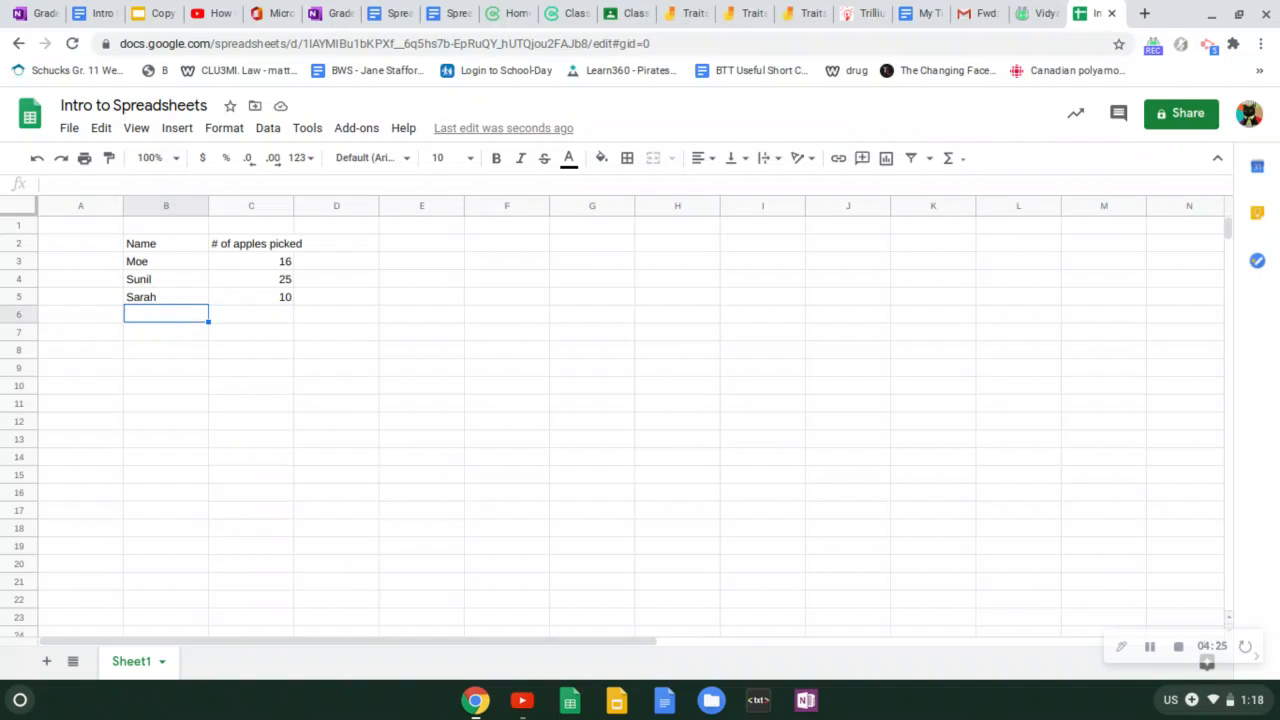
text(Total)
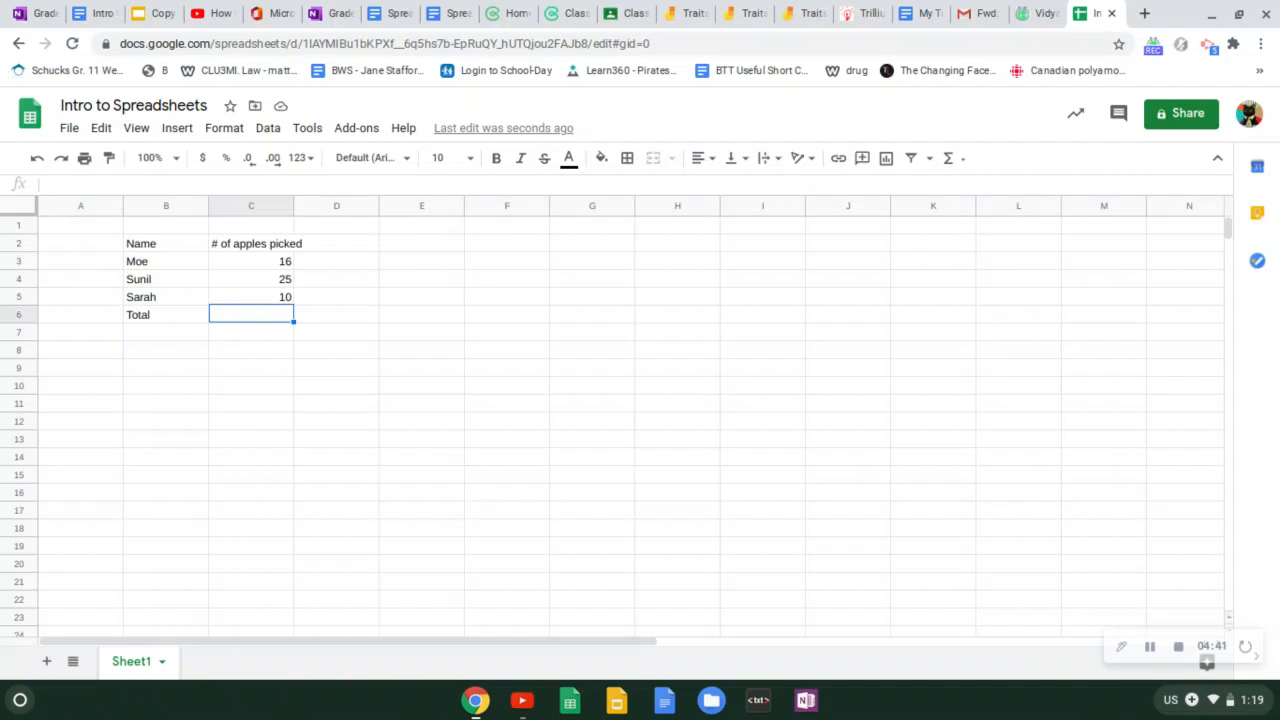
mouse_move(260, 318)
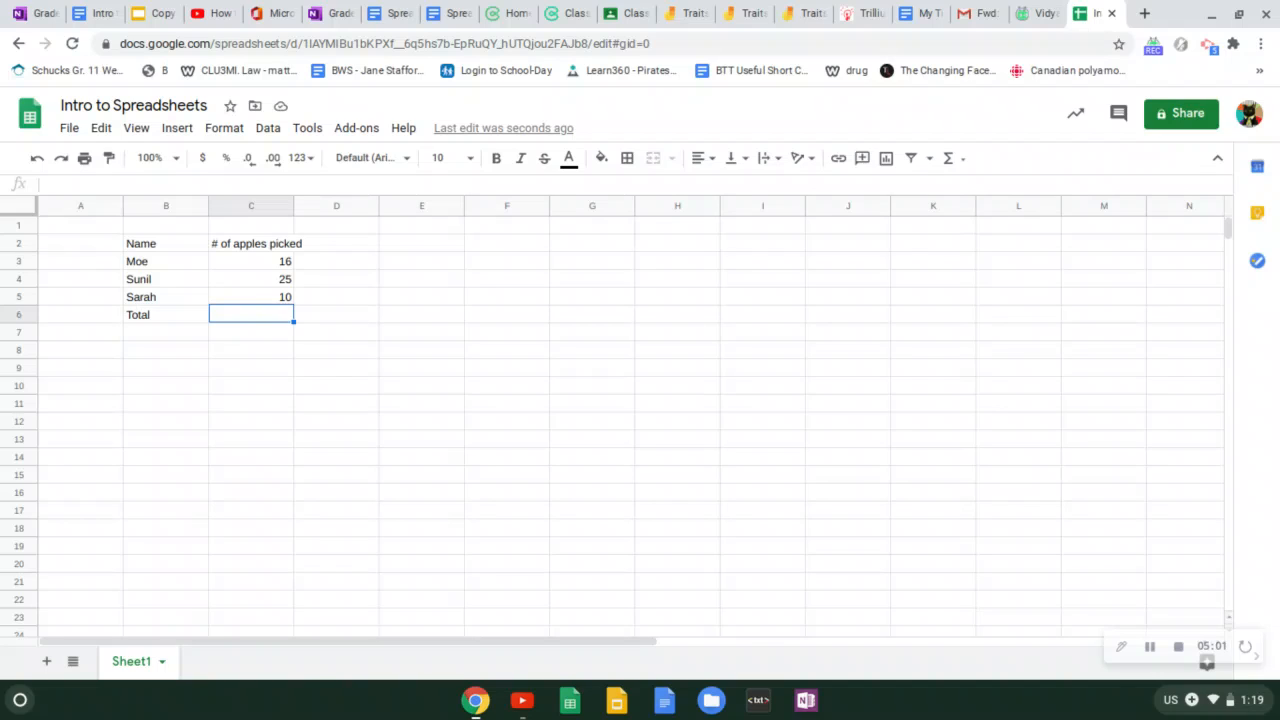
Build the formula =C3+C4+C5 in C6 so the Total shows 51
text(=)
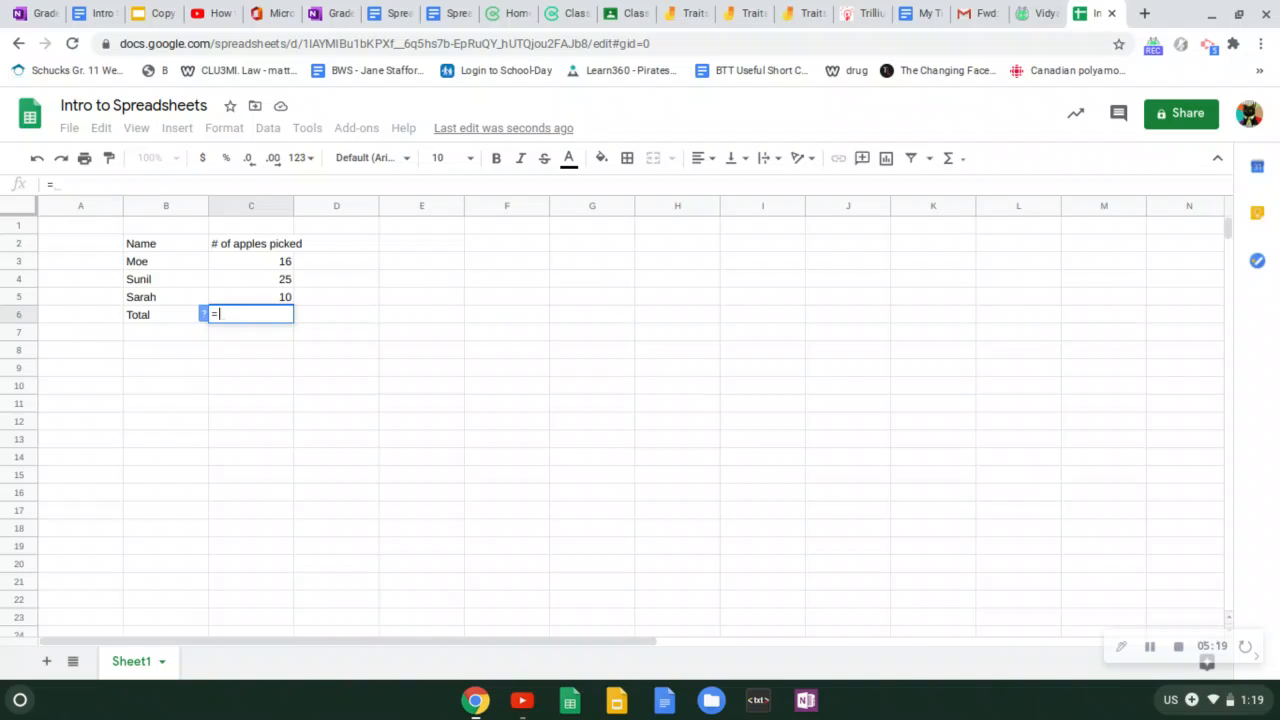
mouse_move(264, 264)
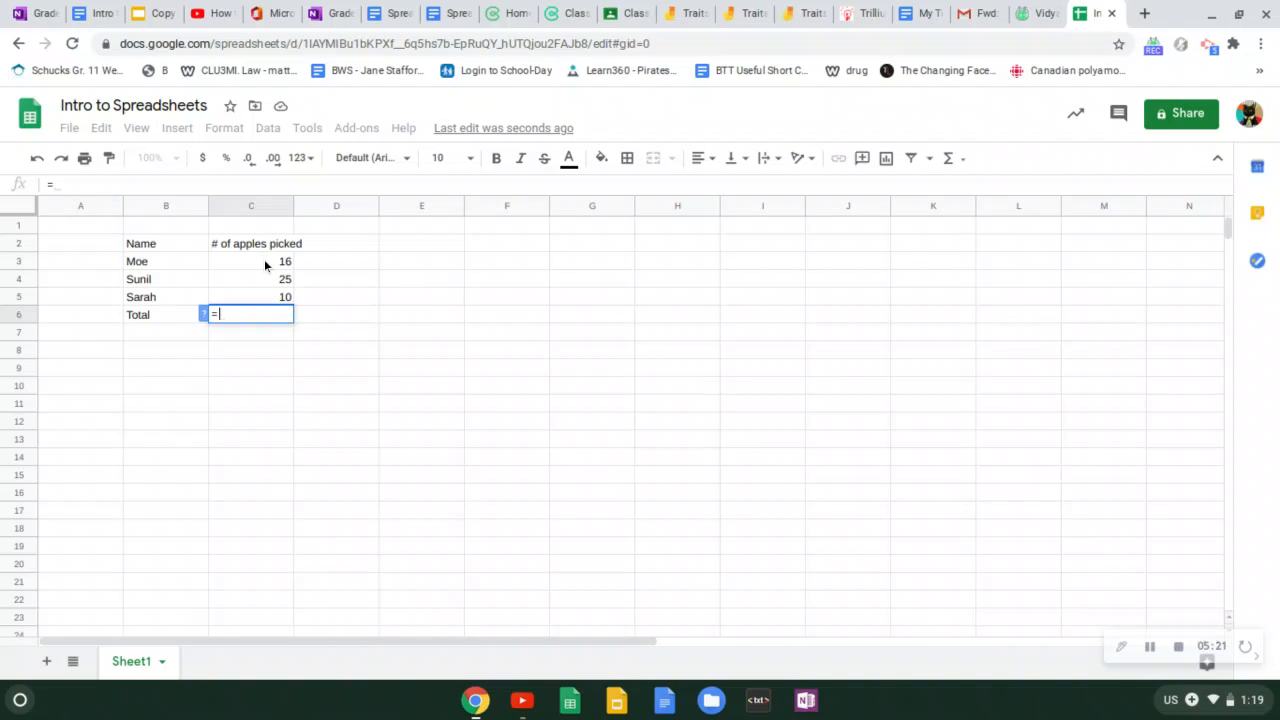
mouse_move(272, 314)
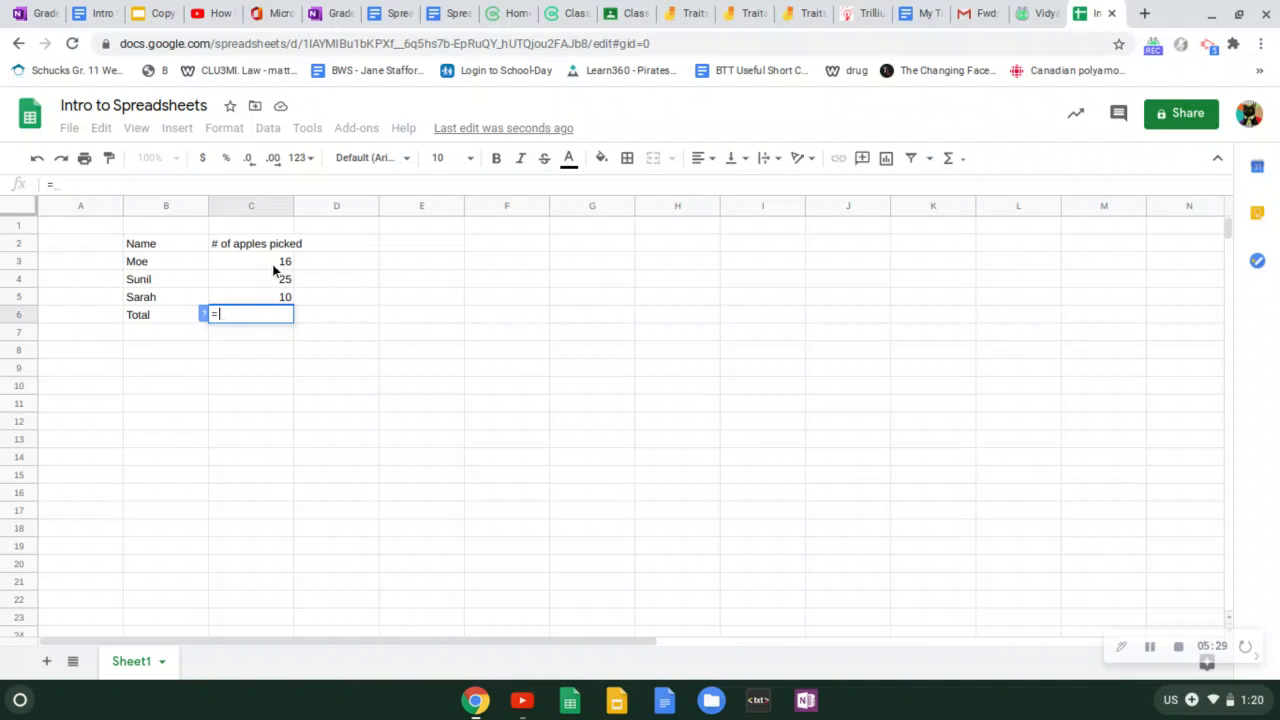
click(252, 260)
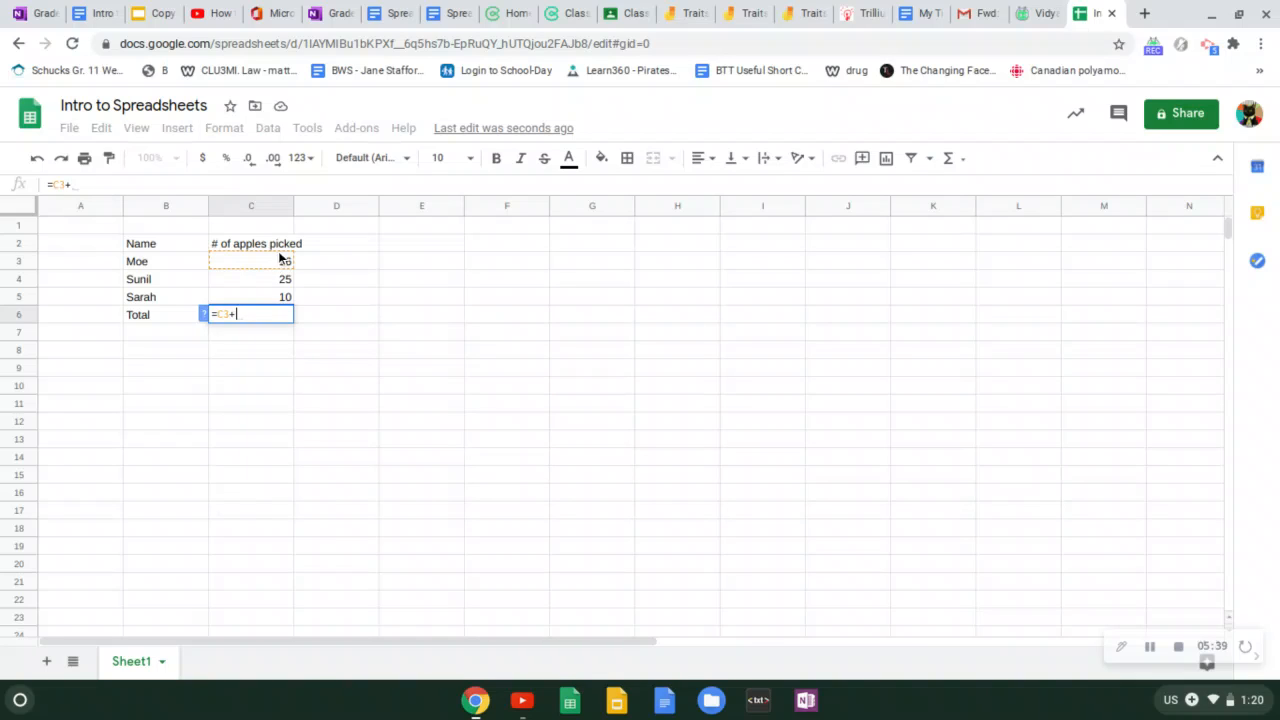
click(250, 278)
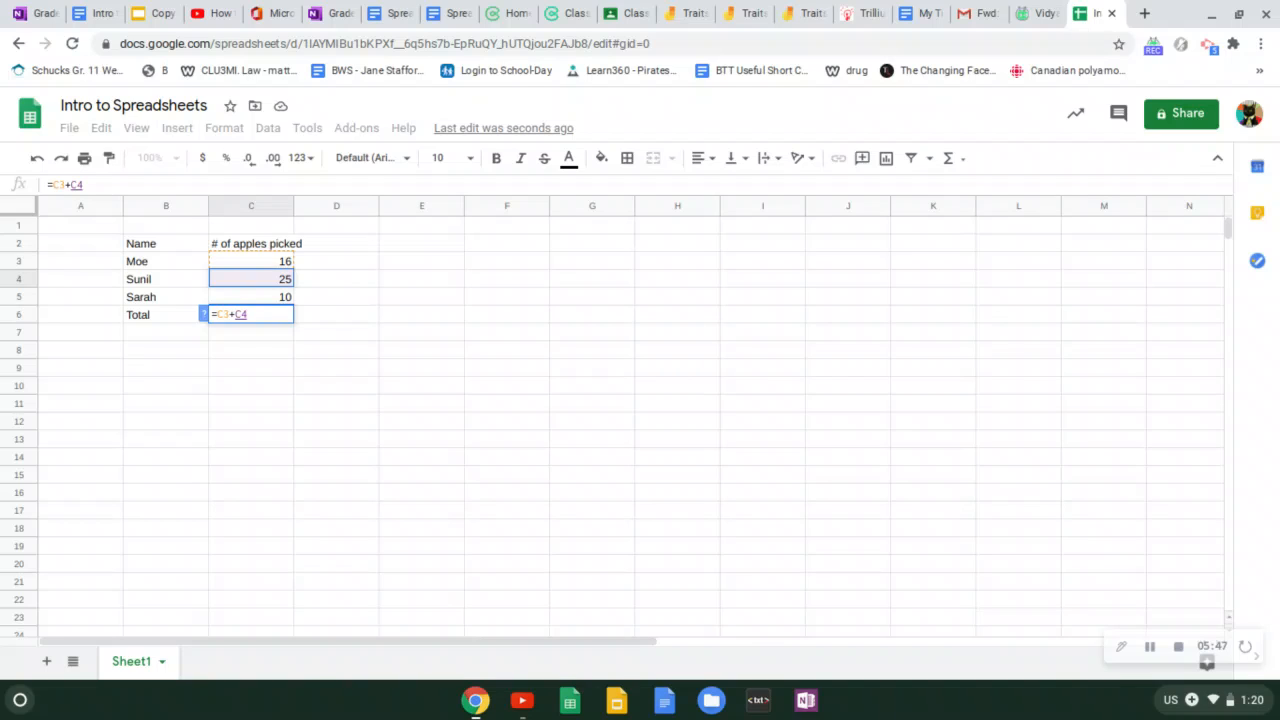
text(+)
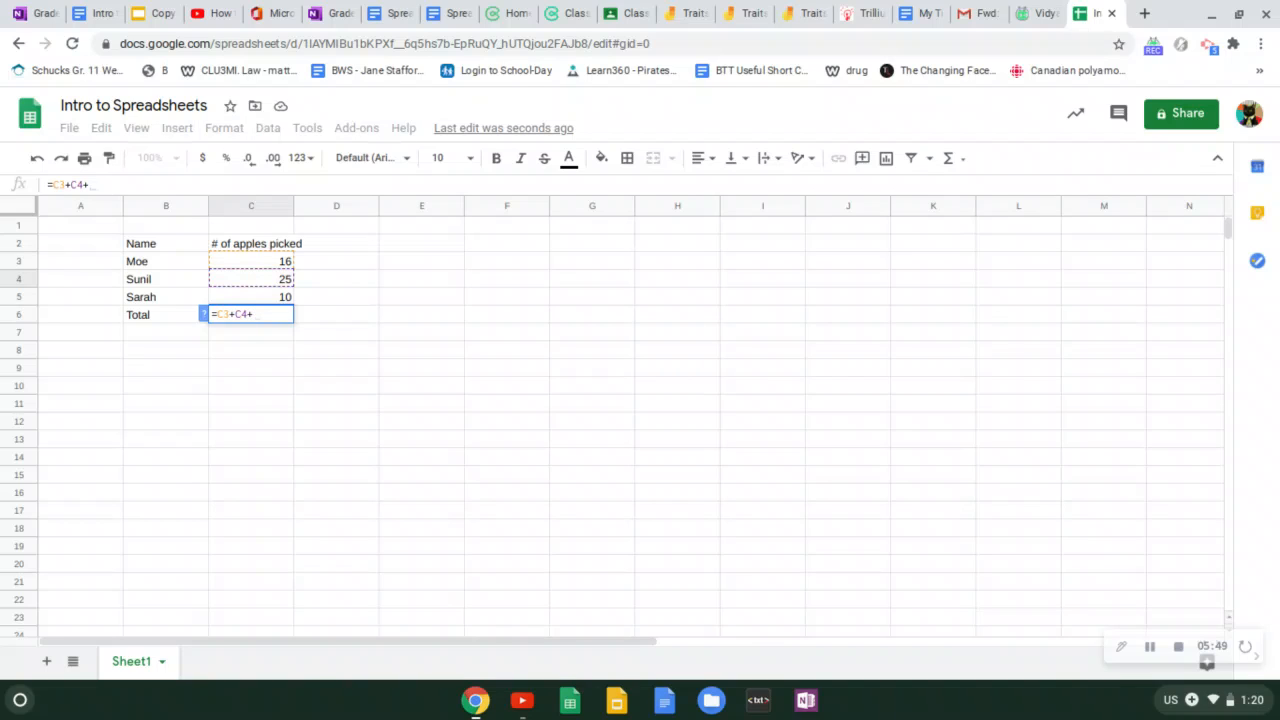
mouse_move(280, 304)
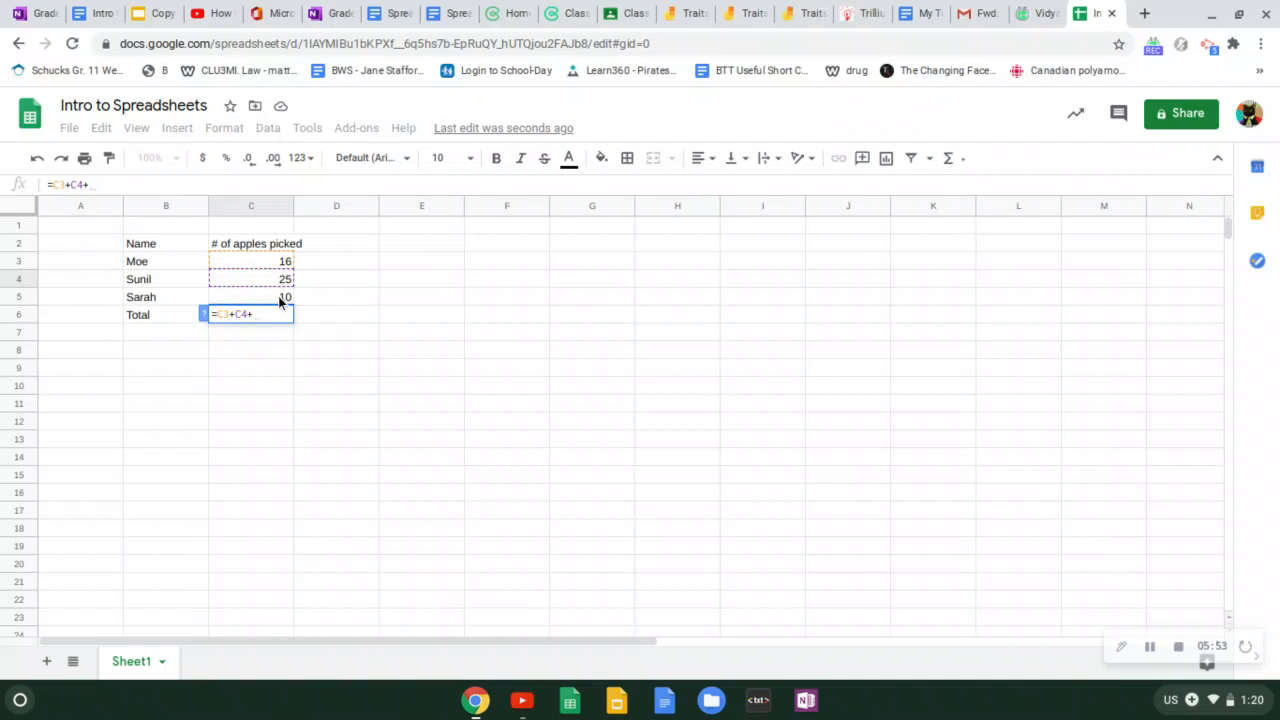
click(252, 296)
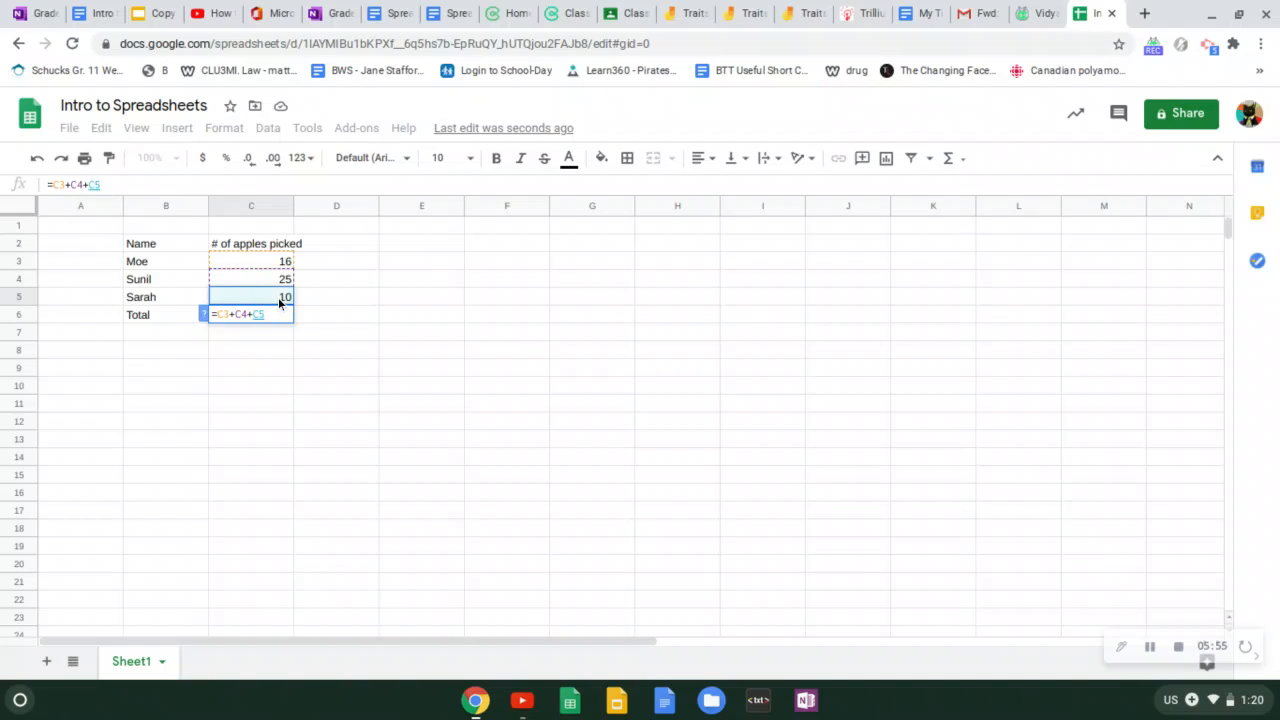
mouse_move(244, 336)
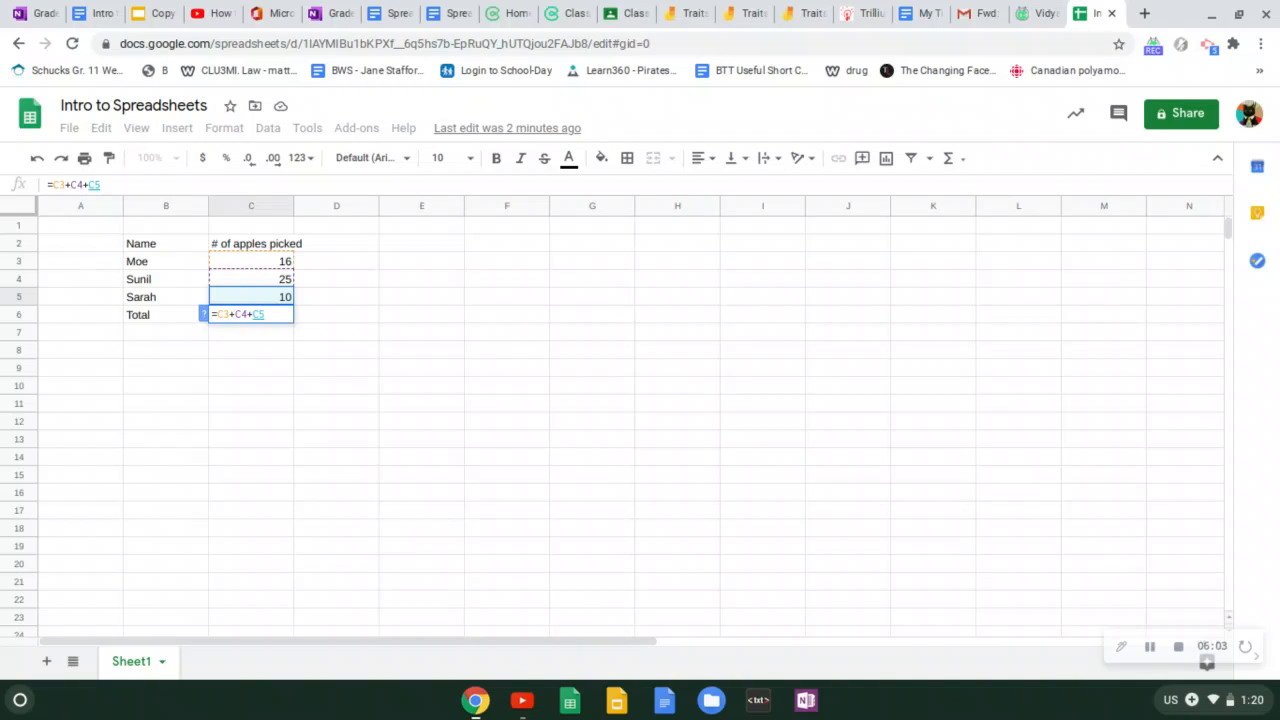
key(enter)
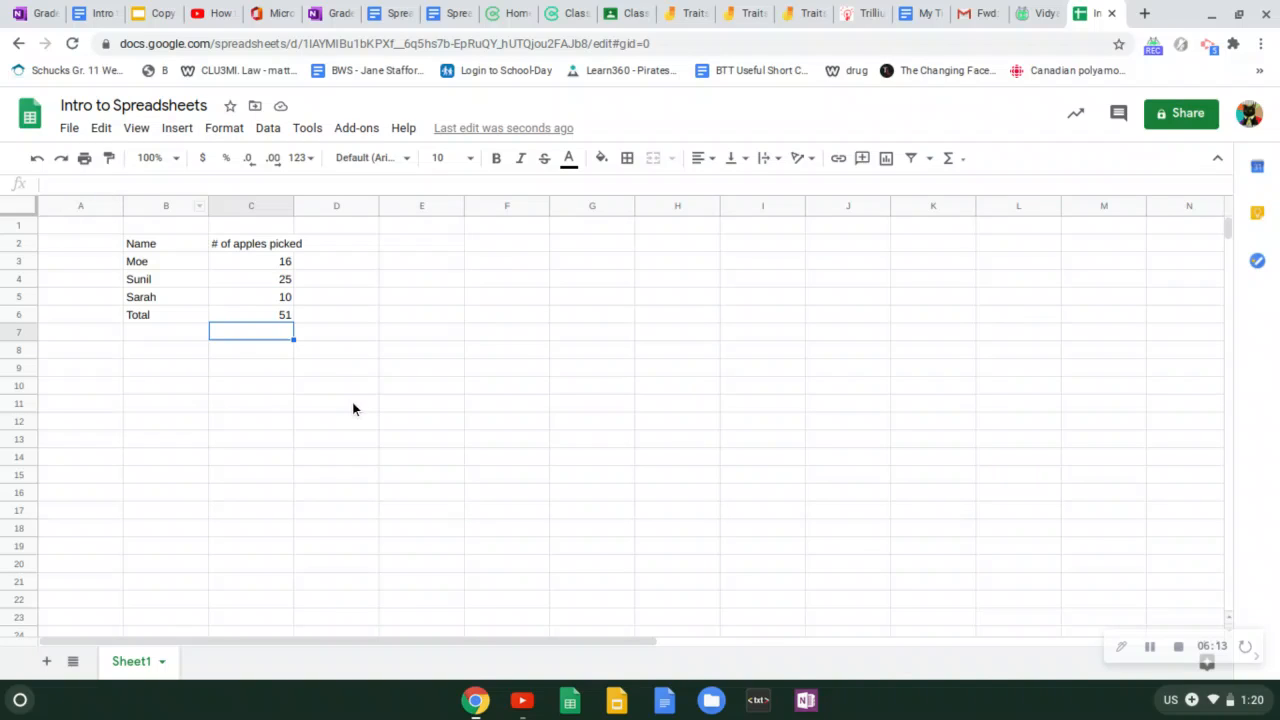
mouse_move(306, 364)
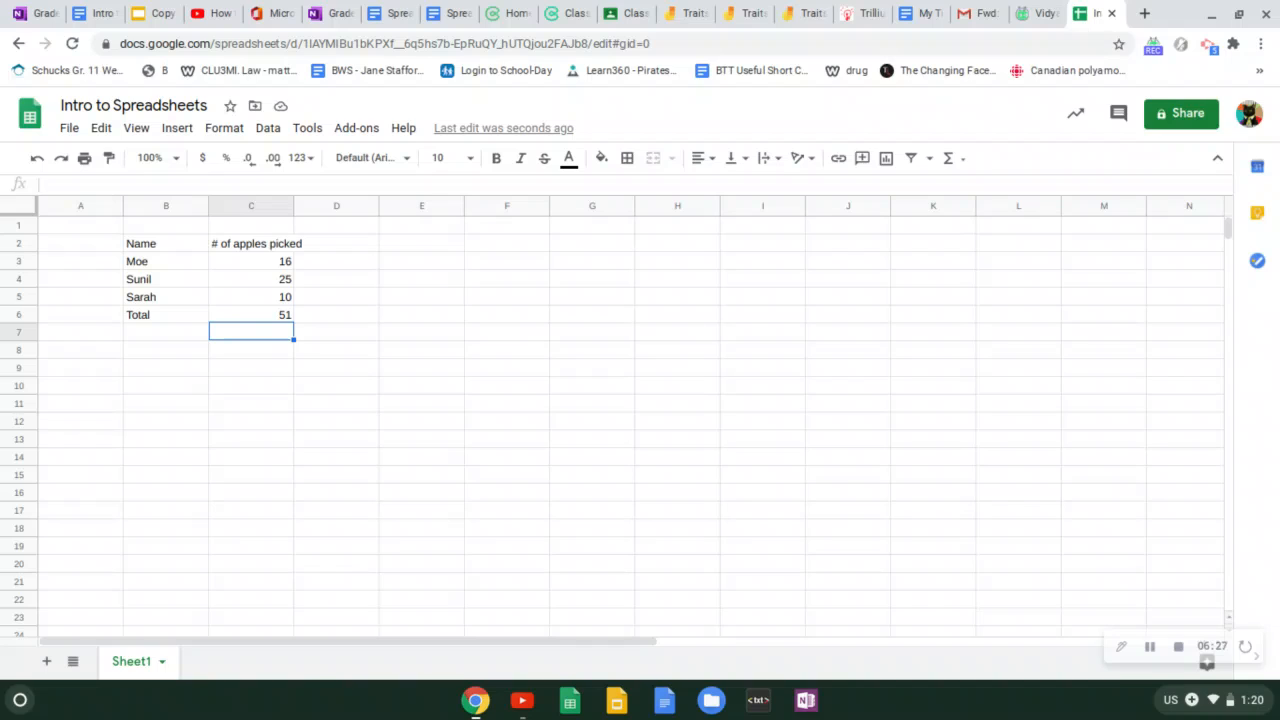
click(252, 314)
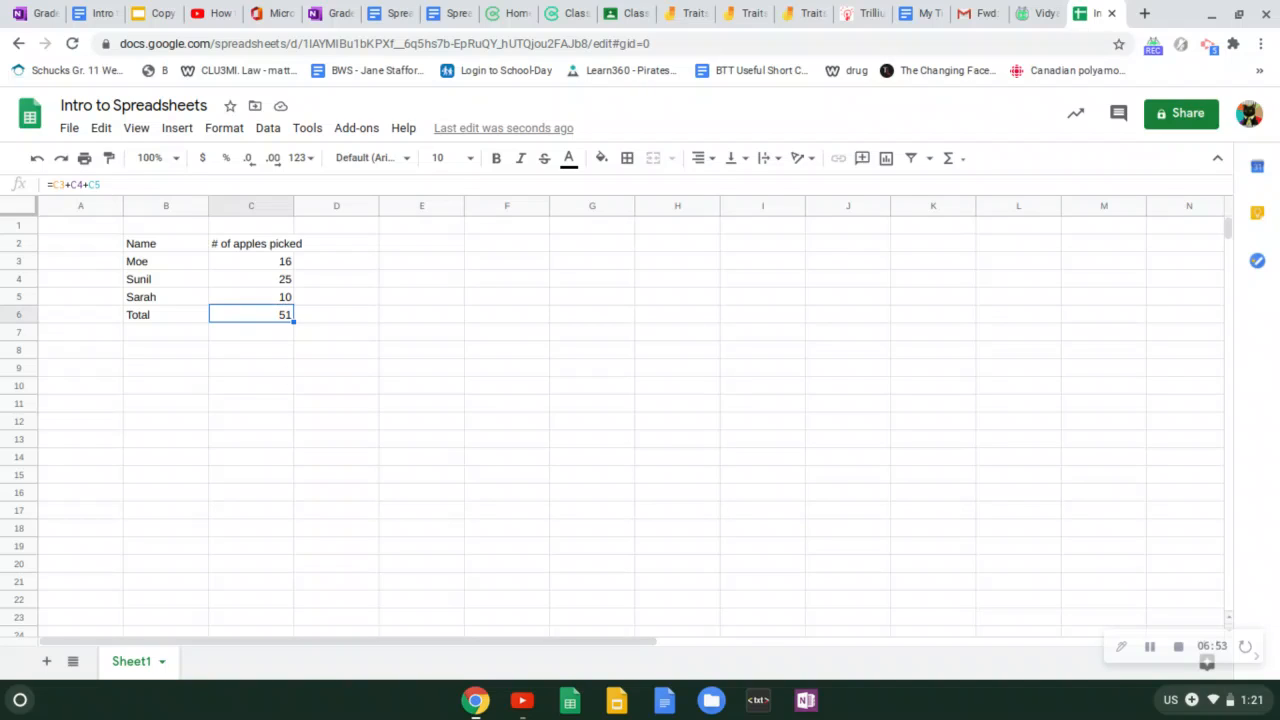
click(252, 384)
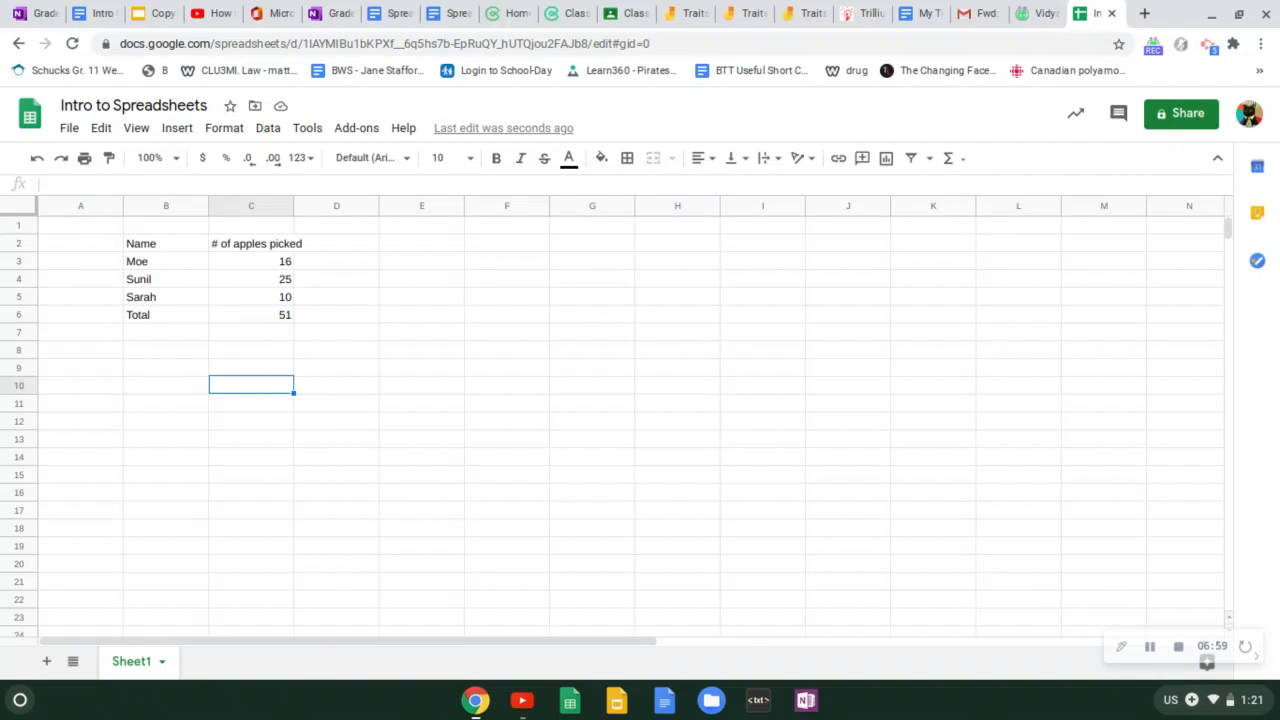
click(252, 296)
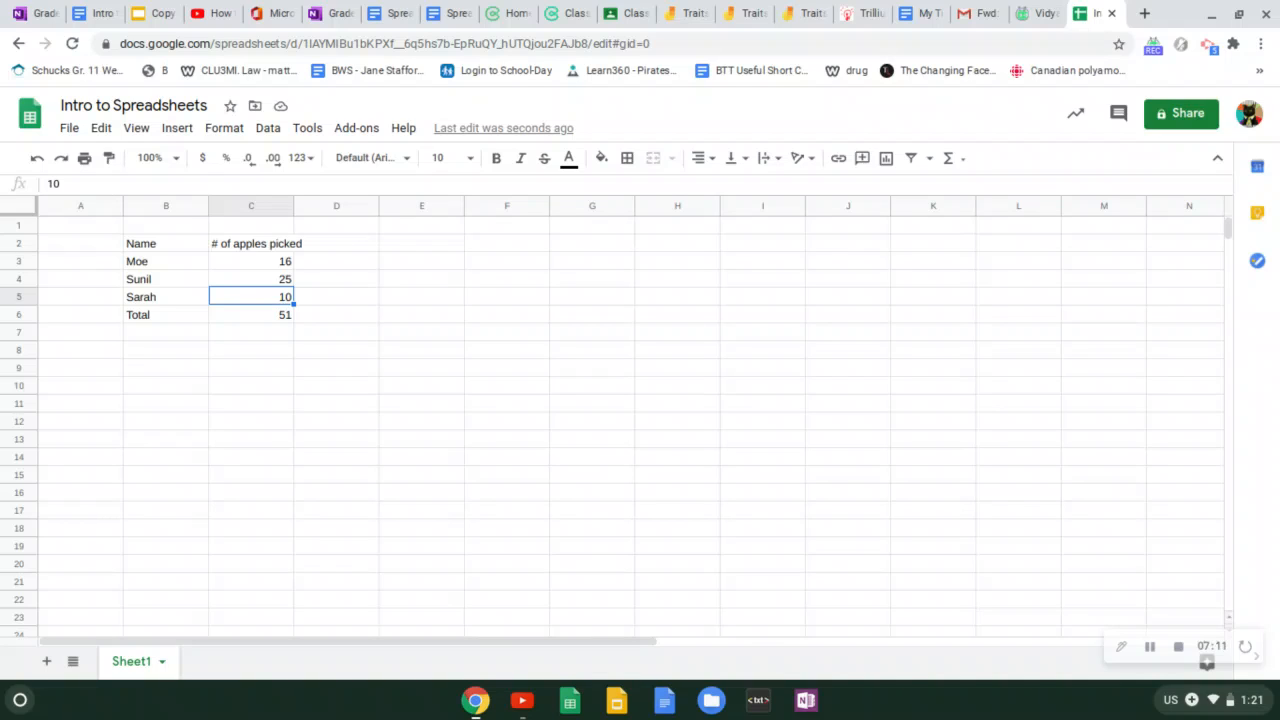
mouse_move(304, 292)
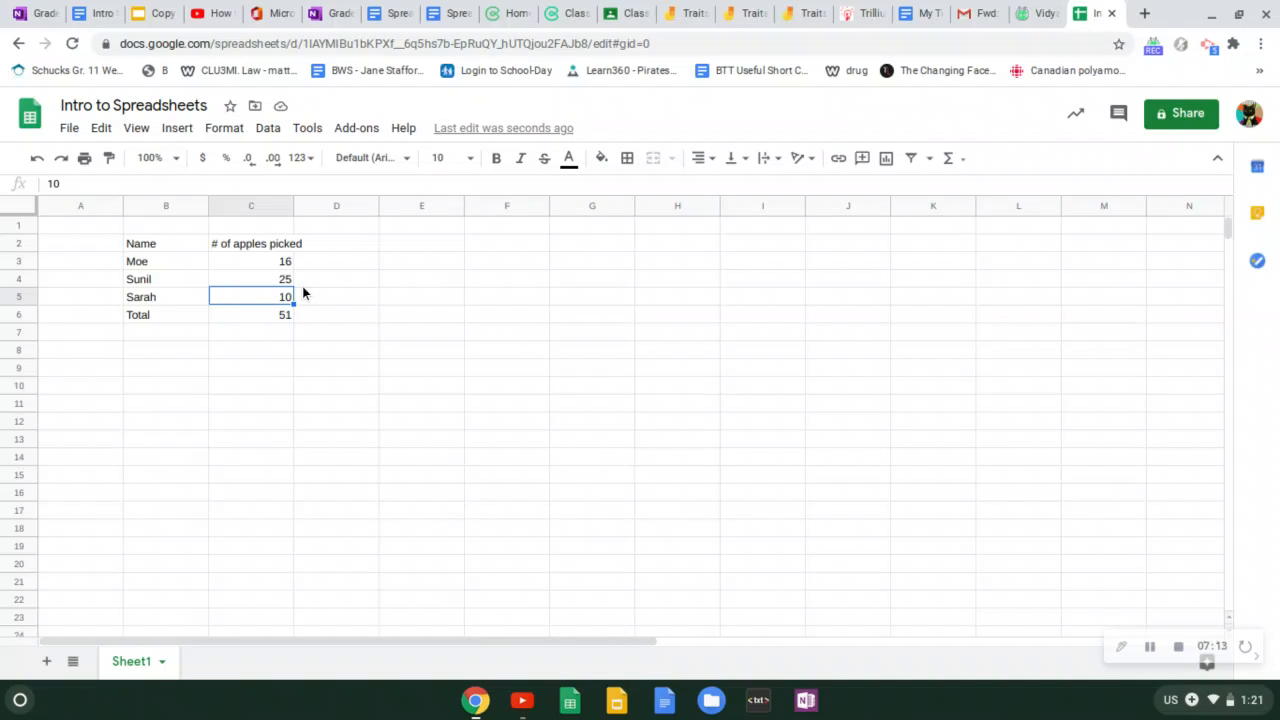
Change Sarah's count in C5 to 30 so the Total recalculates to 71
text(3)
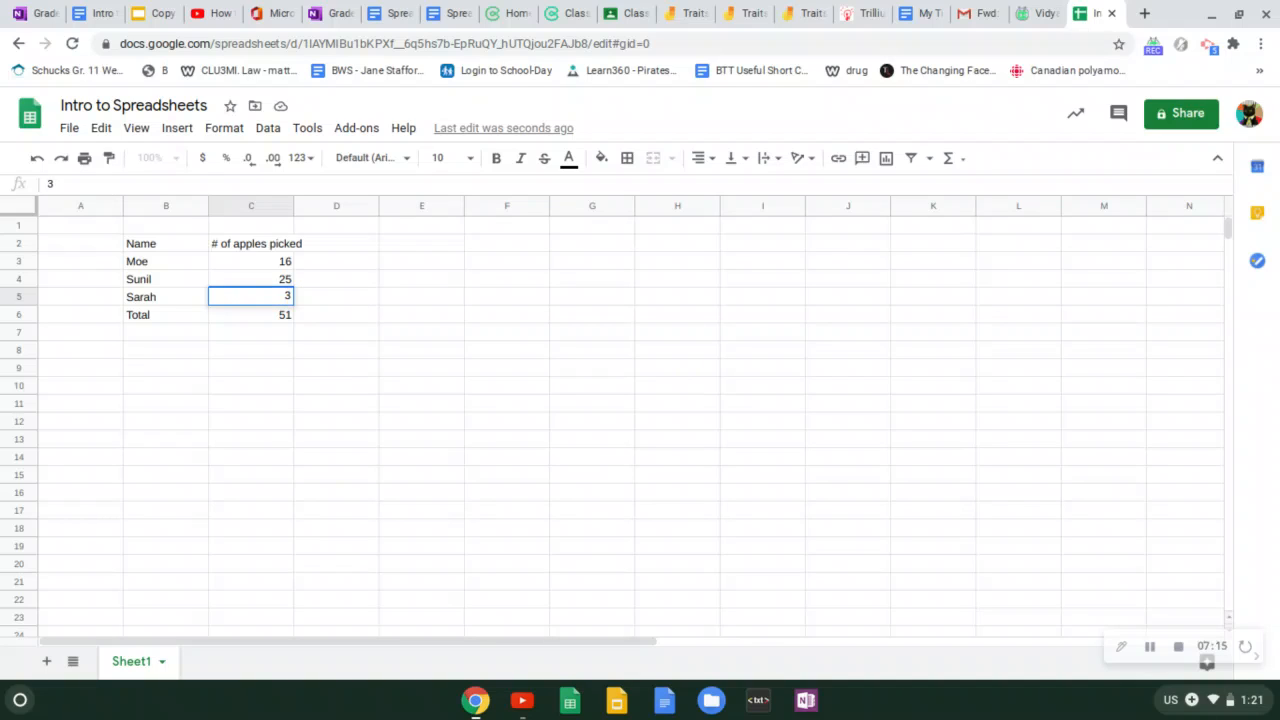
text(0)
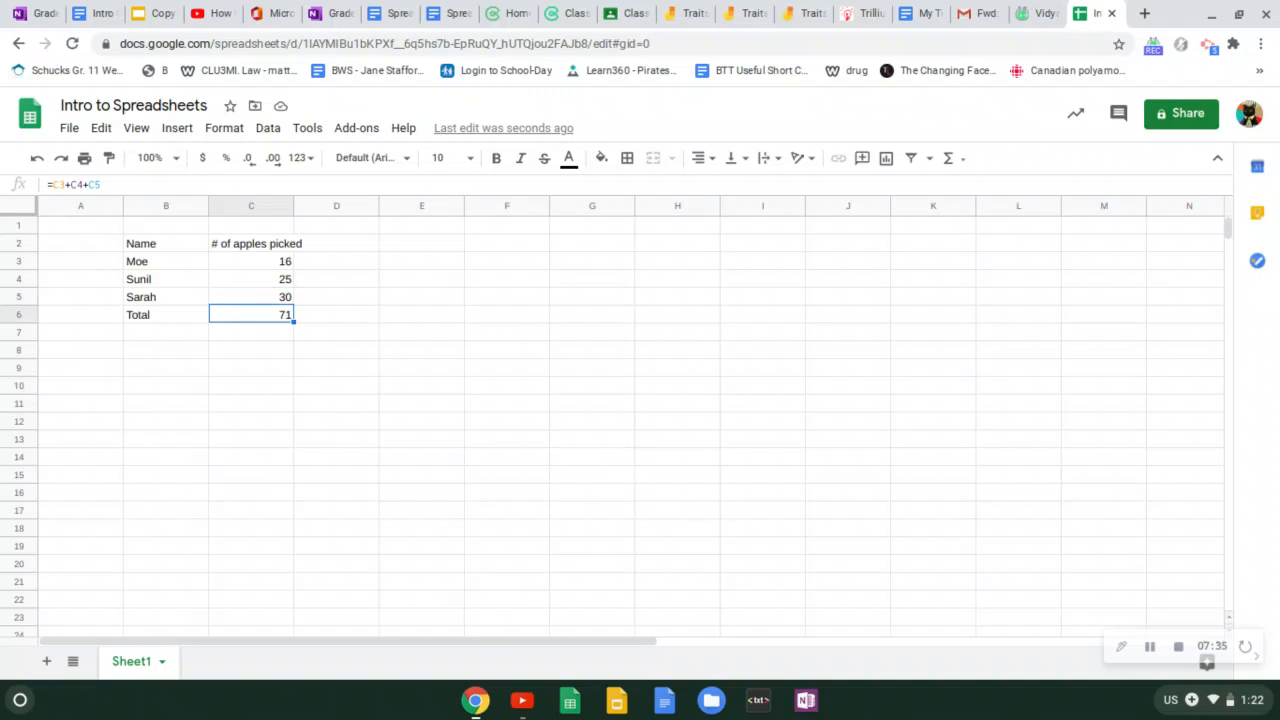
mouse_move(284, 280)
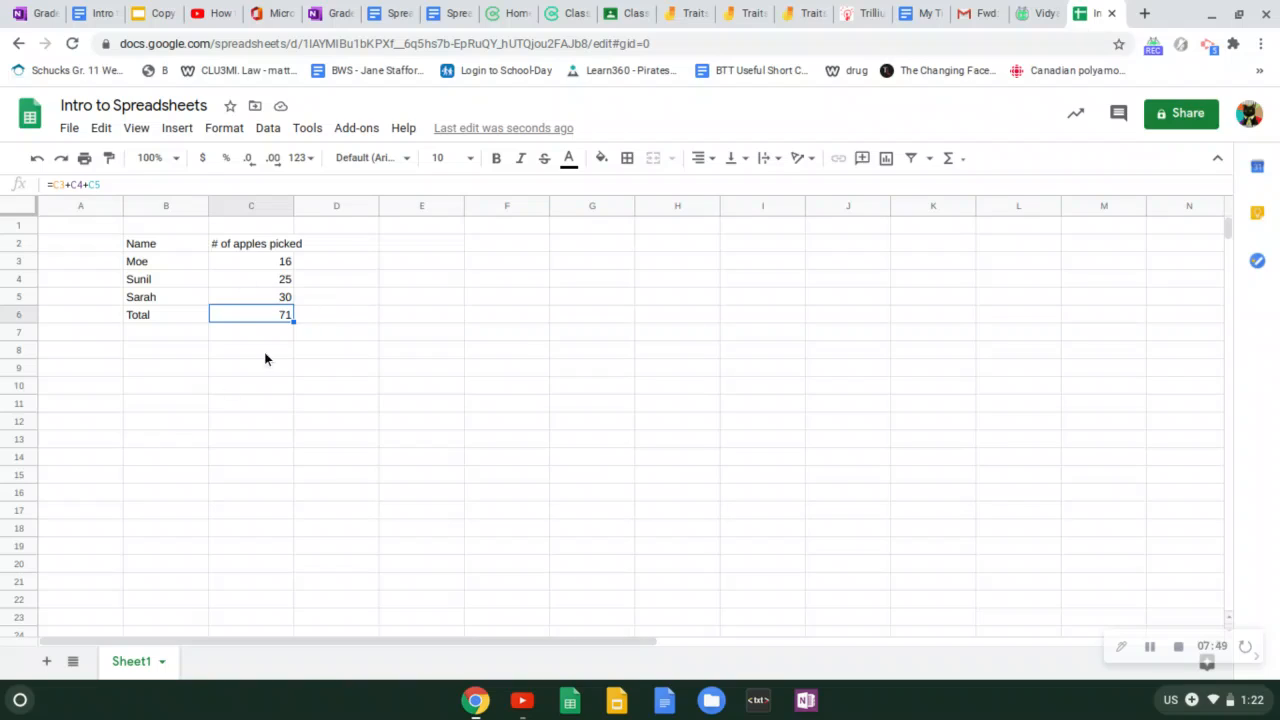
mouse_move(280, 292)
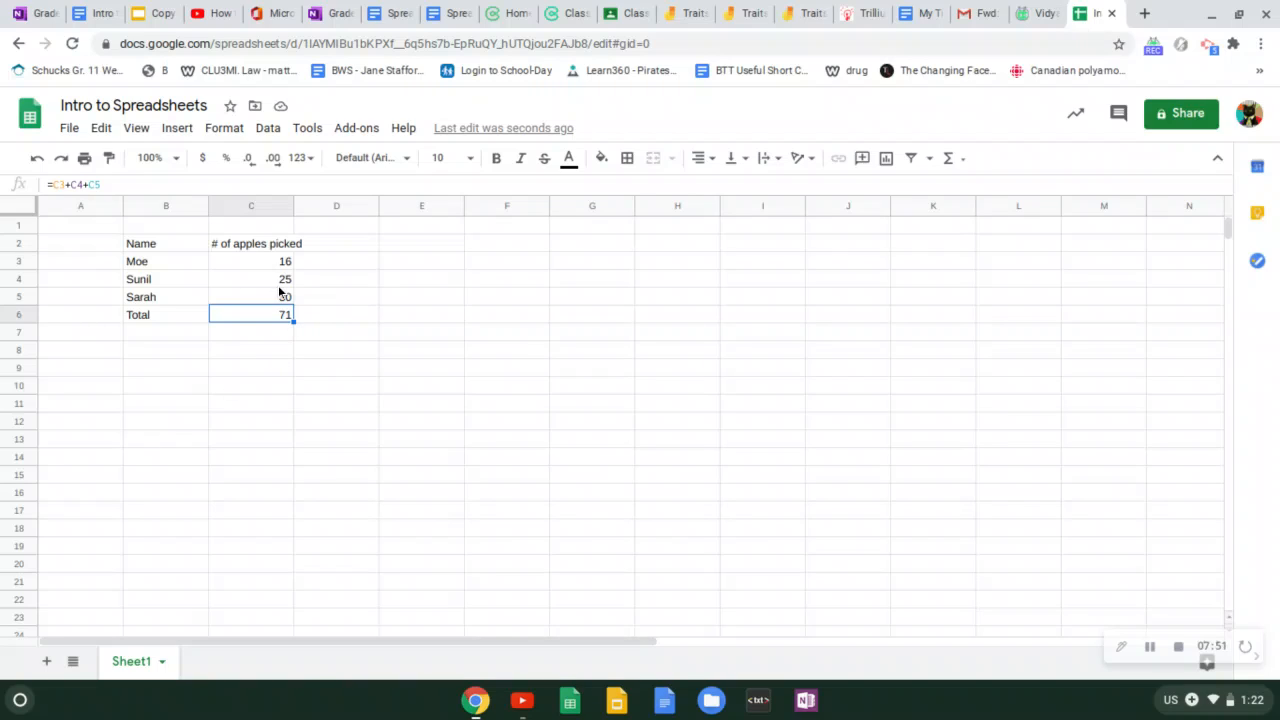
Replace Sarah's count with the word 'thirty', making the Total show #VALUE!
click(252, 296)
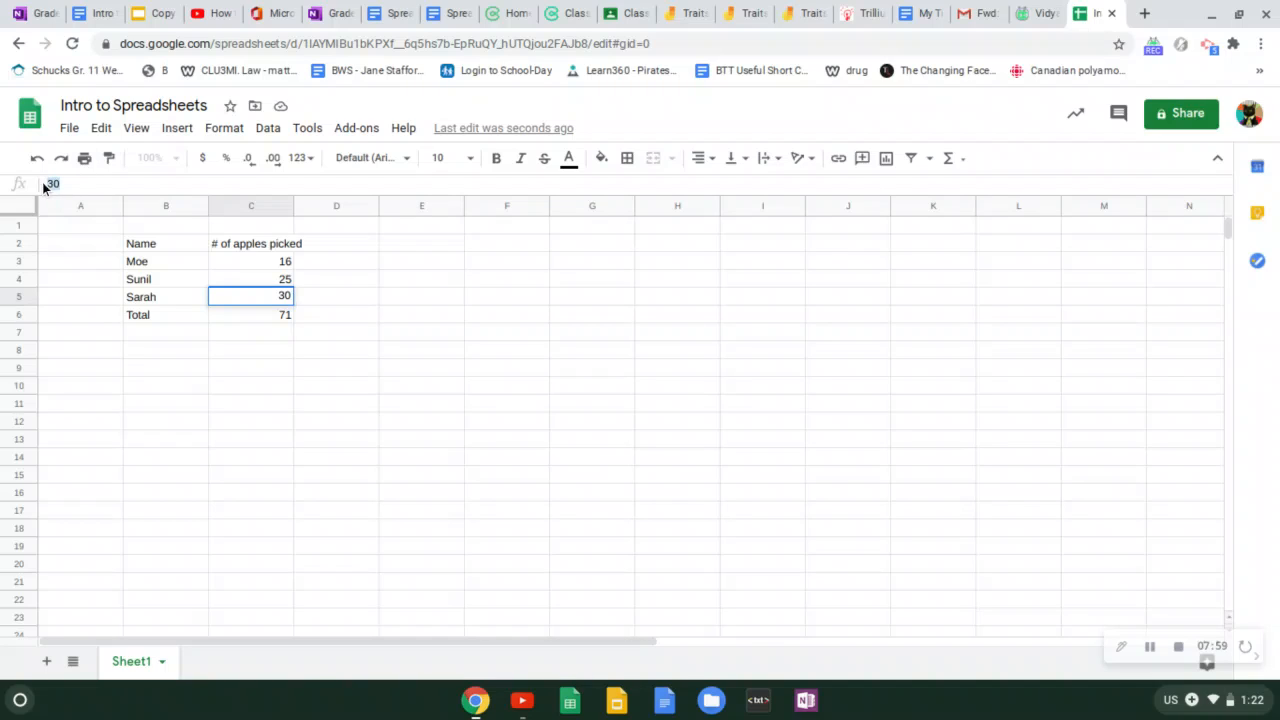
text(thirty)
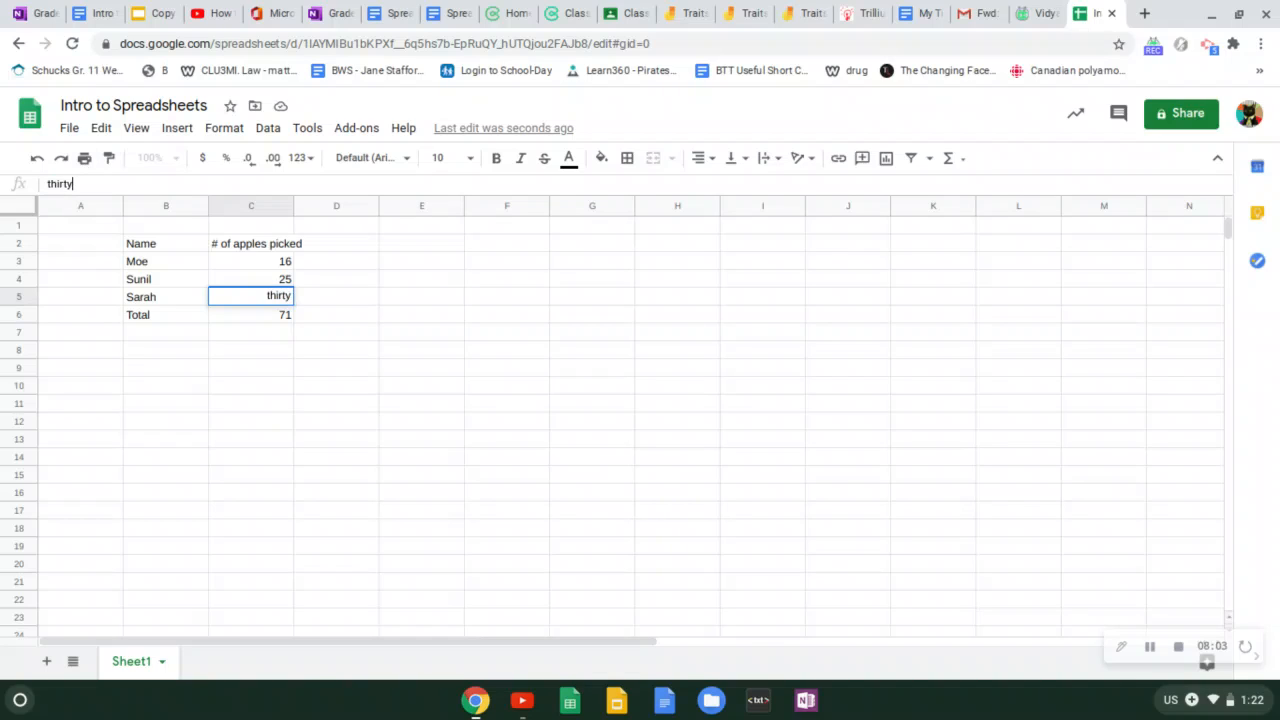
key(enter)
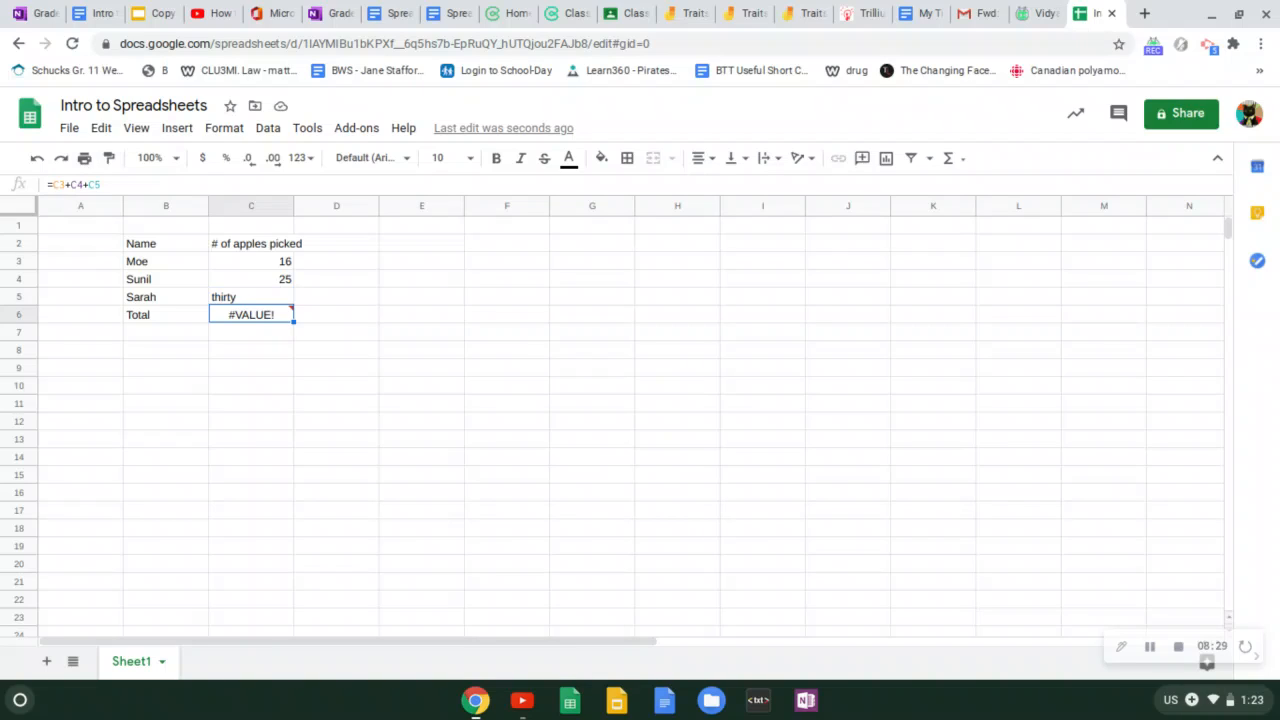
mouse_move(252, 314)
text(Zero)
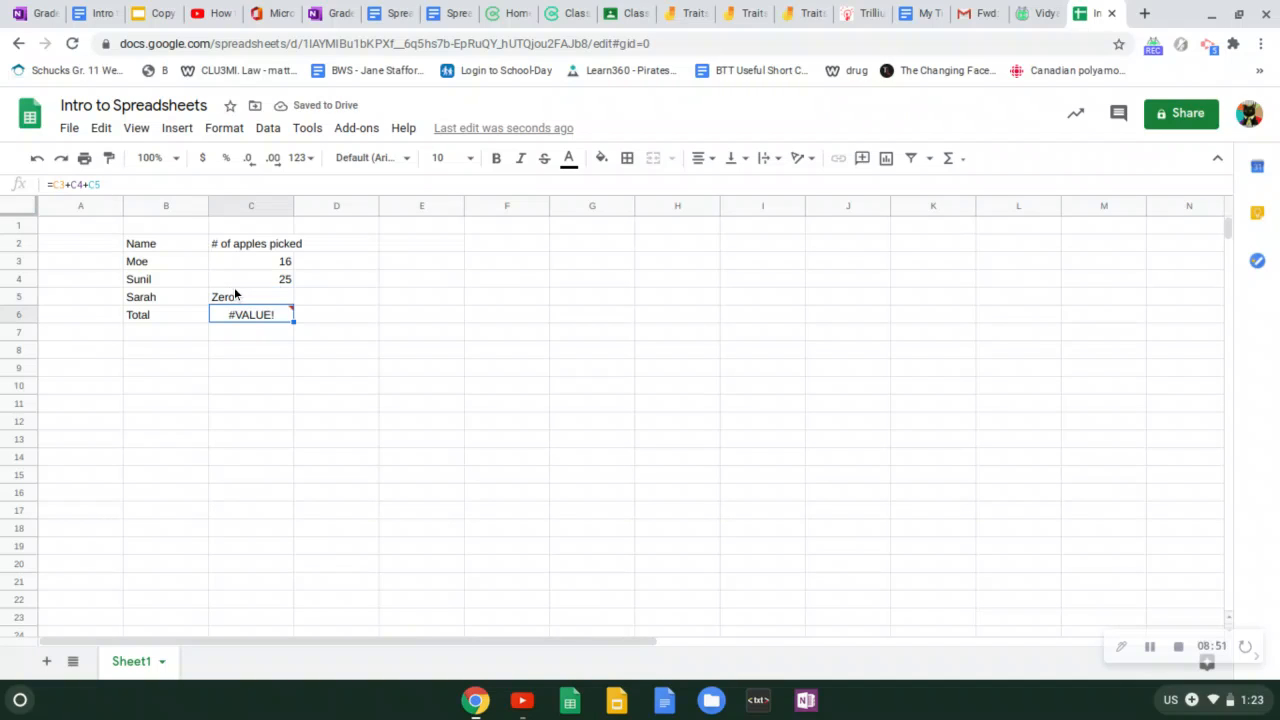
Overwrite Sarah's count in C5 with the number 30 so the Total returns to 71
click(250, 296)
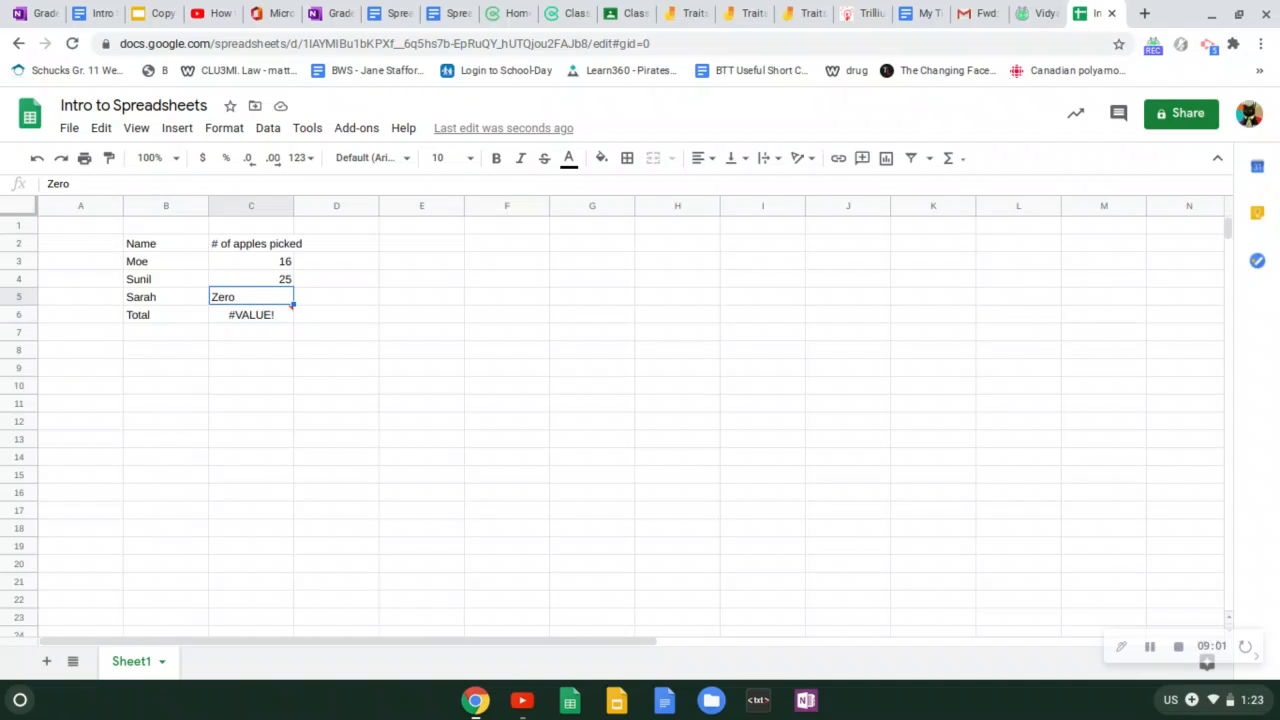
text(30)
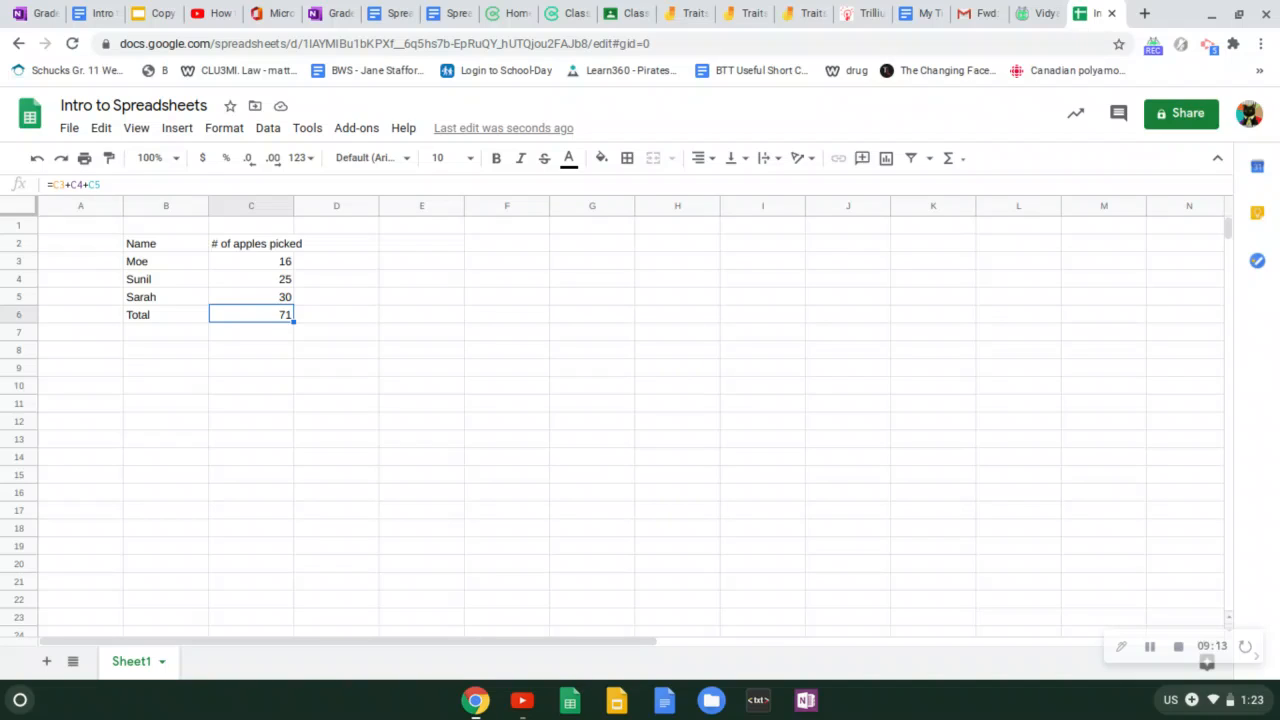
mouse_move(266, 272)
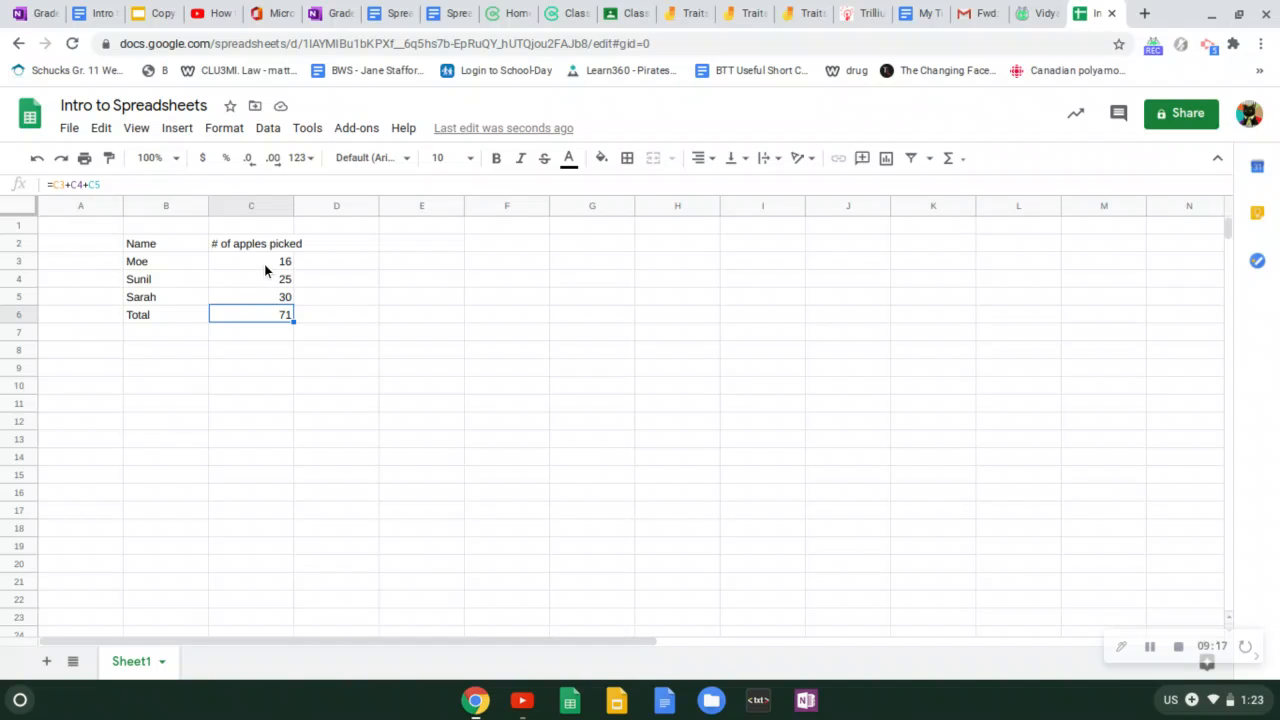
mouse_move(276, 318)
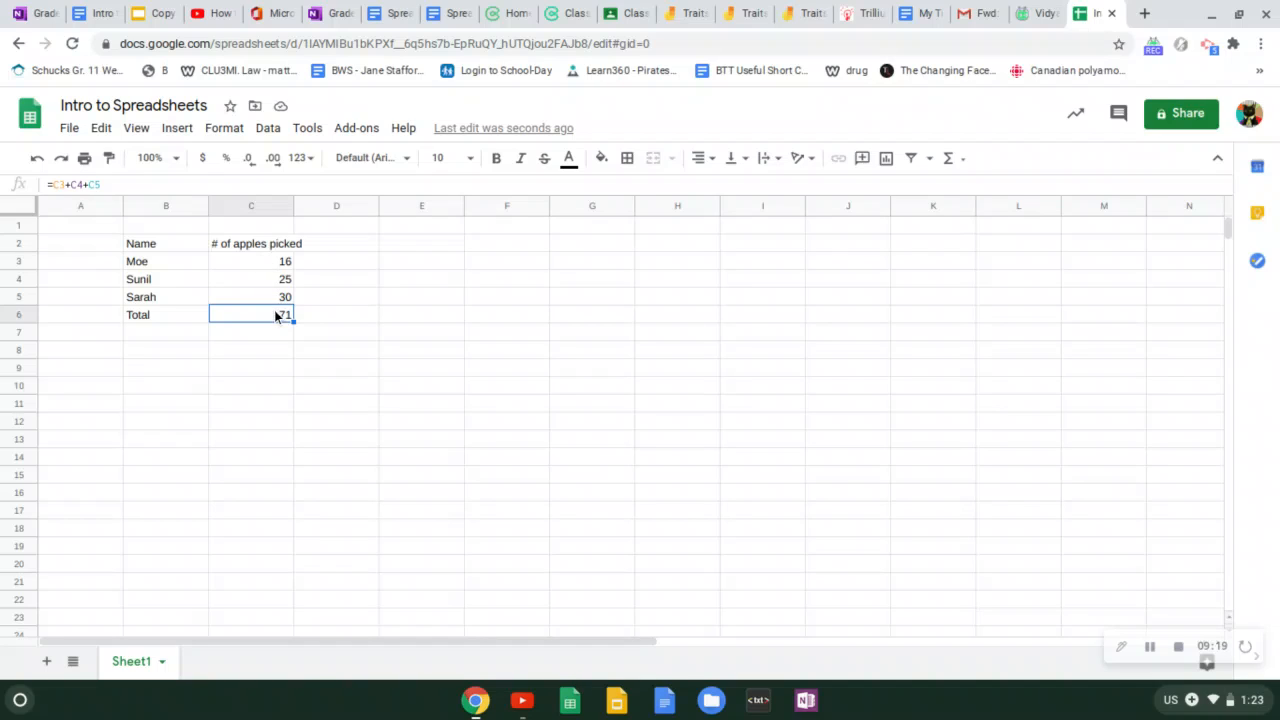
mouse_move(260, 252)
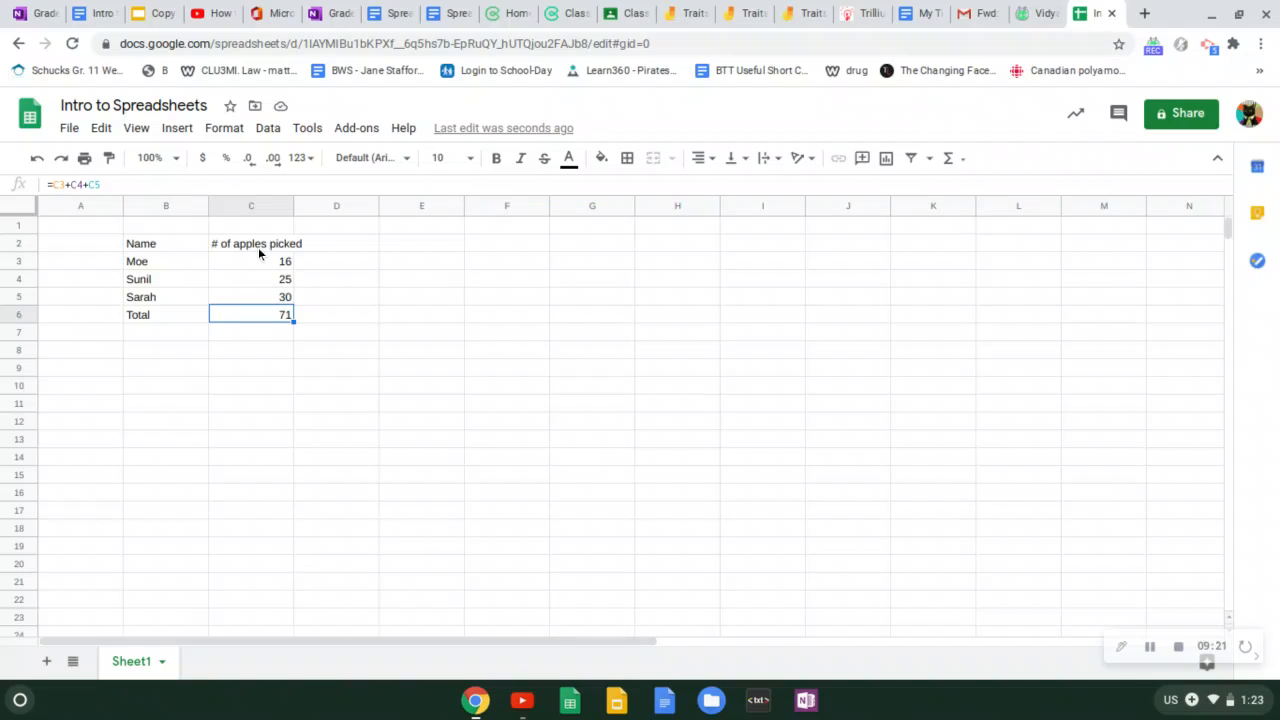
mouse_move(248, 248)
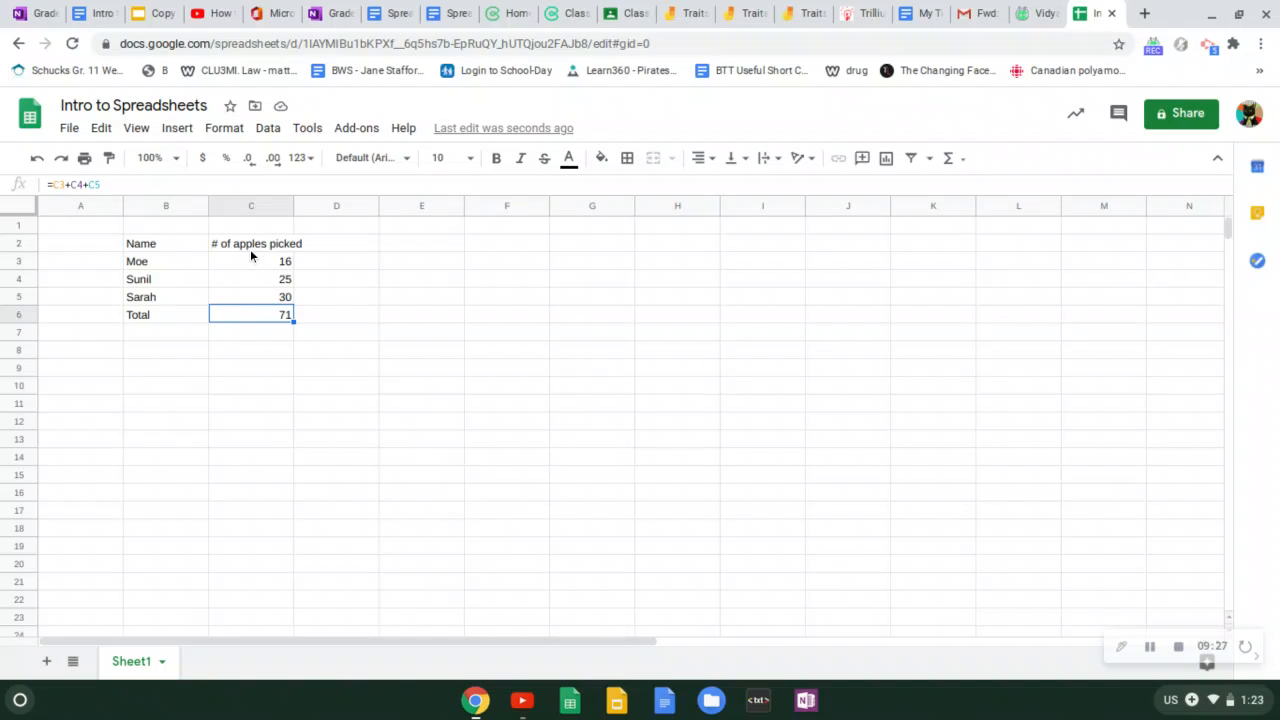
mouse_move(246, 398)
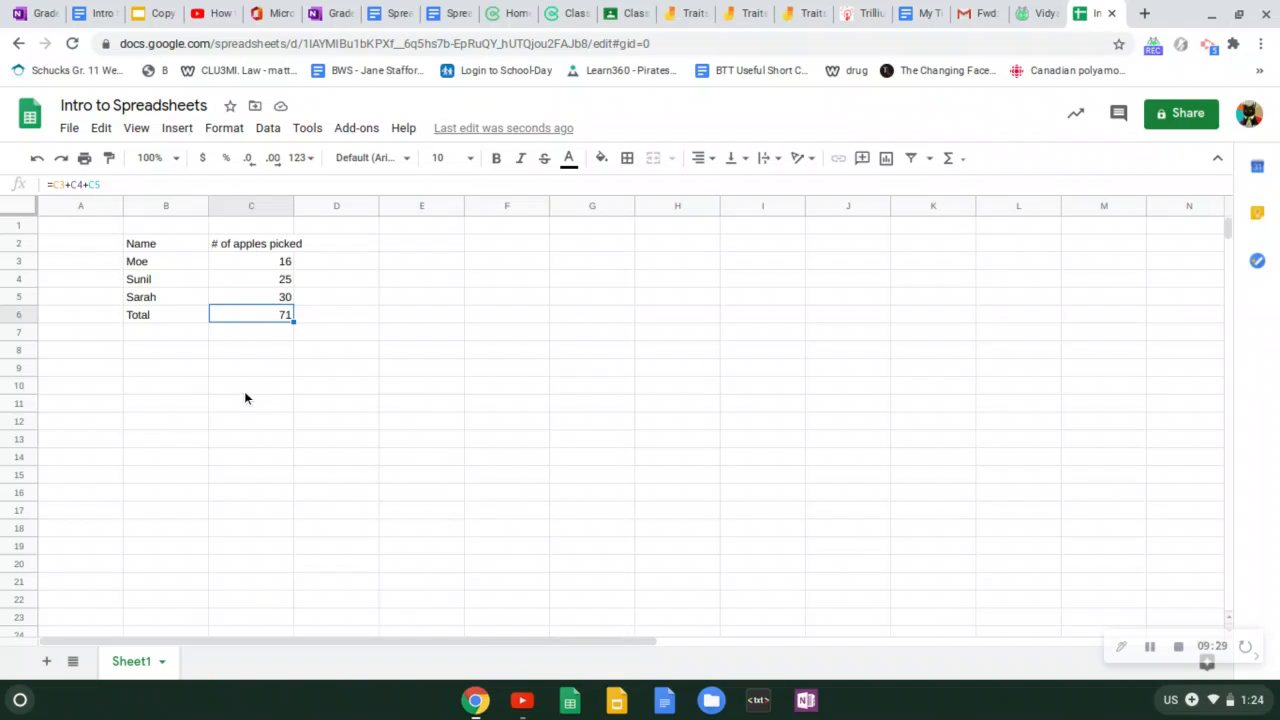
Bold the B2:C2 header cells 'Name' and '# of apples picked'
click(166, 348)
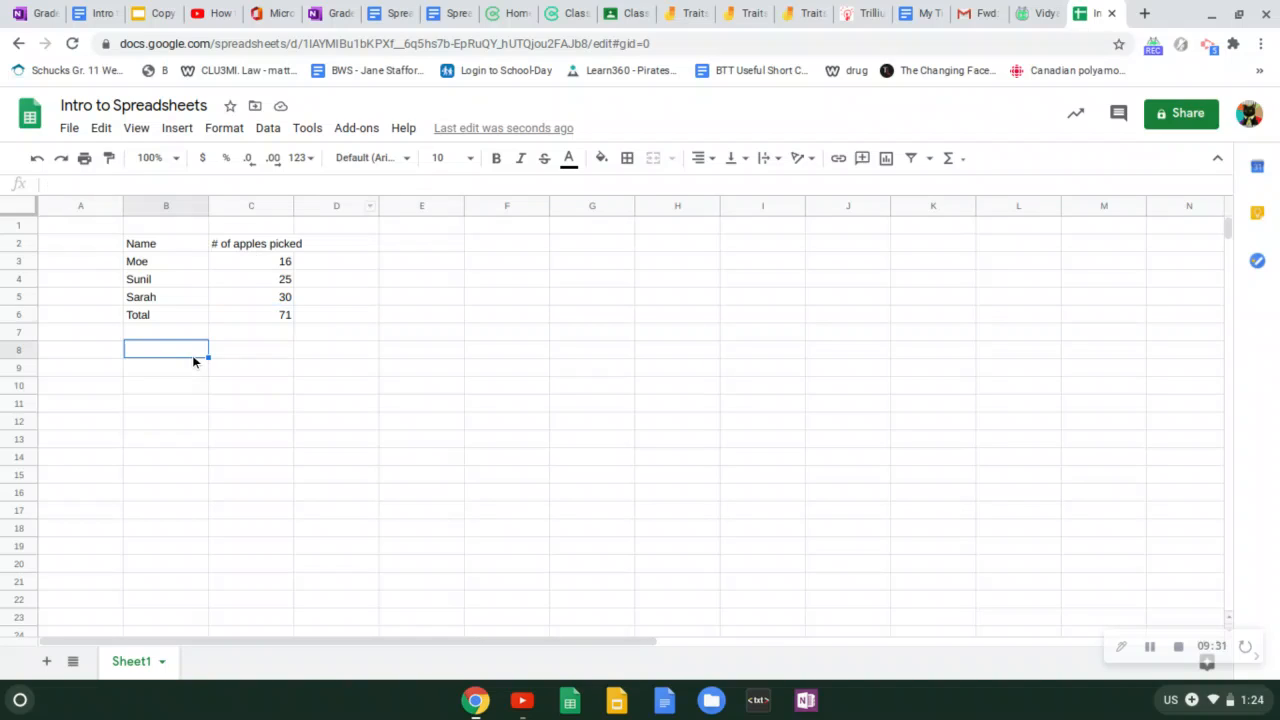
click(166, 244)
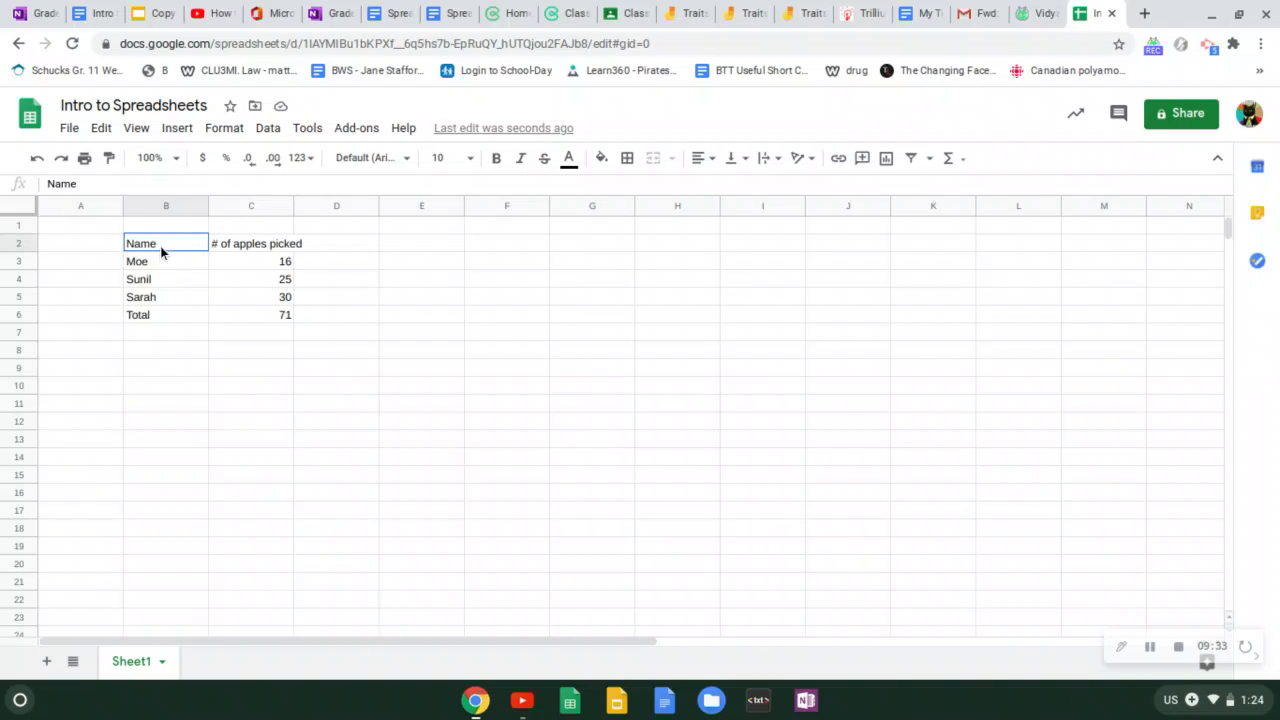
drag(164, 244, 252, 244)
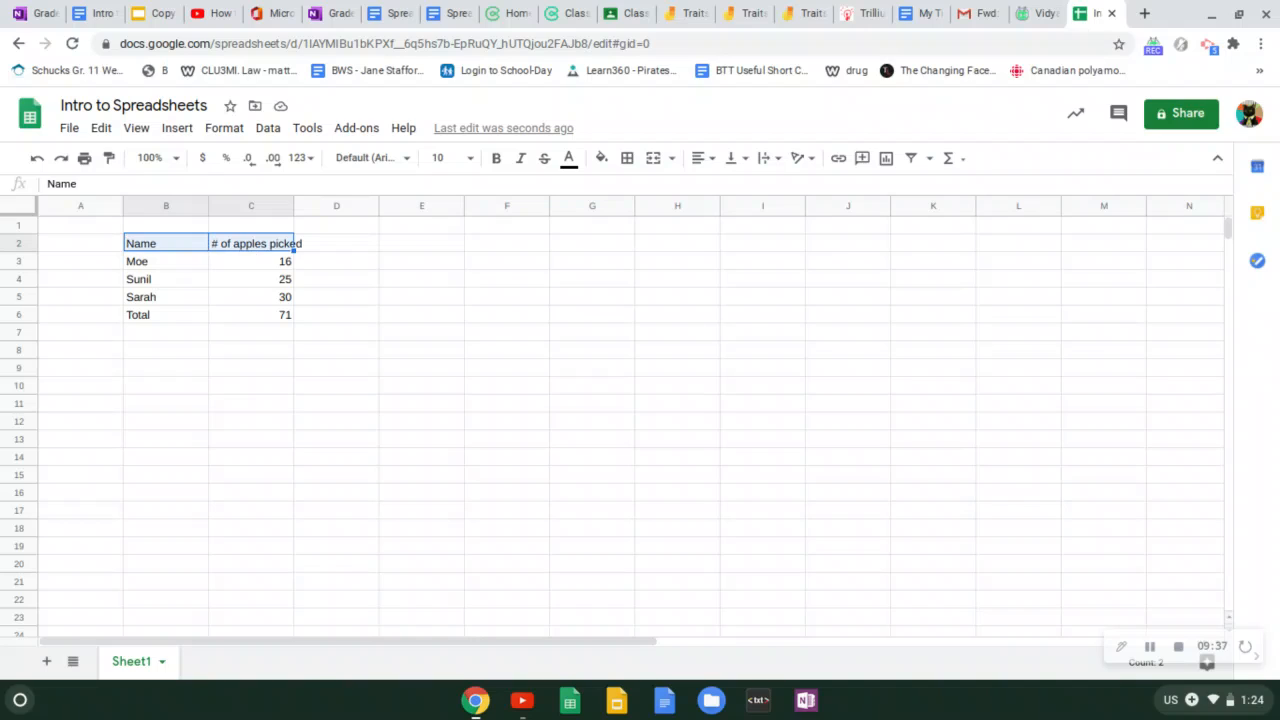
mouse_move(536, 180)
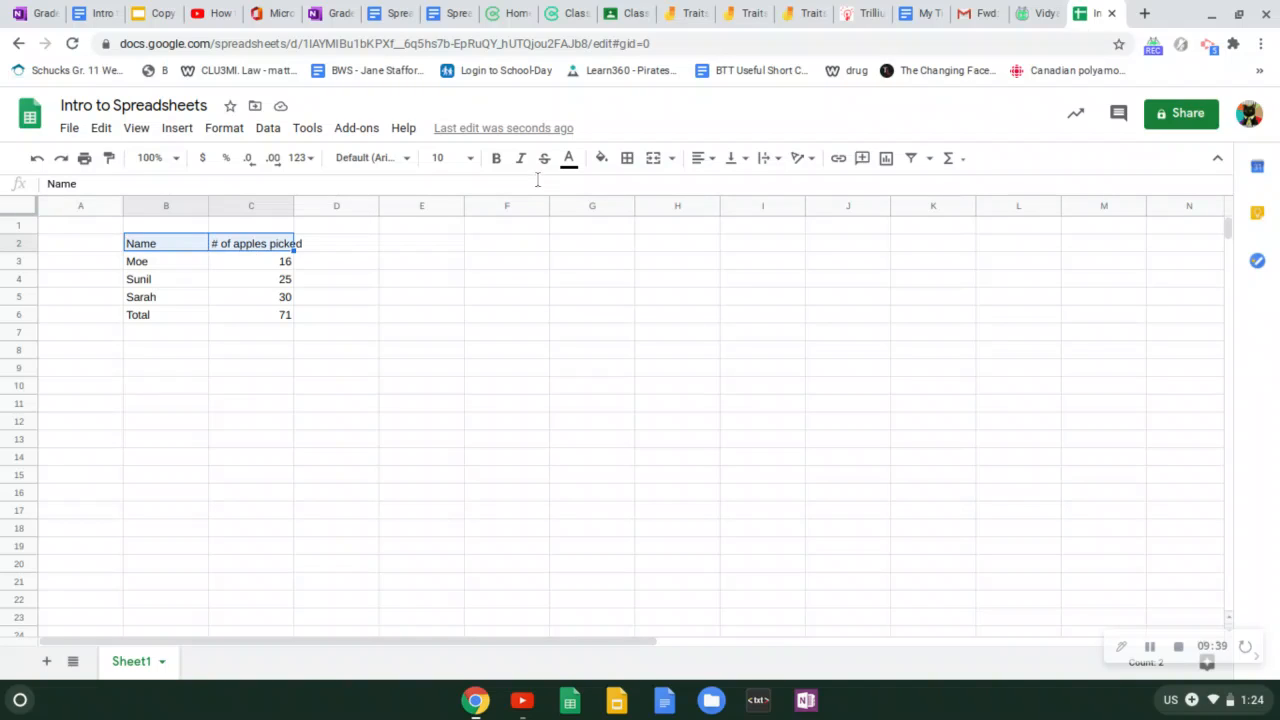
mouse_move(496, 158)
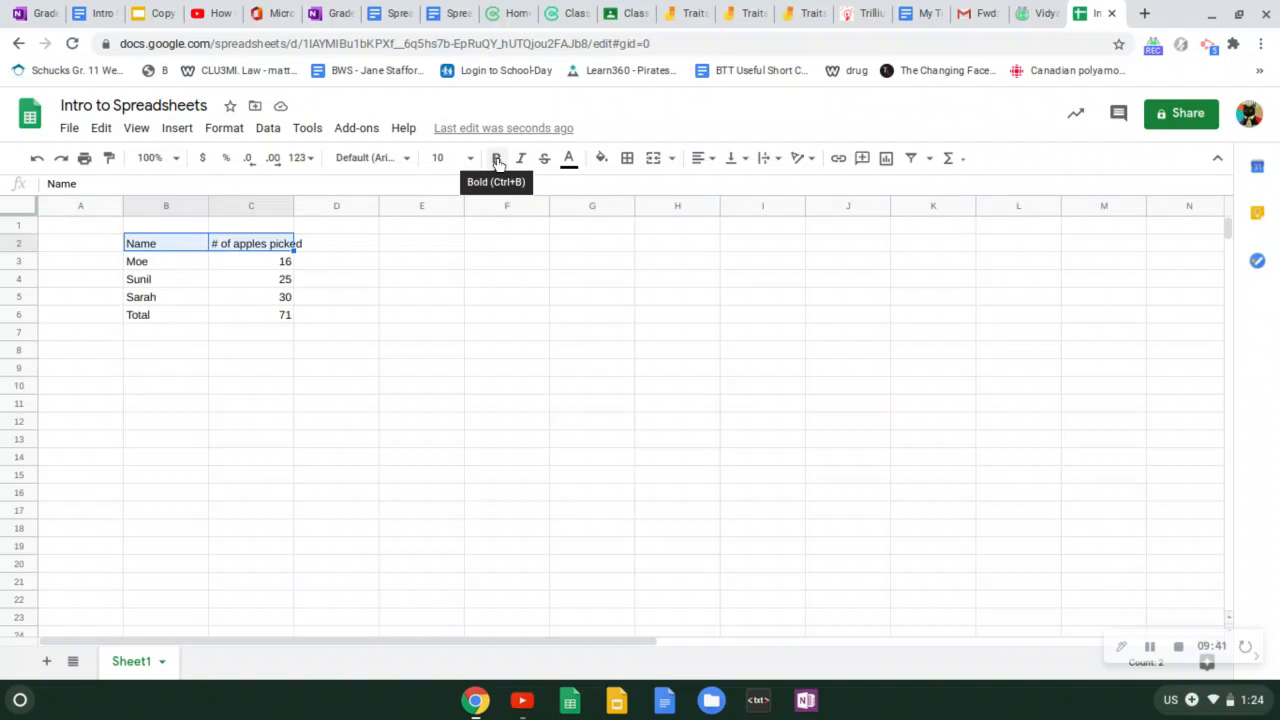
click(496, 158)
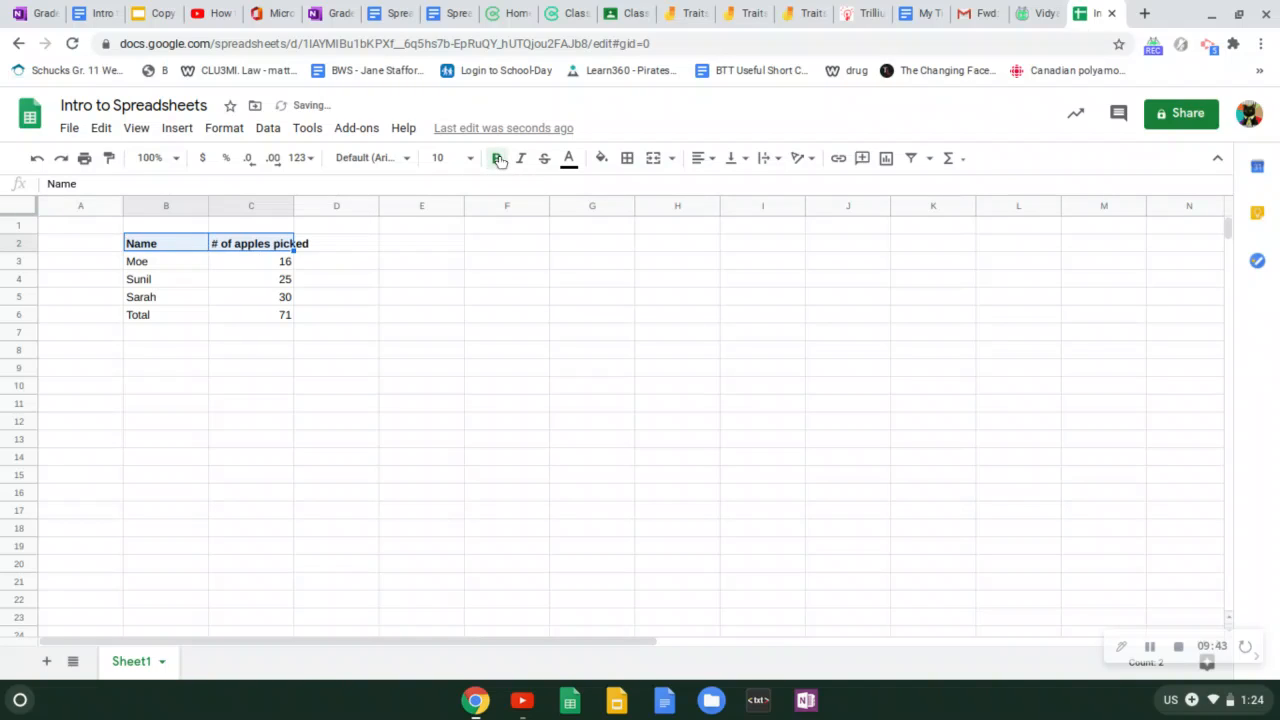
click(496, 158)
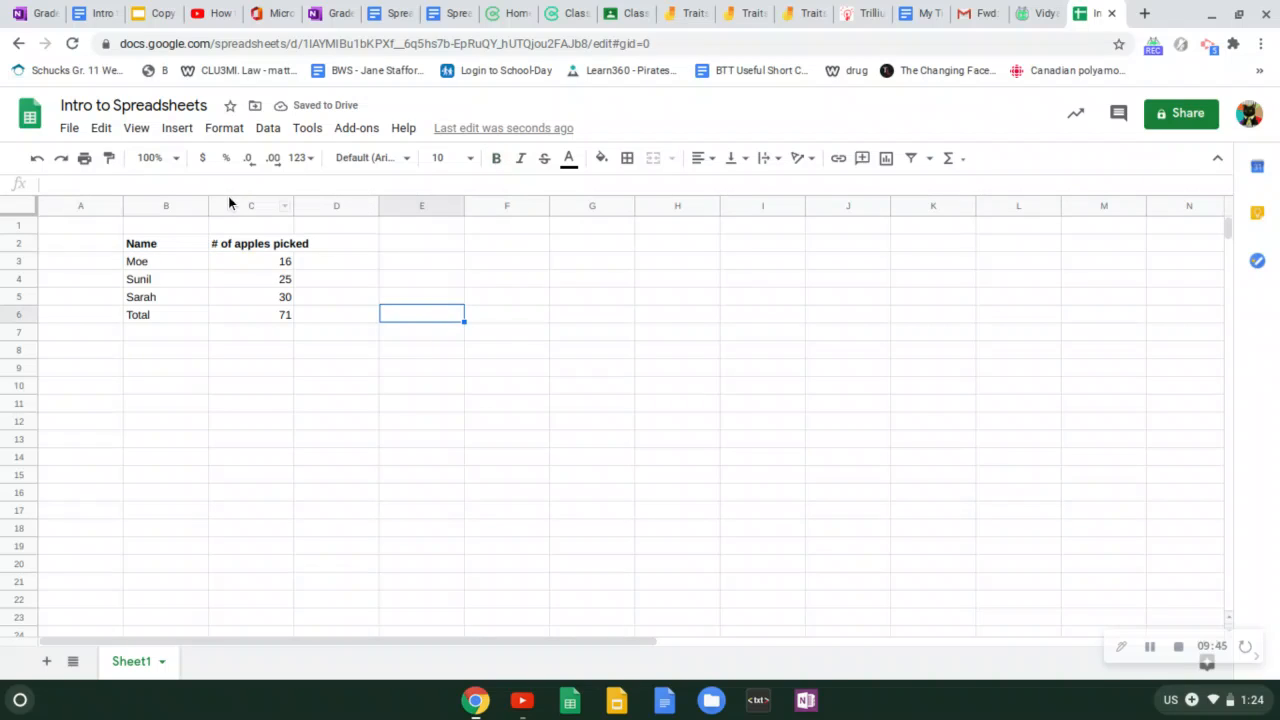
mouse_move(244, 242)
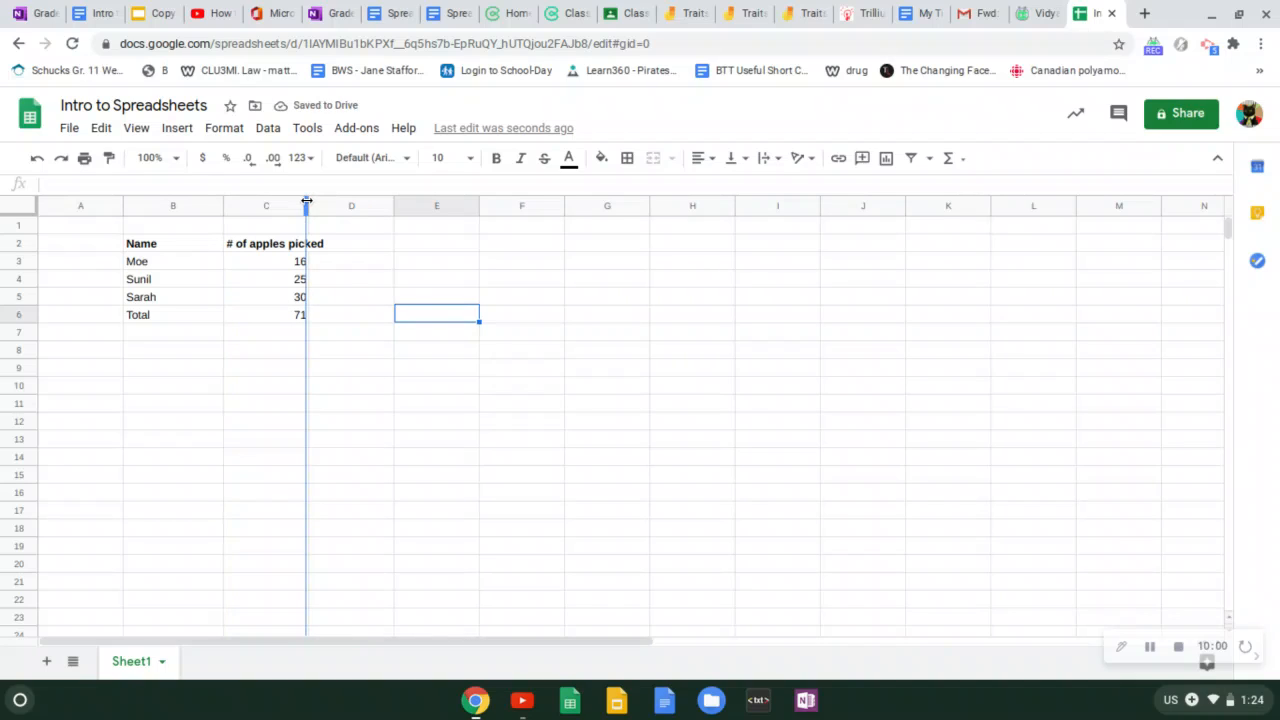
Widen the apples column to fit its header, then center and gray-shade both header cells
drag(308, 204, 330, 204)
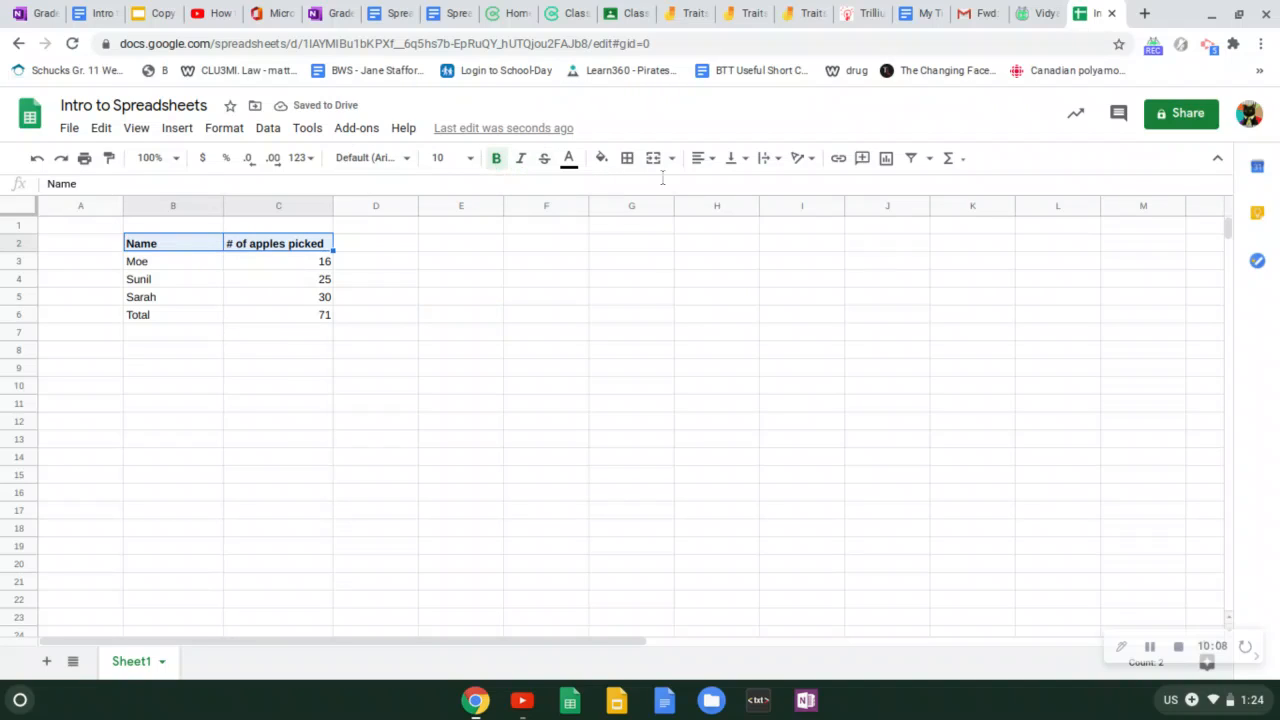
click(700, 158)
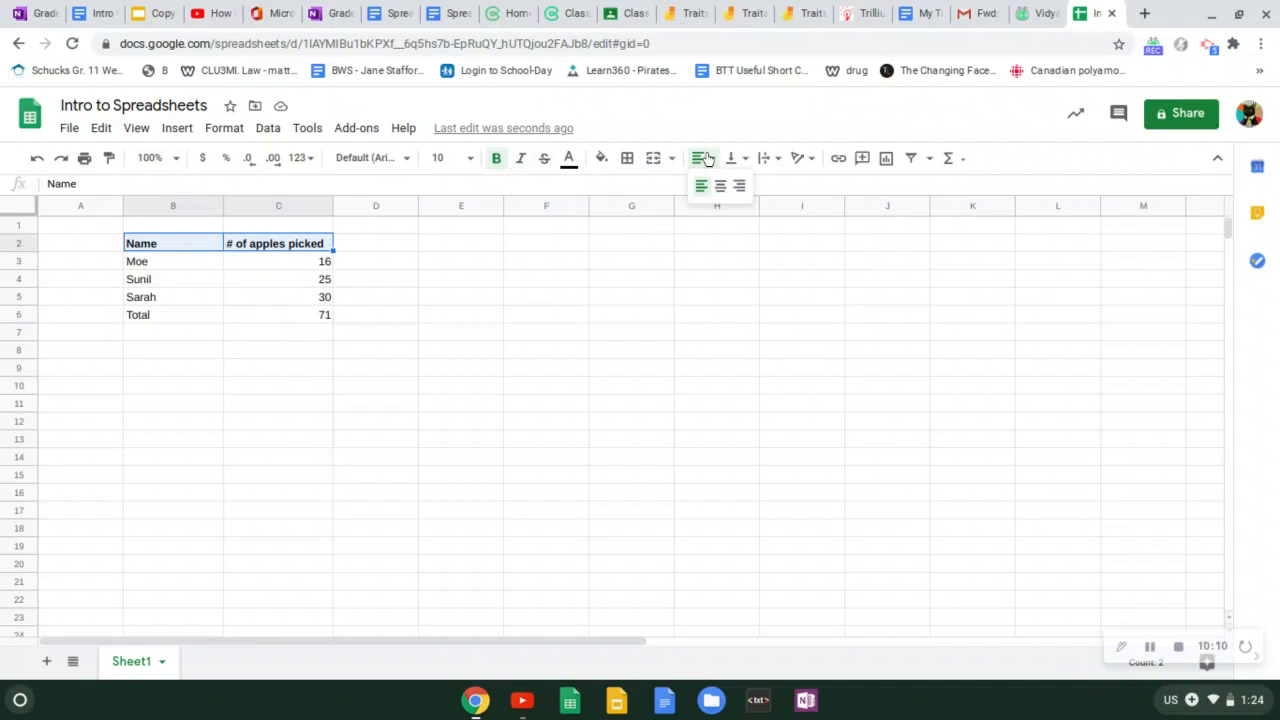
click(720, 186)
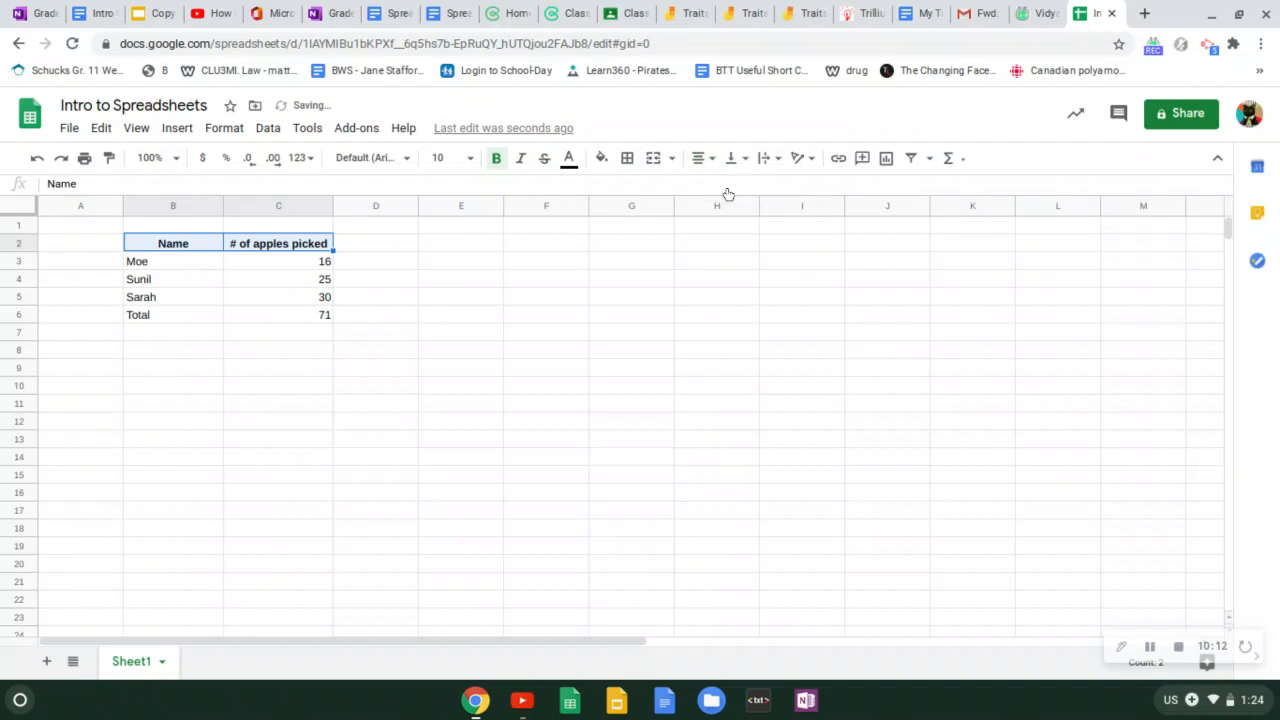
mouse_move(600, 158)
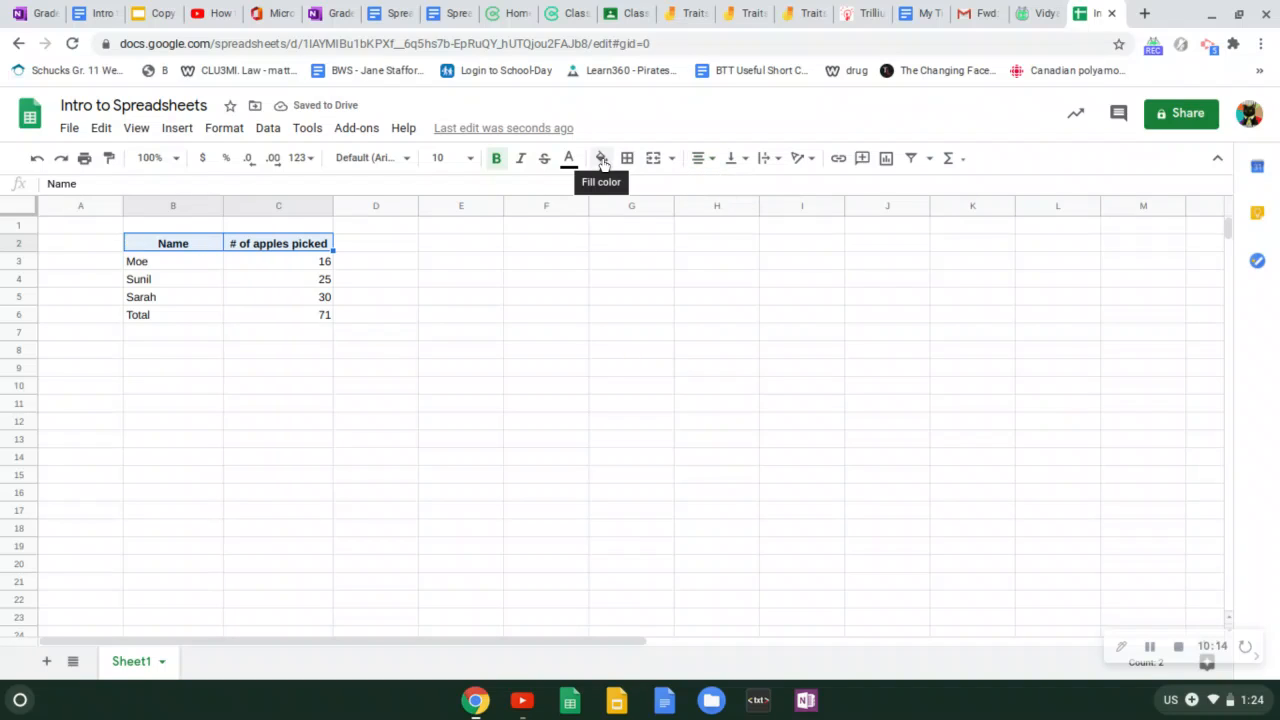
click(600, 158)
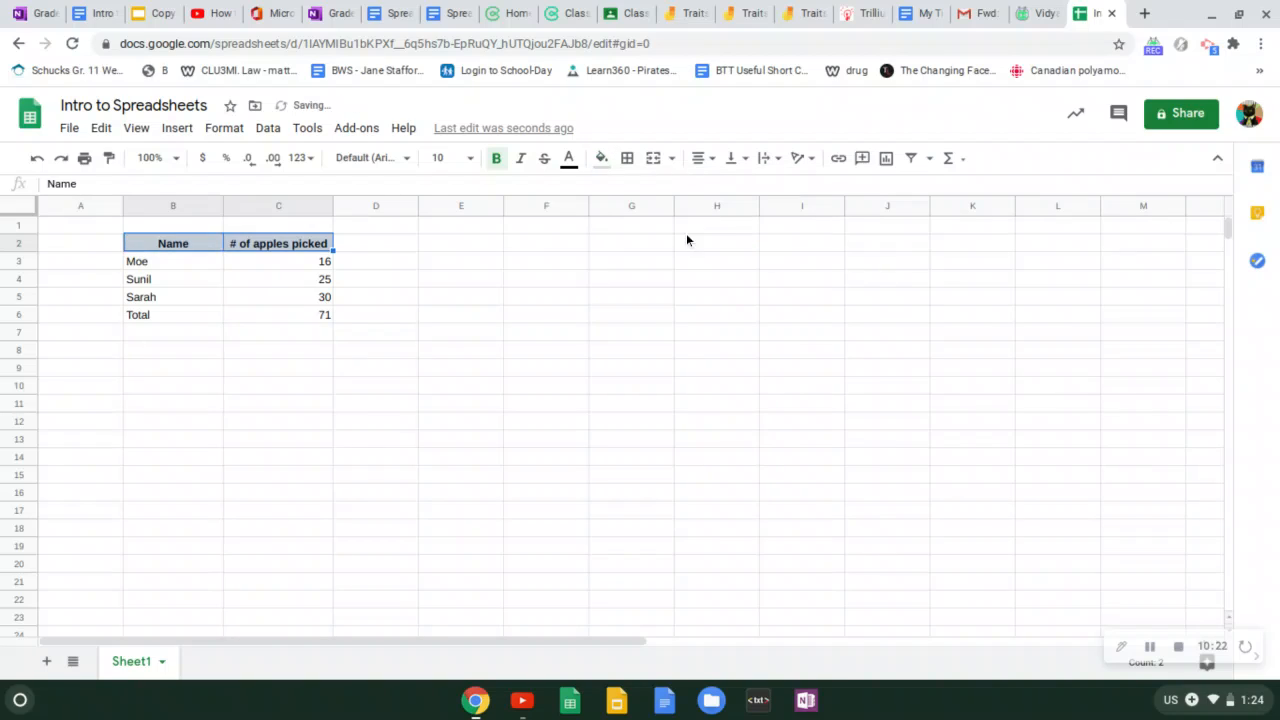
click(546, 296)
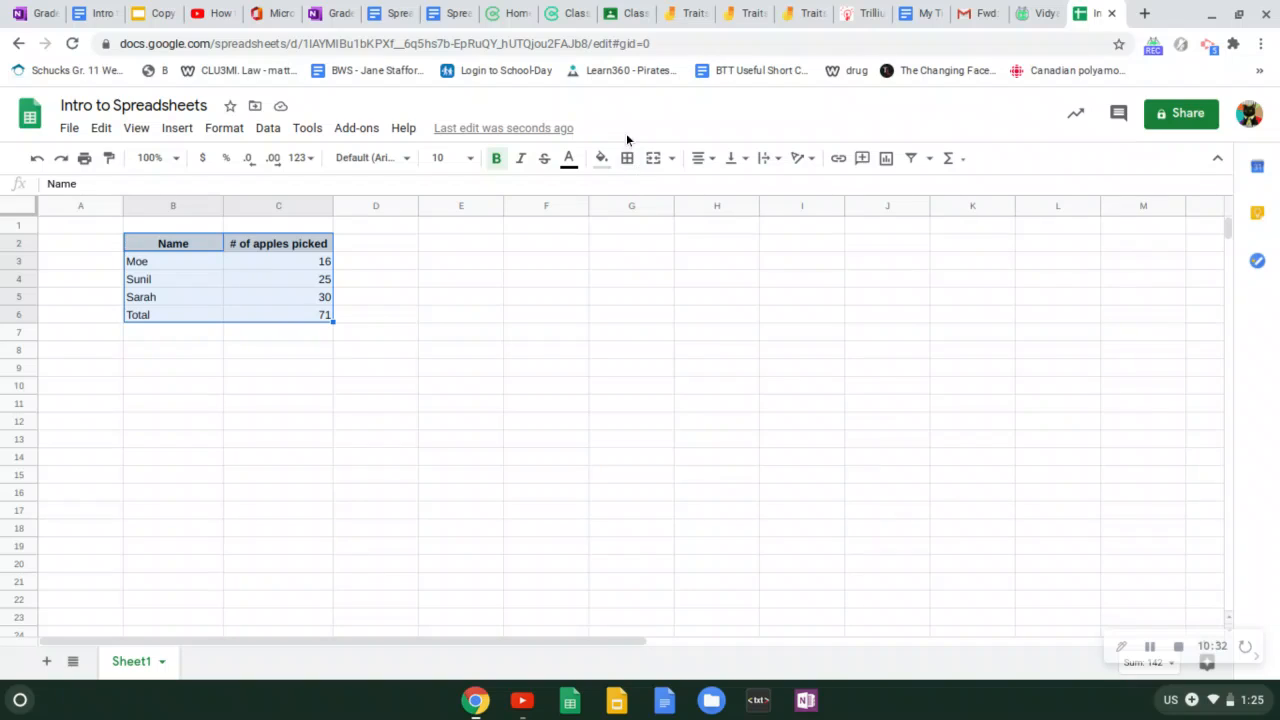
Apply outer borders around the B2:C6 table and review the border line styles
click(628, 158)
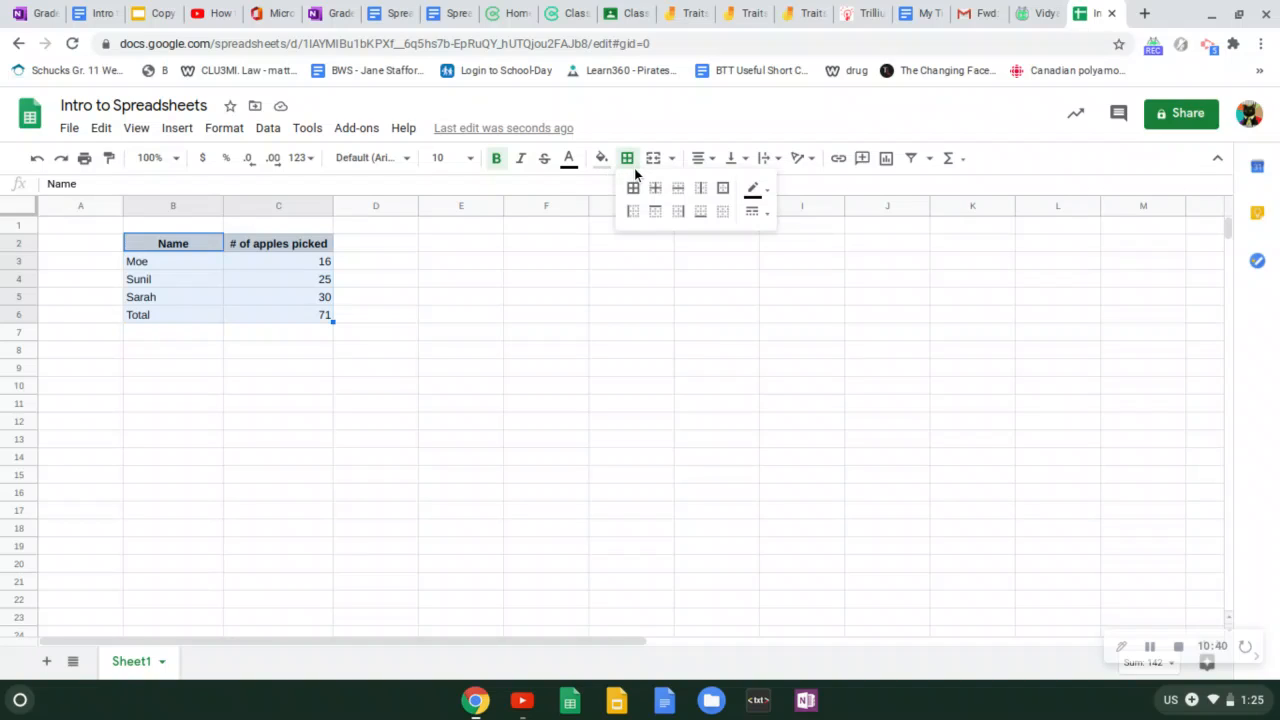
mouse_move(724, 188)
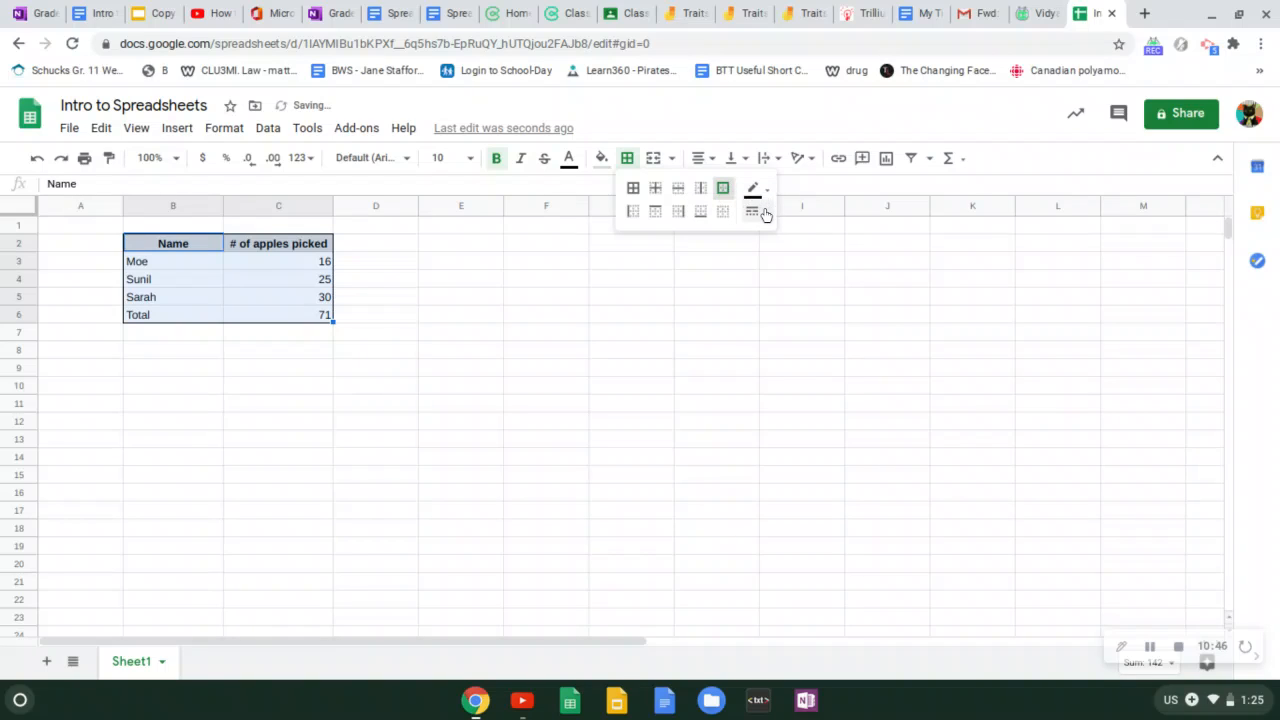
mouse_move(752, 188)
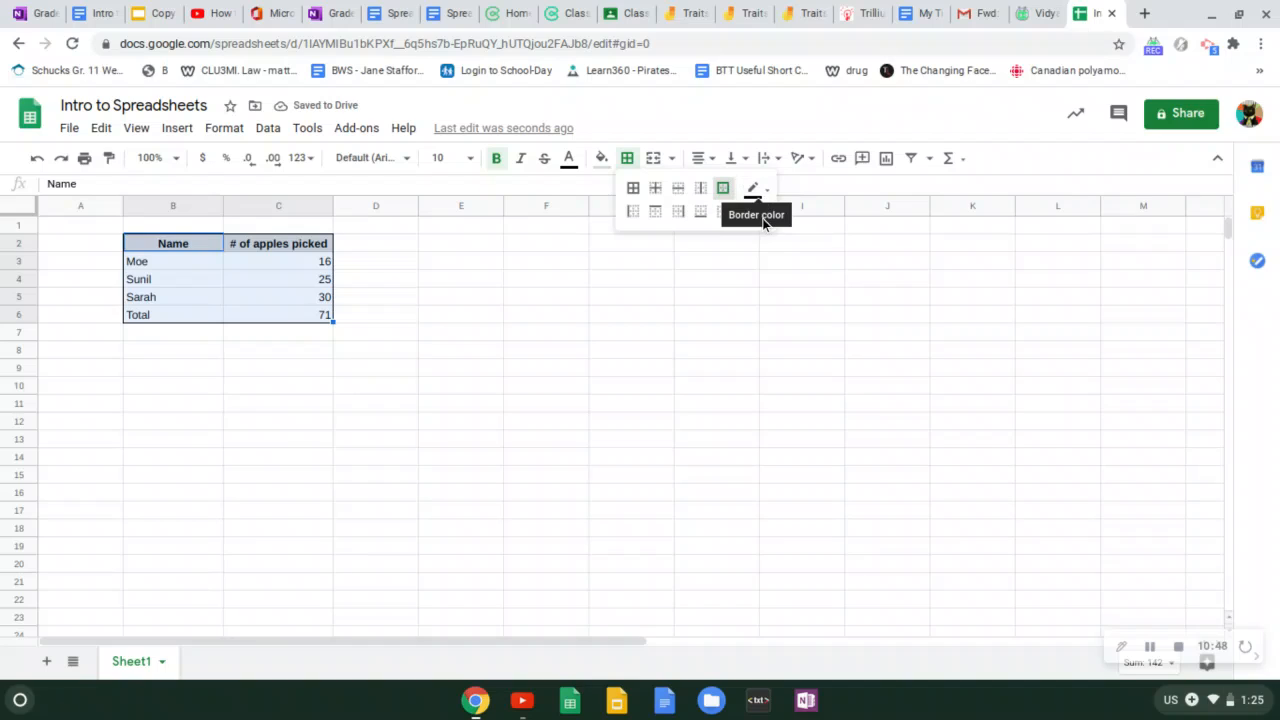
mouse_move(752, 212)
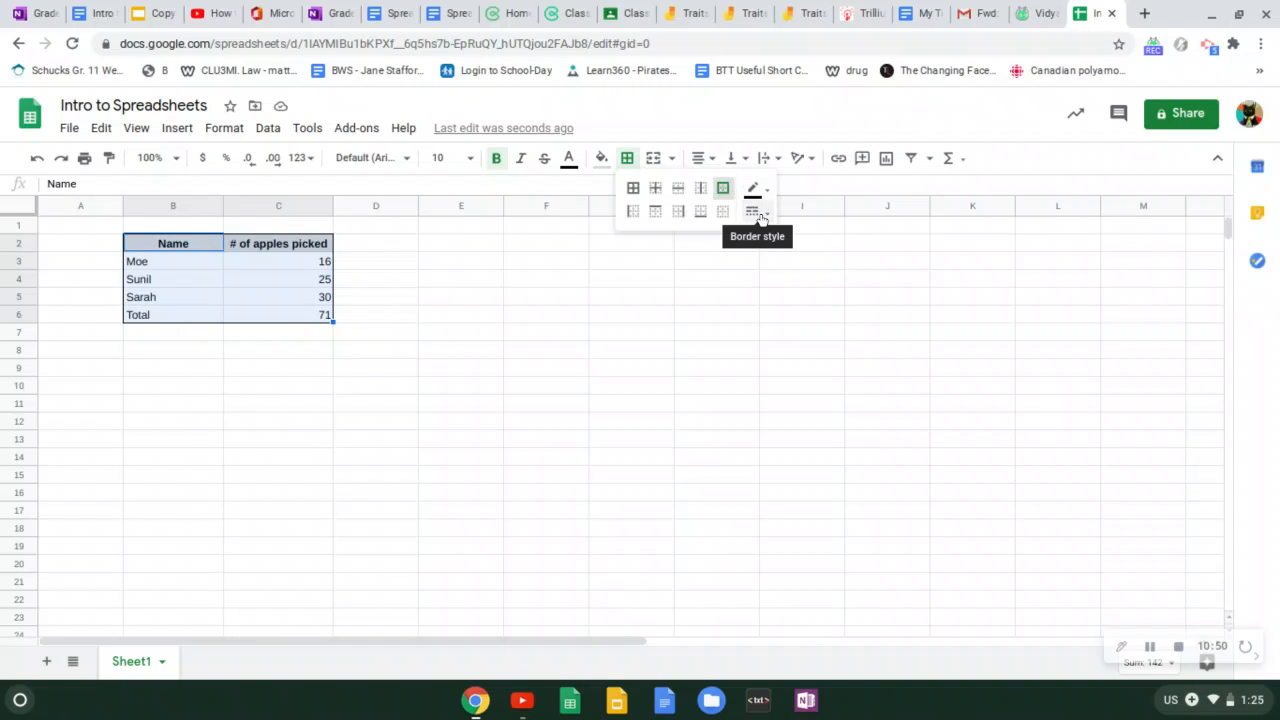
click(752, 212)
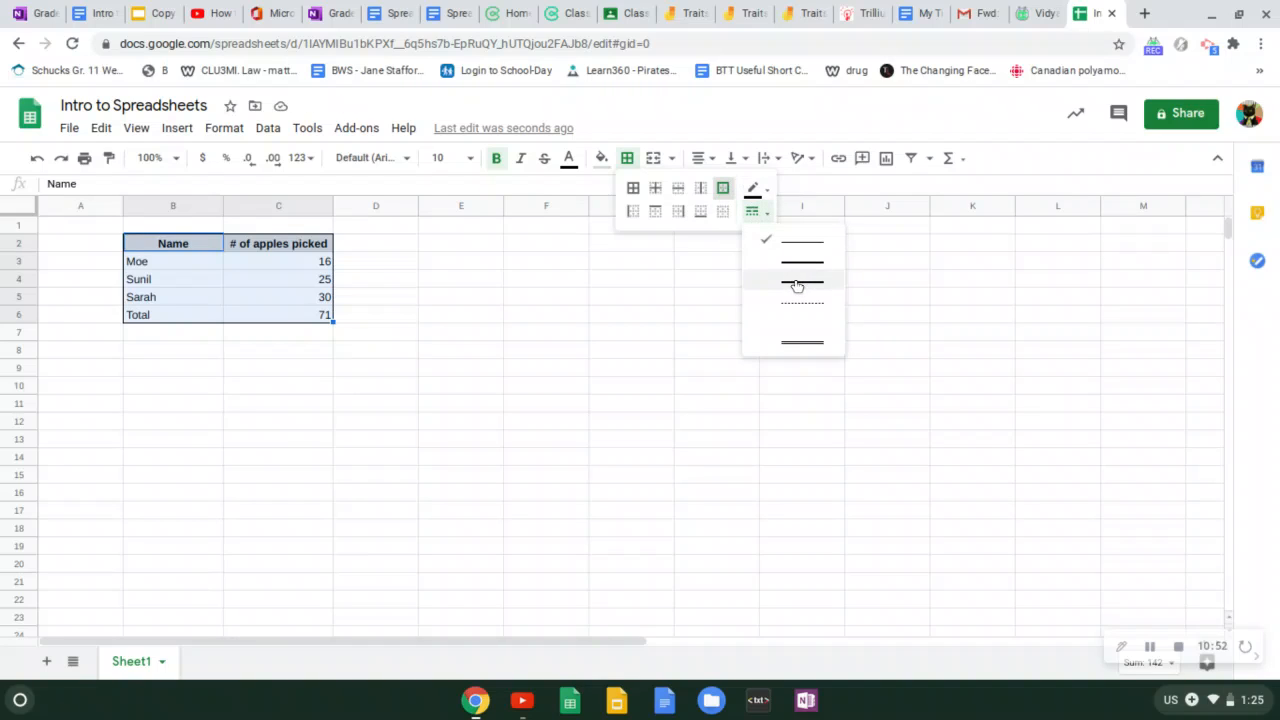